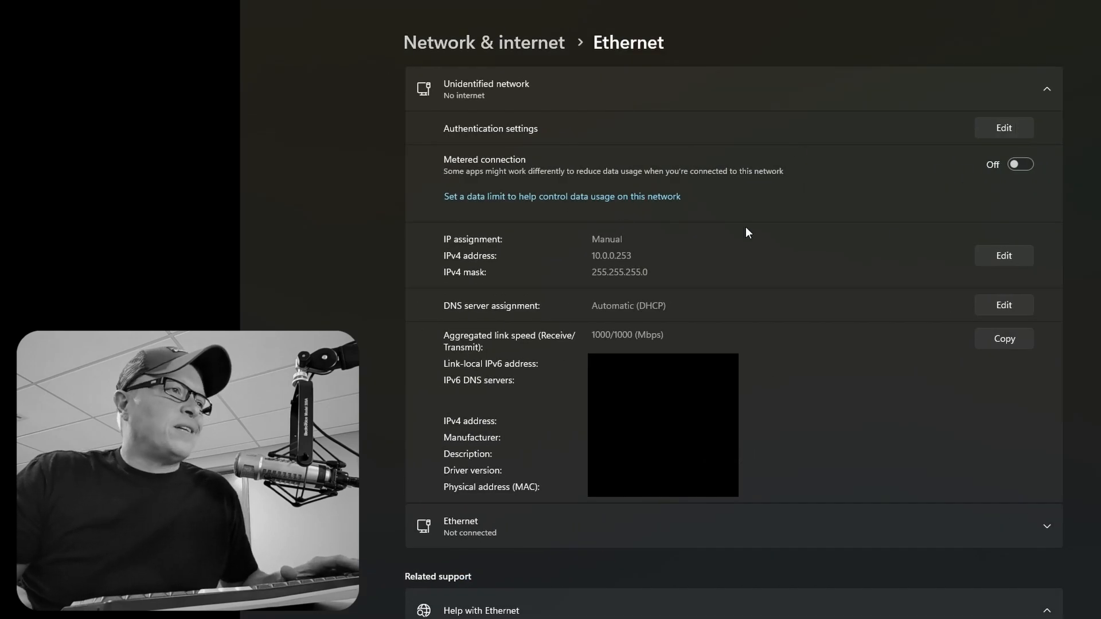
Change the Ethernet adapter's static IP from 10.0.0.253 to 192.168.0.251 and save it
left_click(1004, 255)
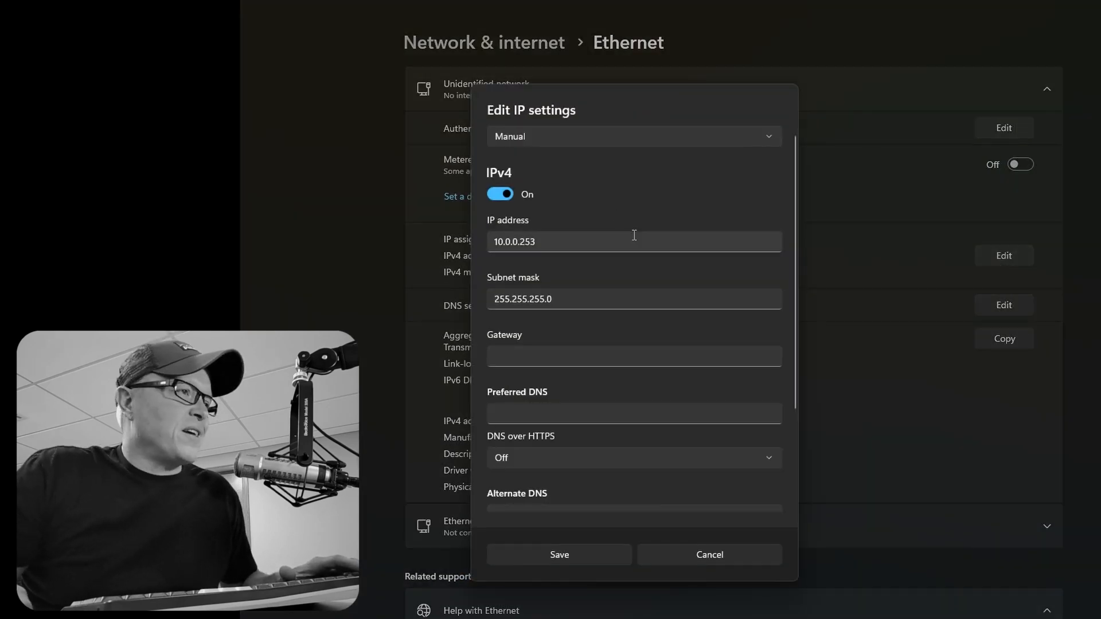
type("1")
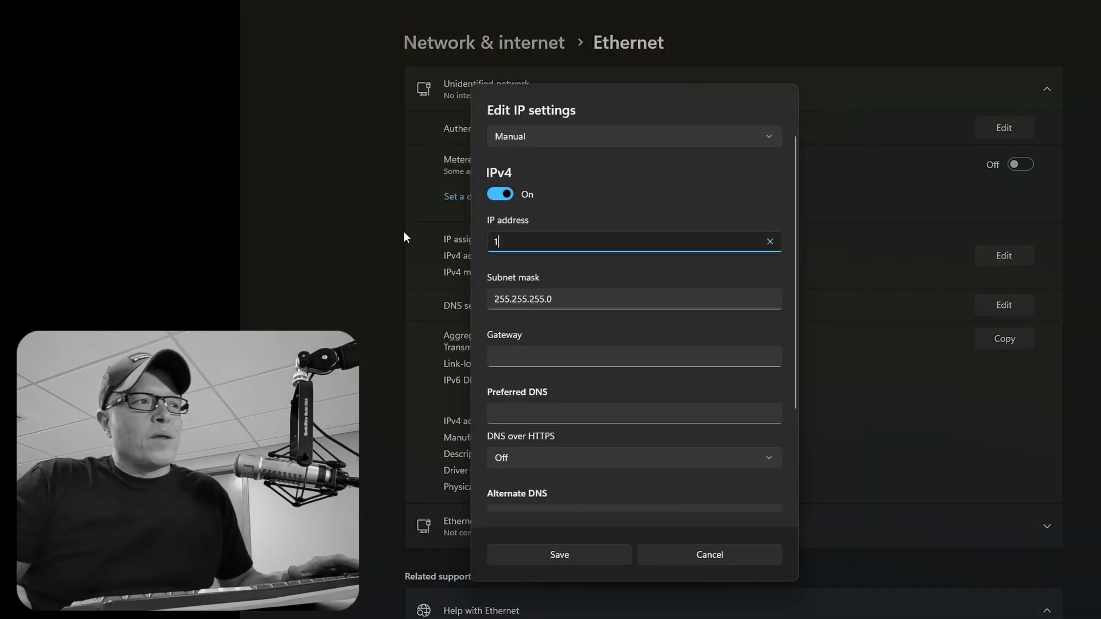
type("92.168.0.")
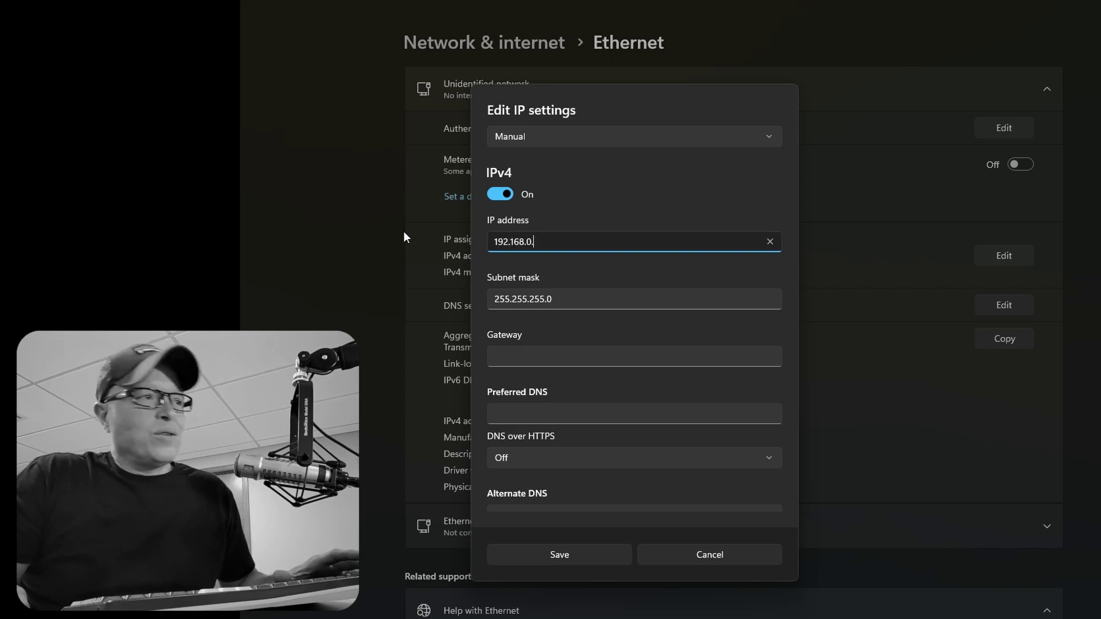
type("251")
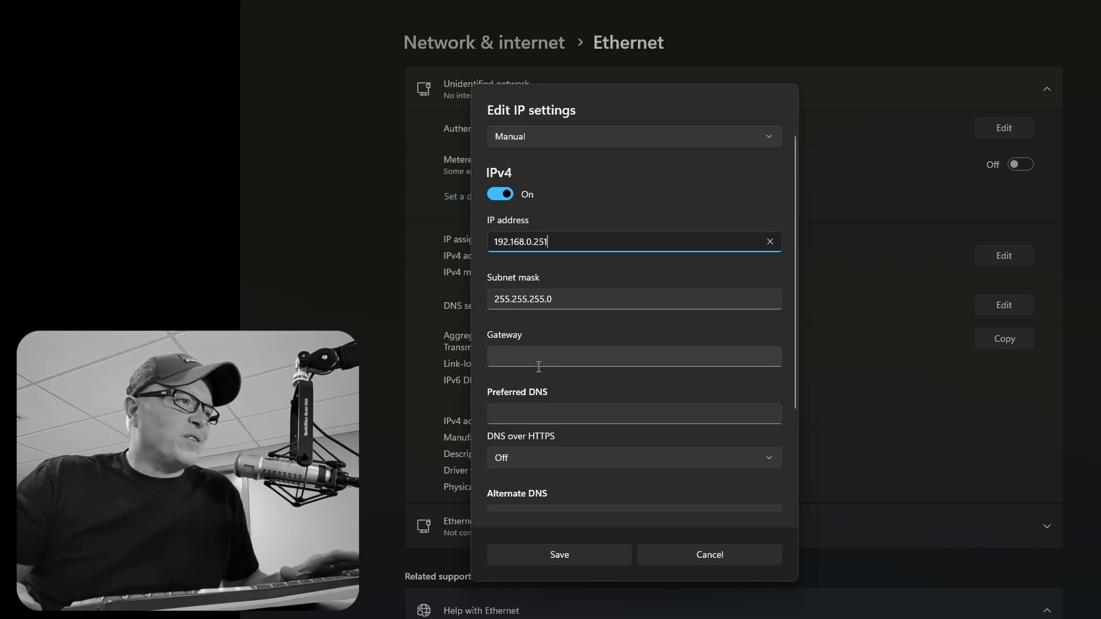
left_click(559, 554)
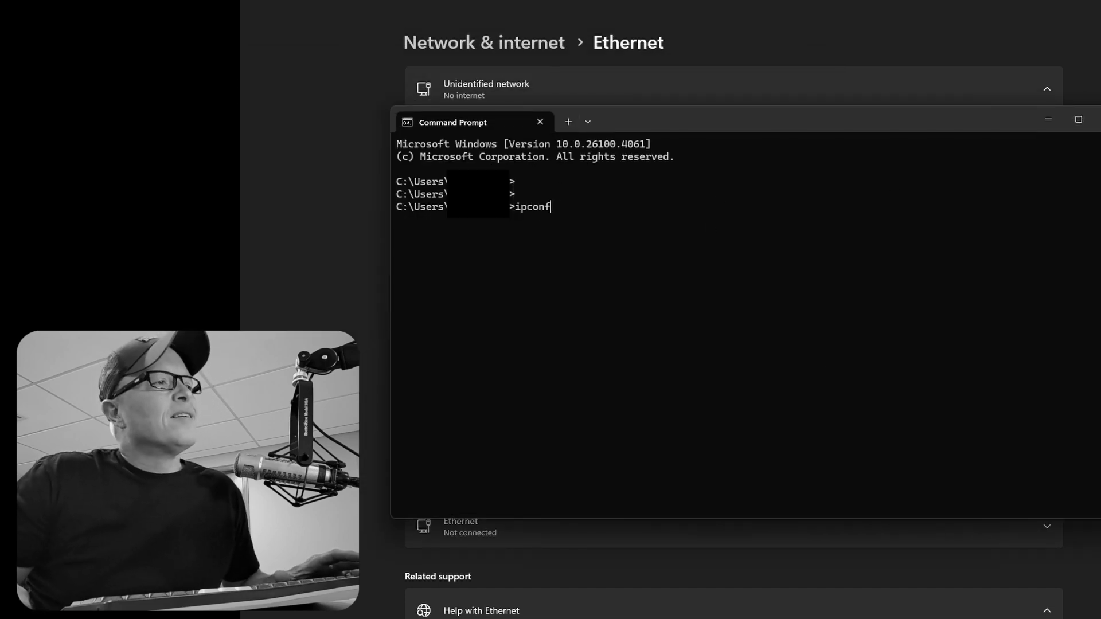
Run ipconfig to list the PC's current network addresses
key("Enter")
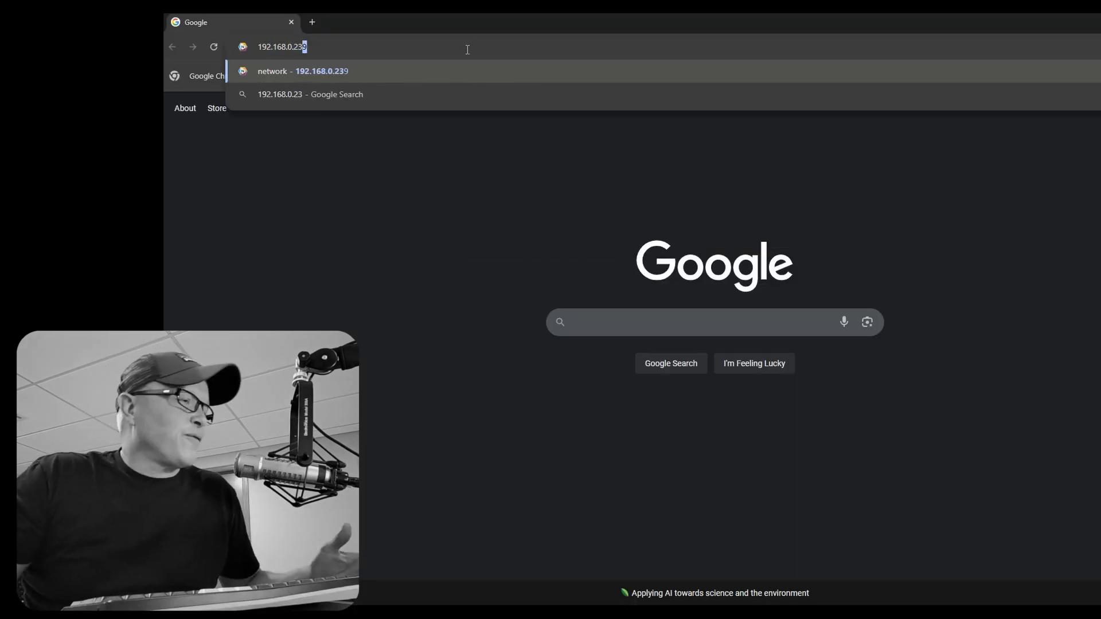
Load the switch at 192.168.0.239, log in as admin, save a new password, and sign in
key("Enter")
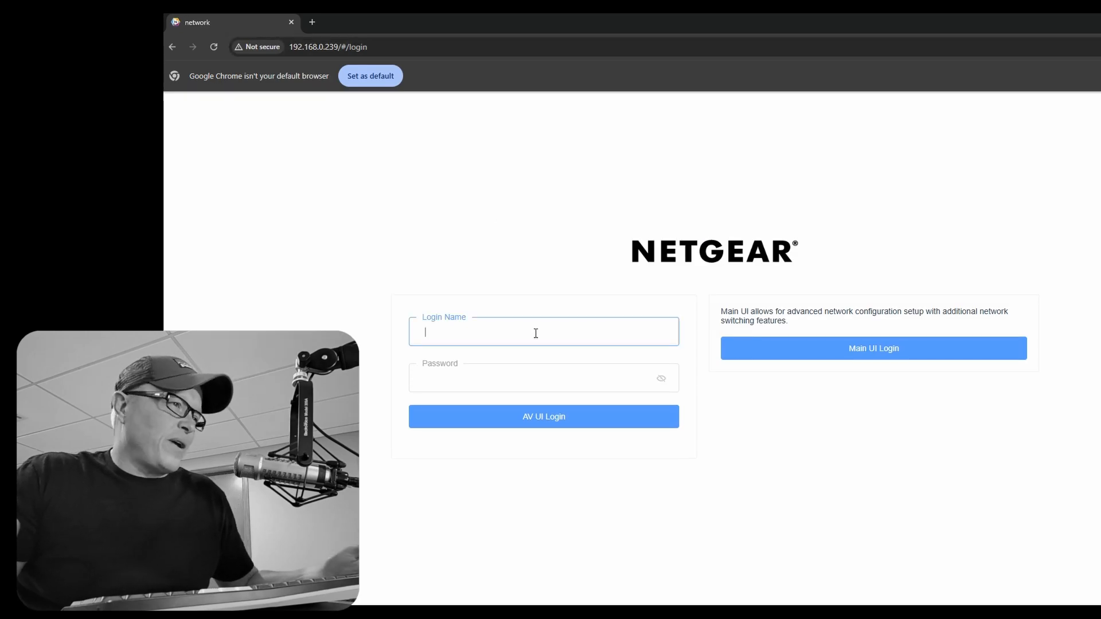
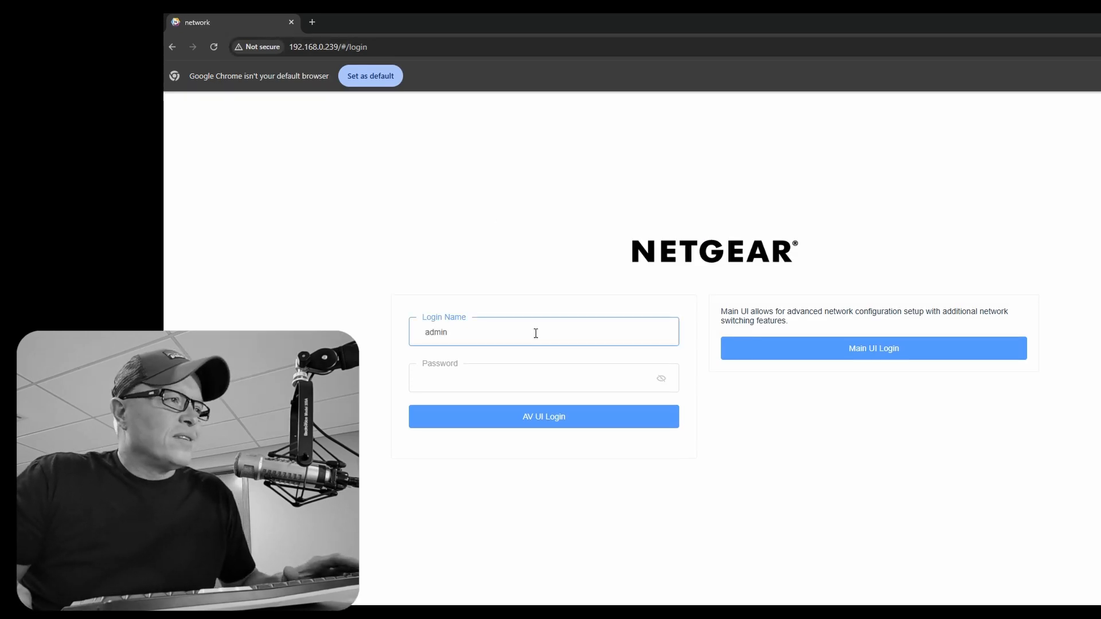
left_click(544, 416)
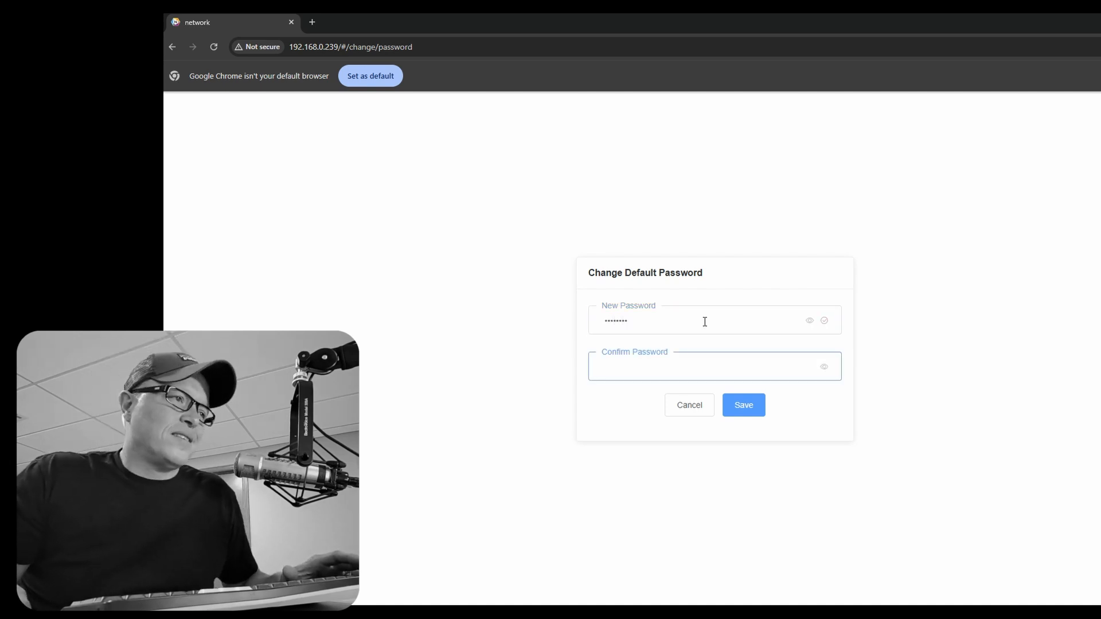
left_click(744, 406)
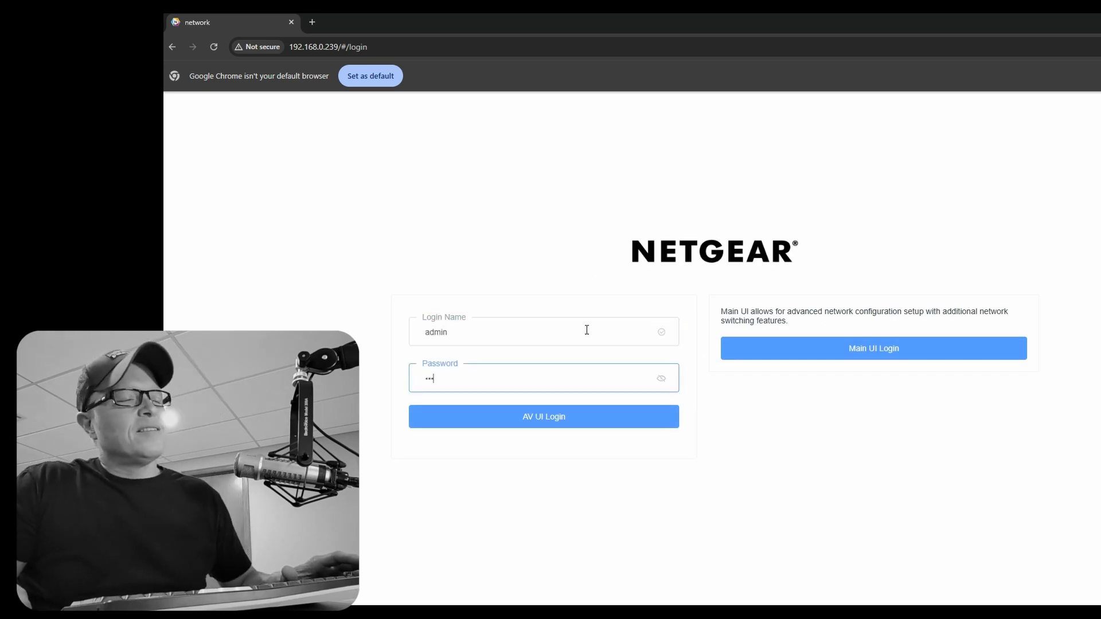
left_click(543, 417)
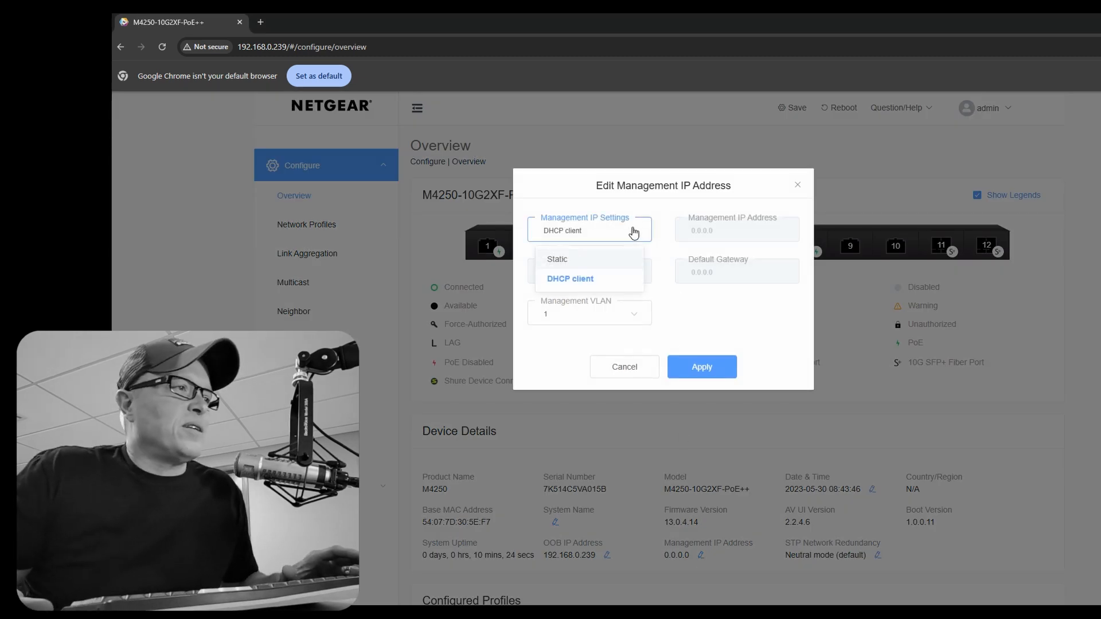
Set the switch management IP to static 10.0.0.10, mask 255.255.255.0, gateway 10.0.0.1
left_click(557, 259)
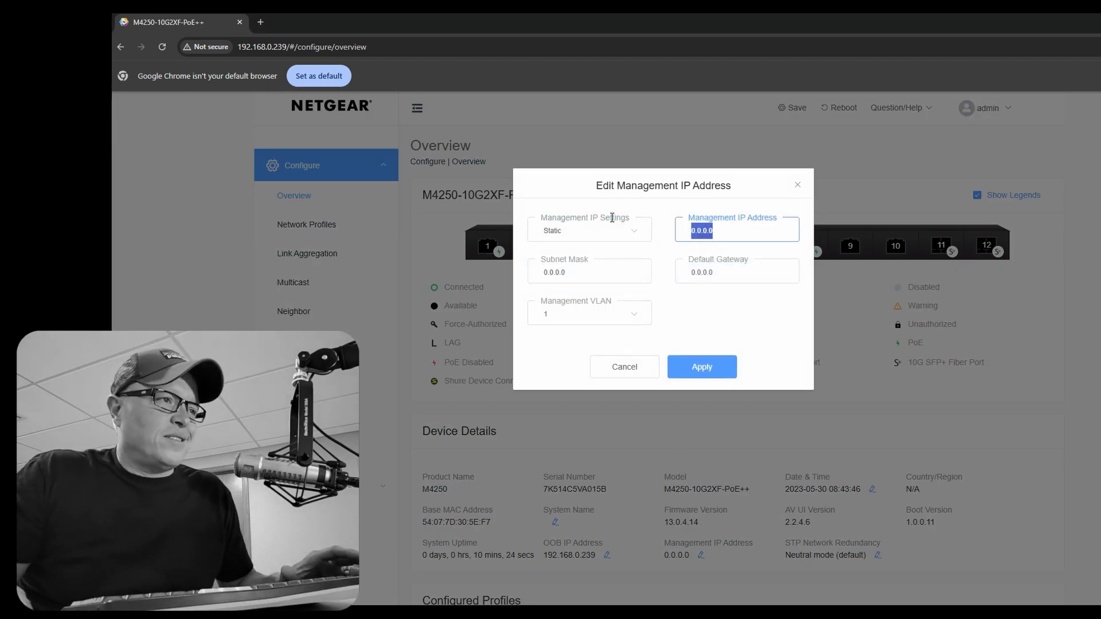
type("10.0.0.10")
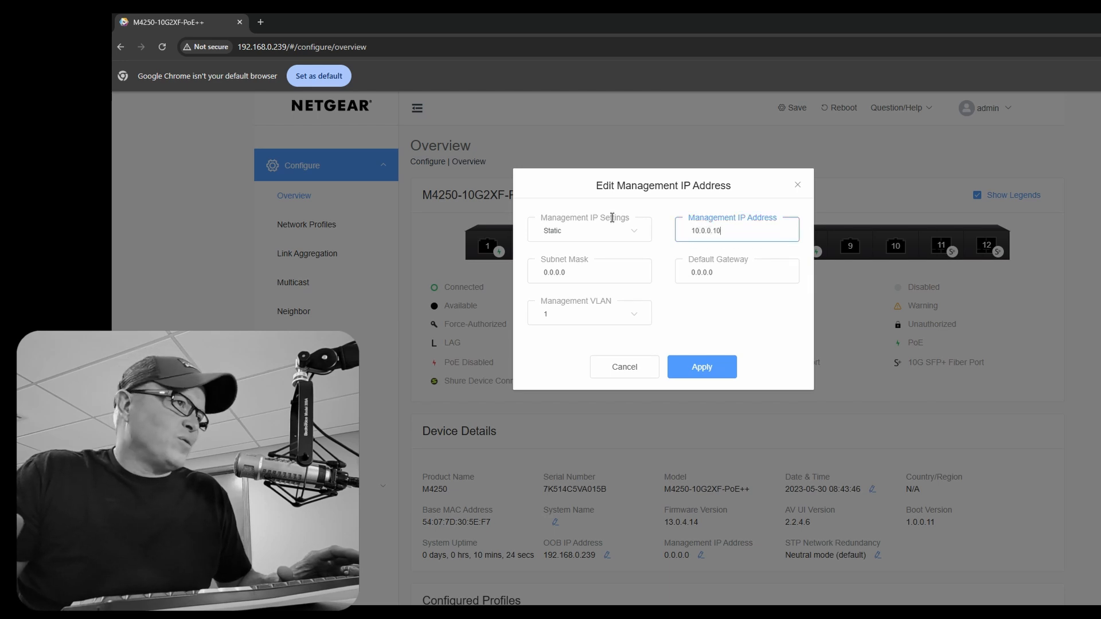
type("255.255.255.0")
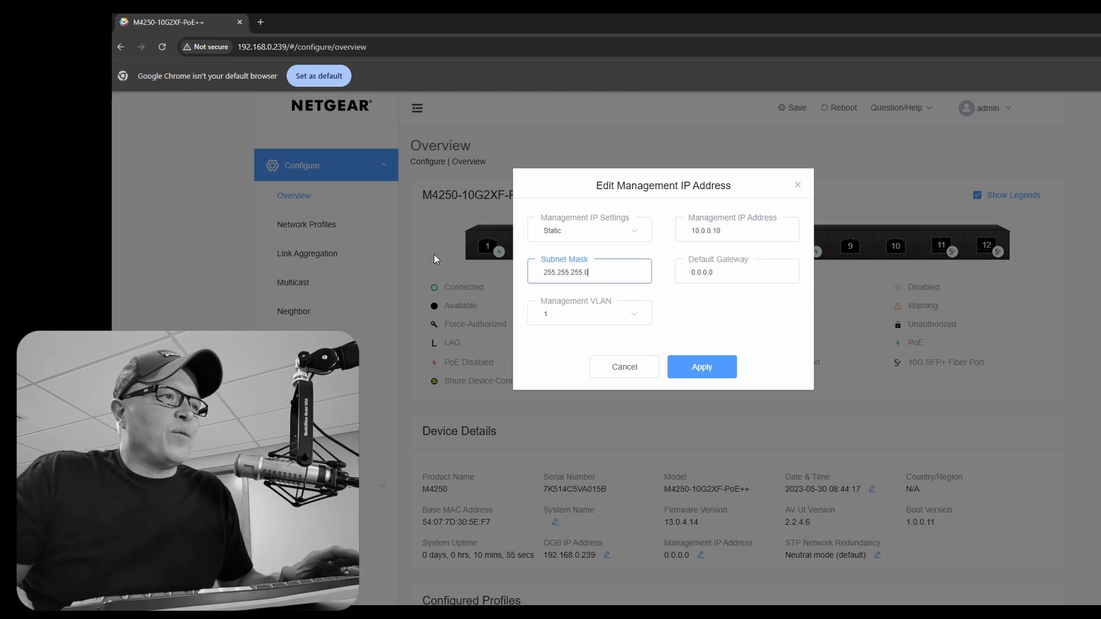
type("10")
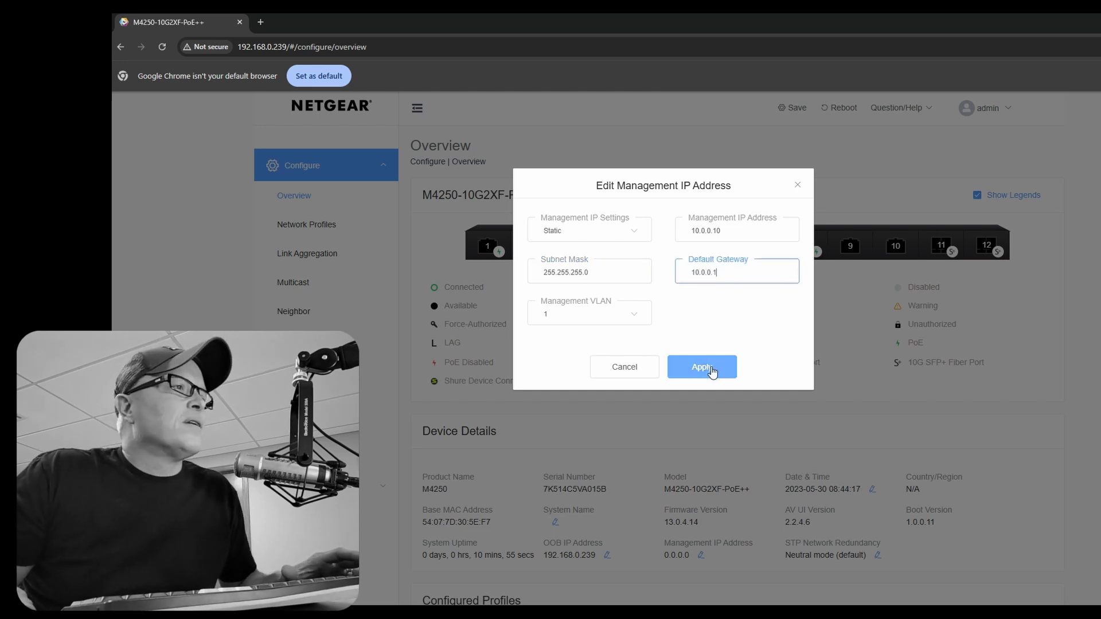
left_click(702, 367)
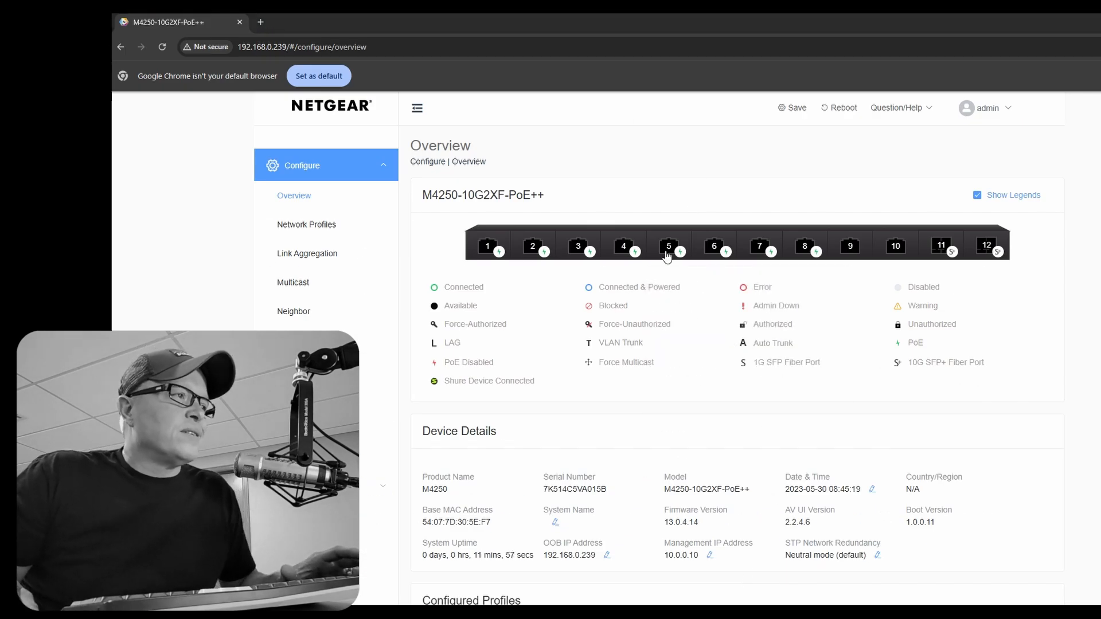
Go to Network Profiles and start a new profile from the Video template
left_click(307, 224)
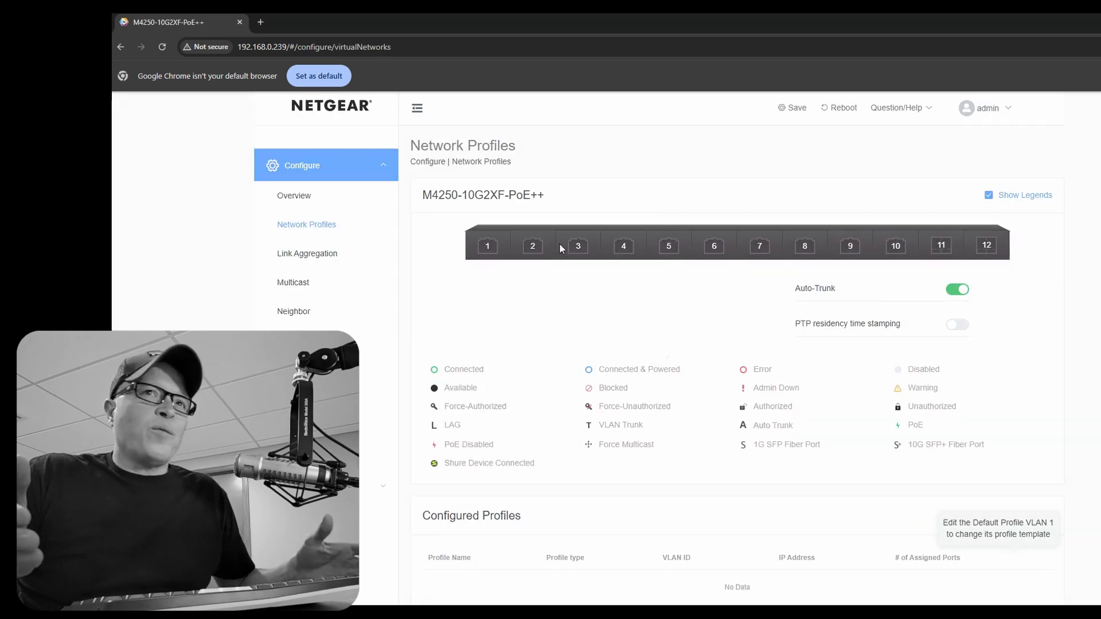
scroll("down", 3)
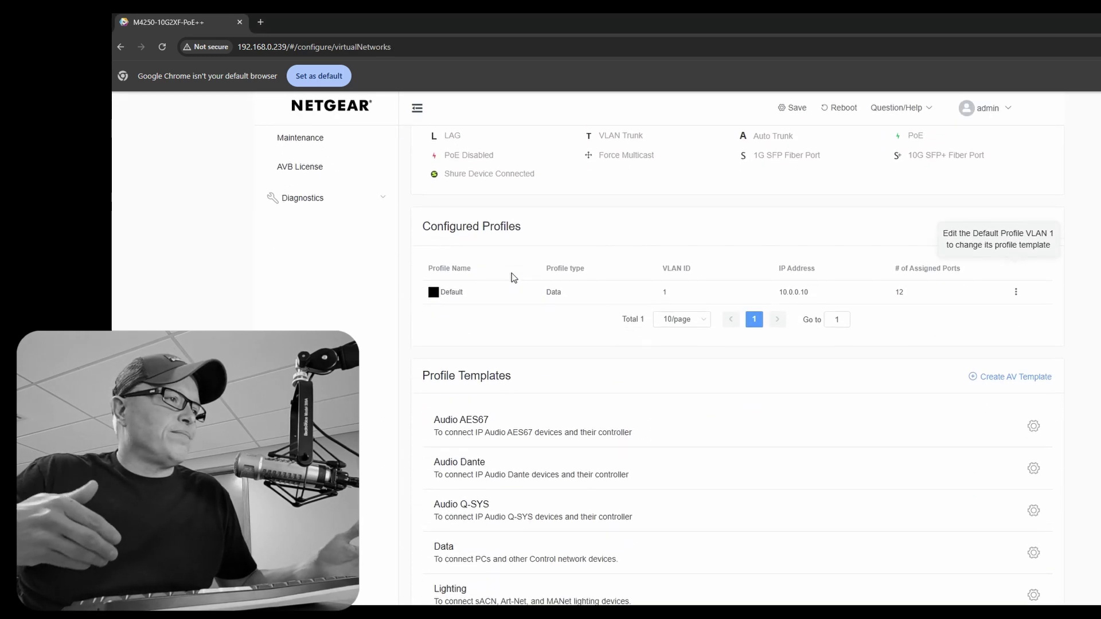
mouse_move(553, 312)
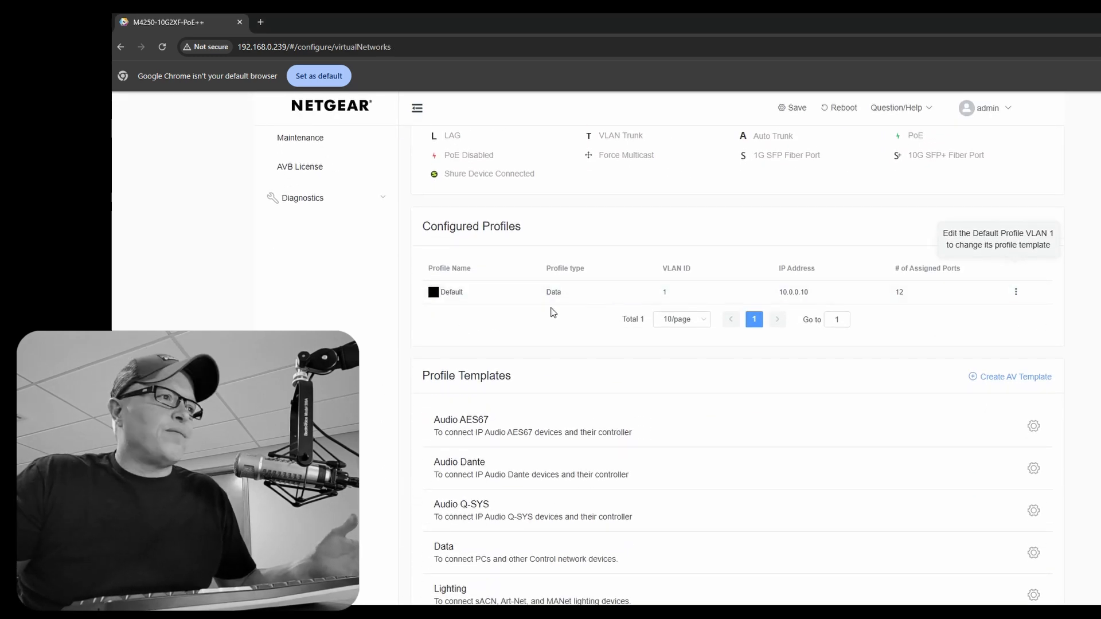
scroll("down", 3)
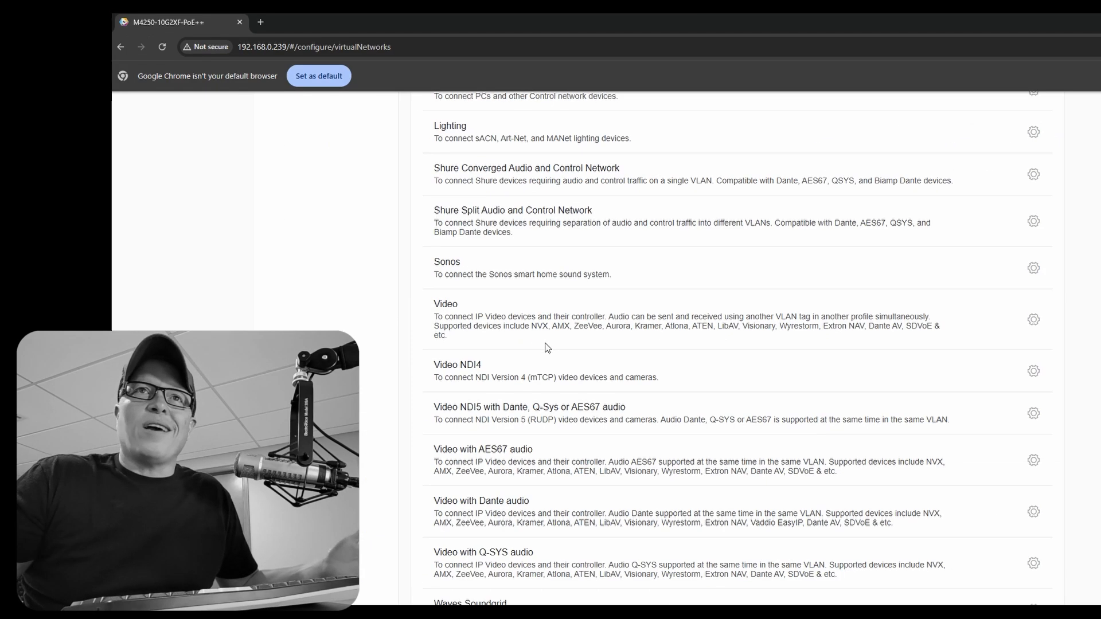
left_click(1034, 320)
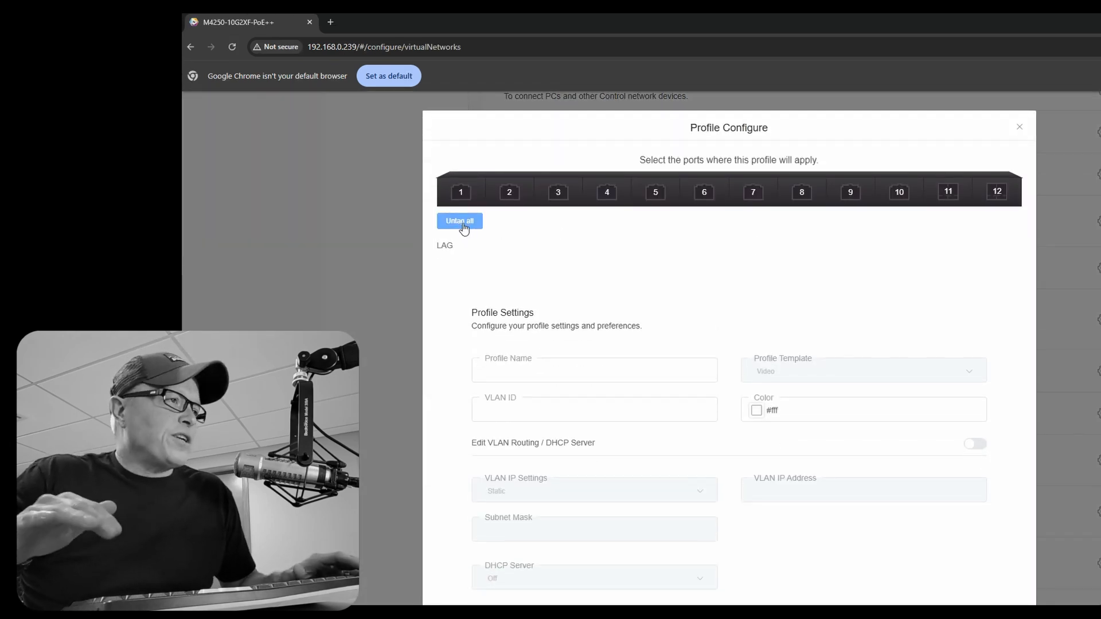
Create the 'Crestron NVX' profile on VLAN 2 for ports 2–12, pick a colour, and apply it
left_click(460, 221)
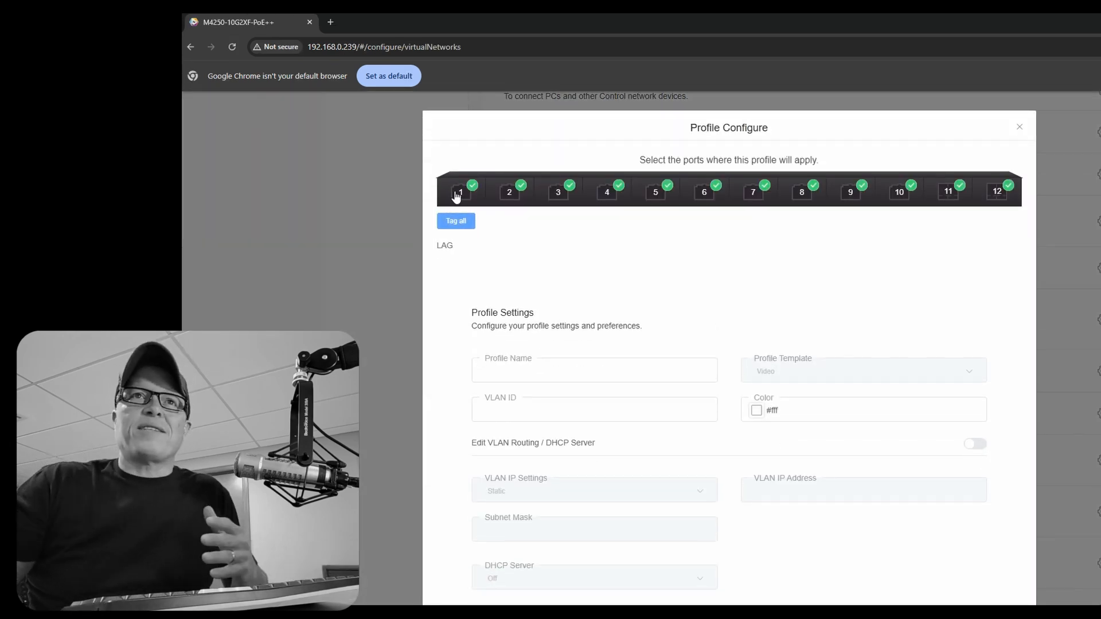
left_click(459, 191)
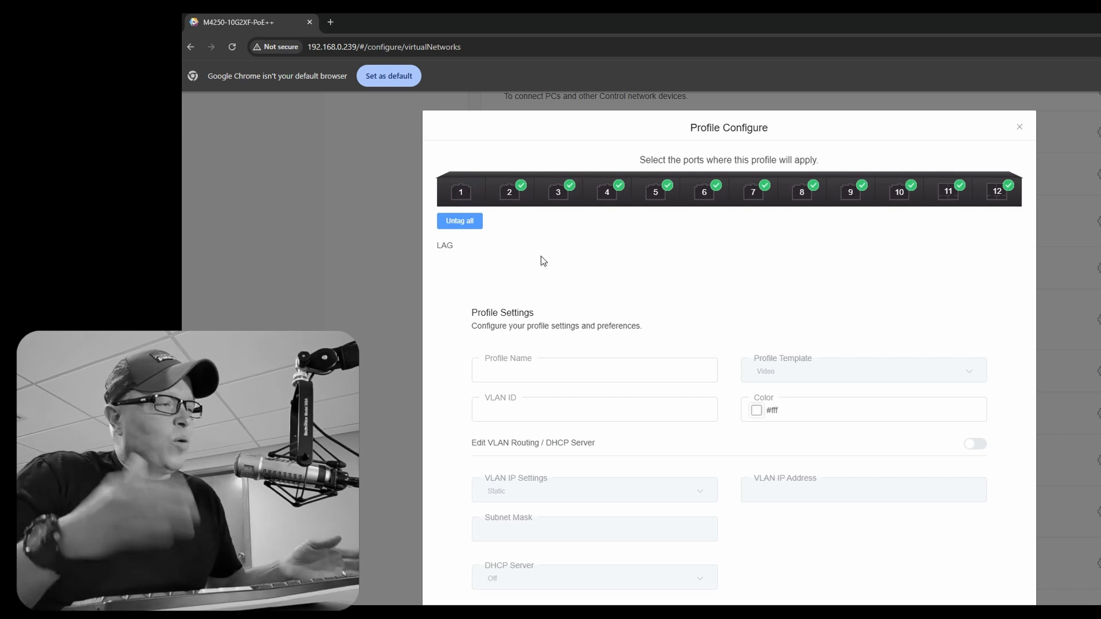
type("c")
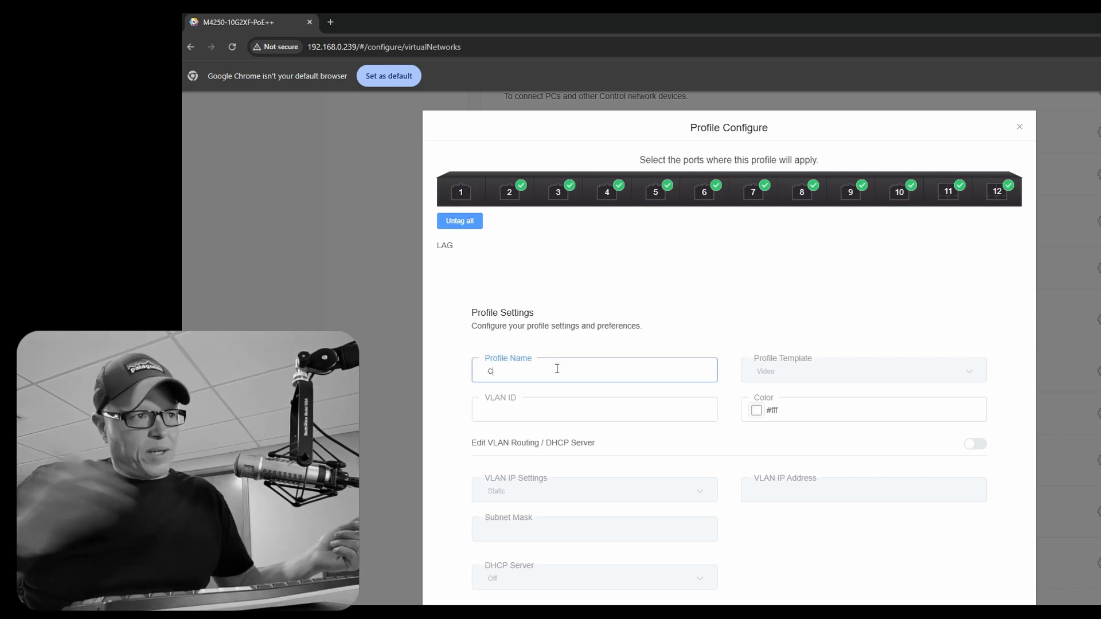
type("Crestron NVX")
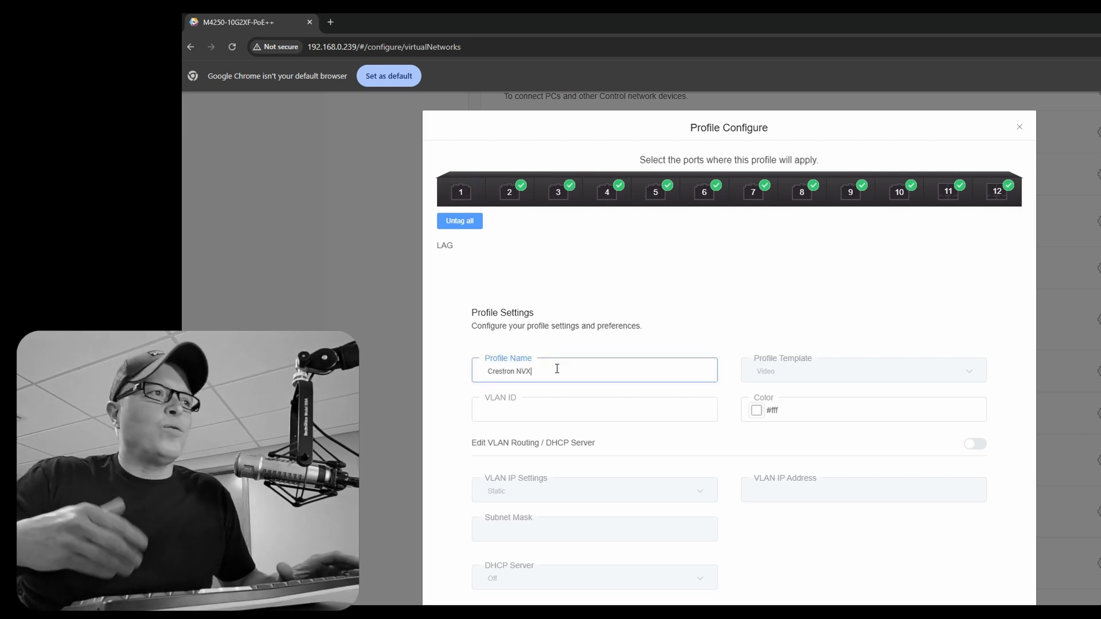
type("2")
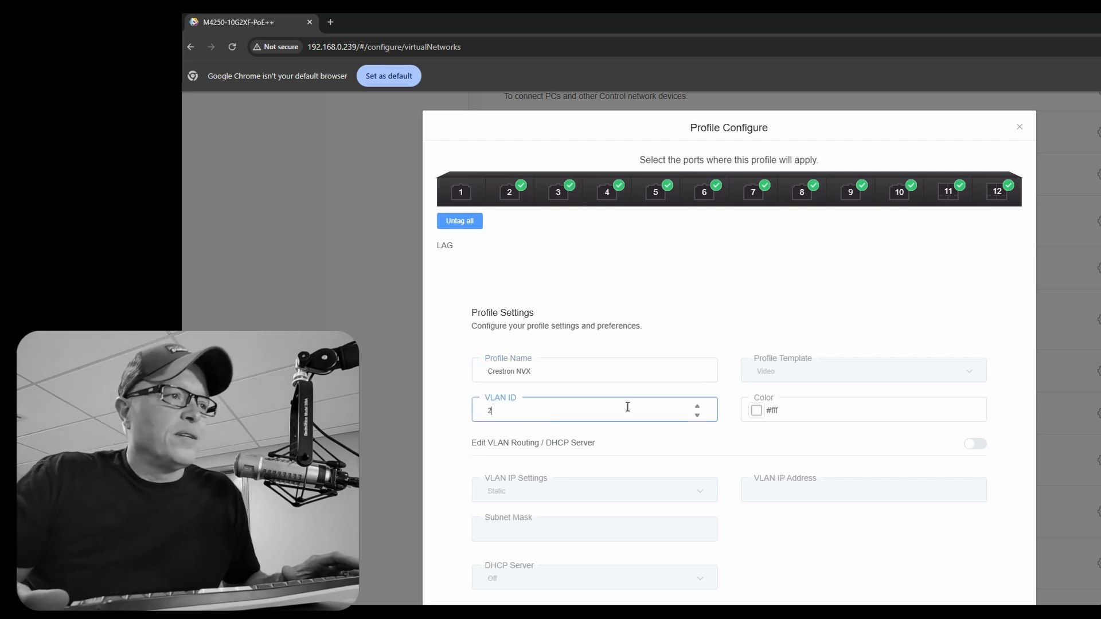
left_click(756, 410)
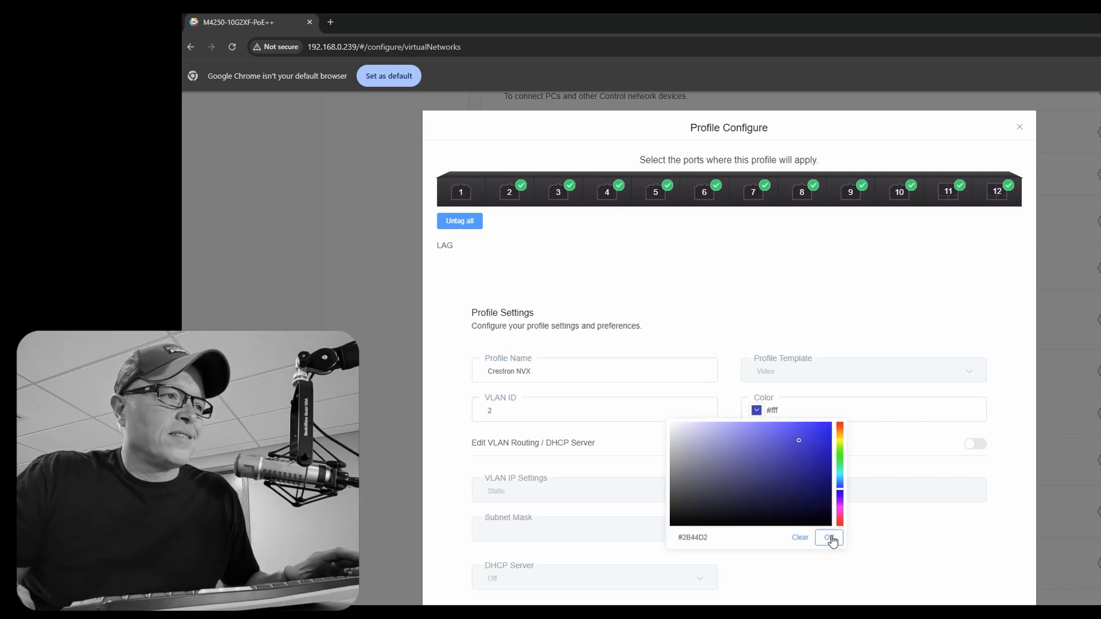
left_click(829, 538)
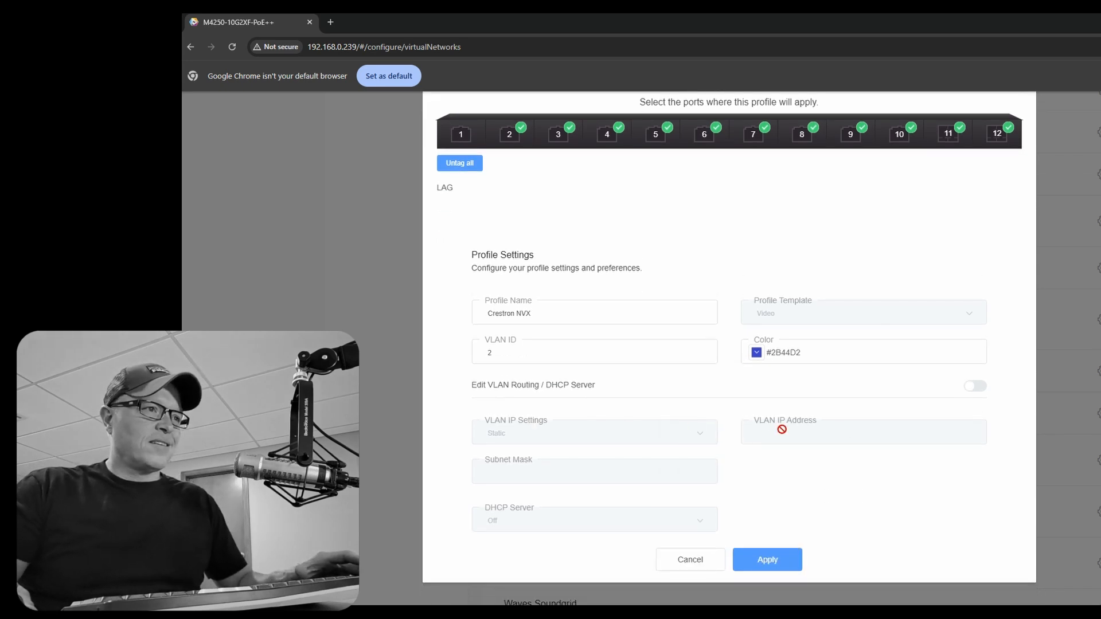
left_click(768, 560)
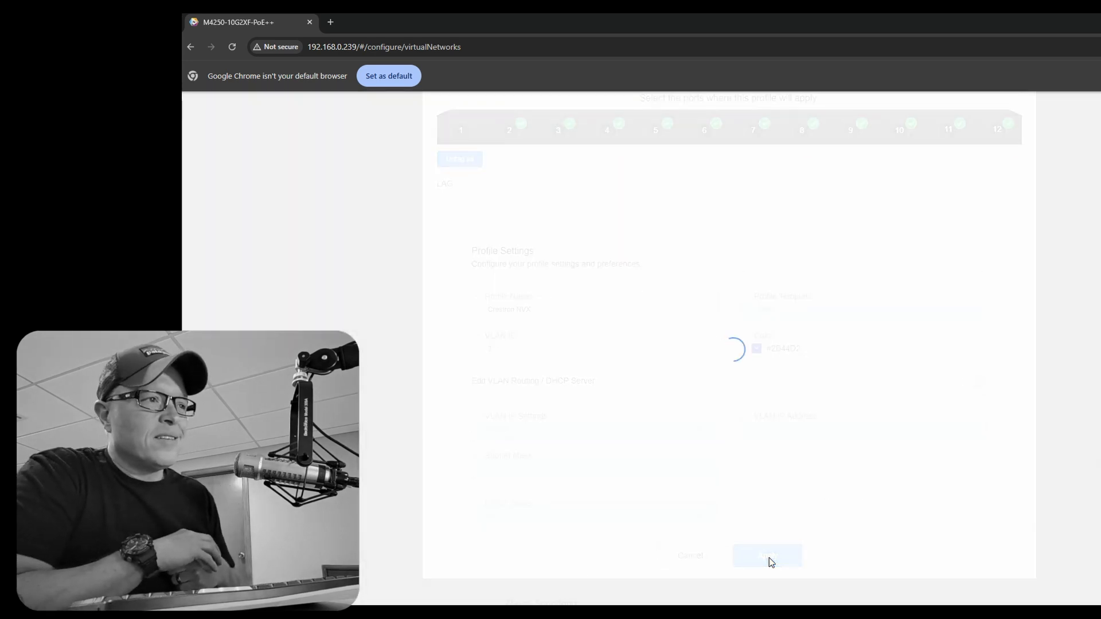
left_click(768, 556)
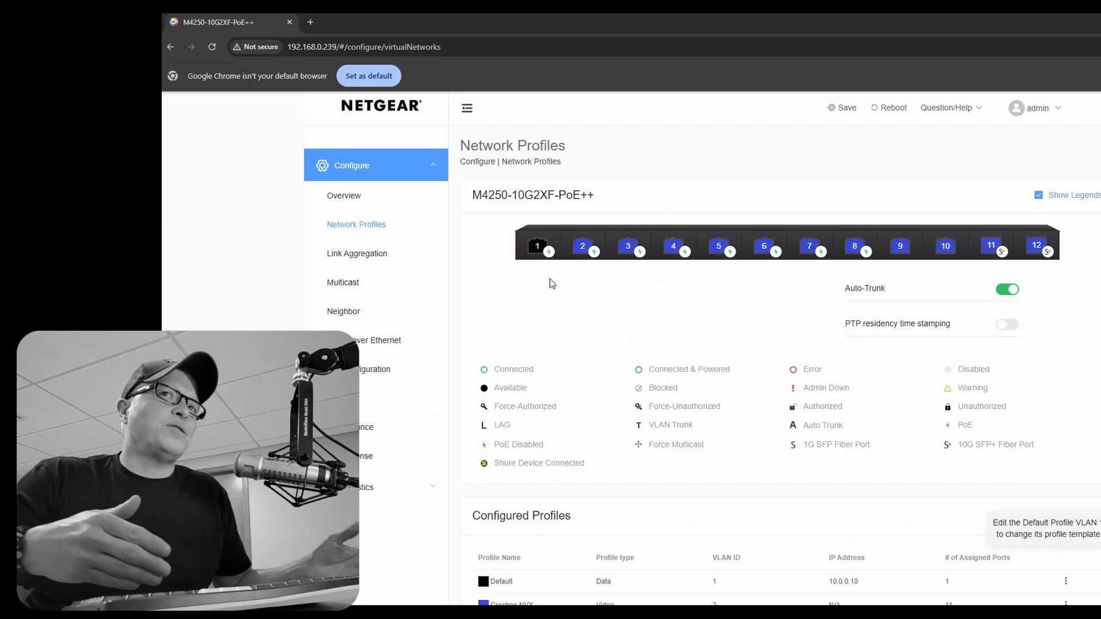
Enable querier election on the Crestron NVX profile with querier address 10.0.0.11
scroll("down", 3)
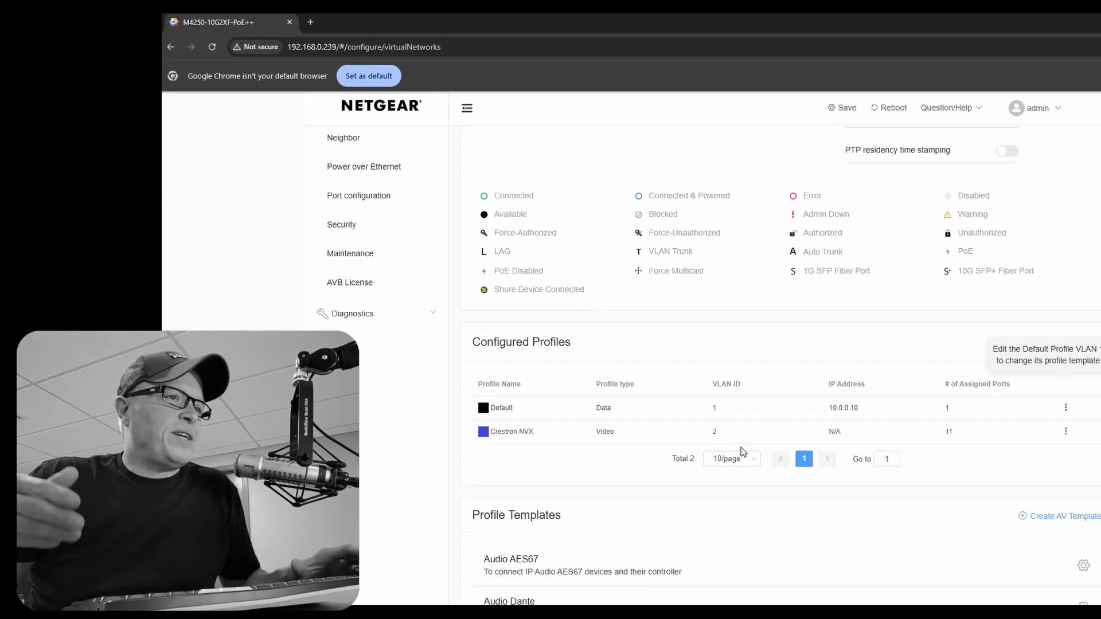
mouse_move(1066, 435)
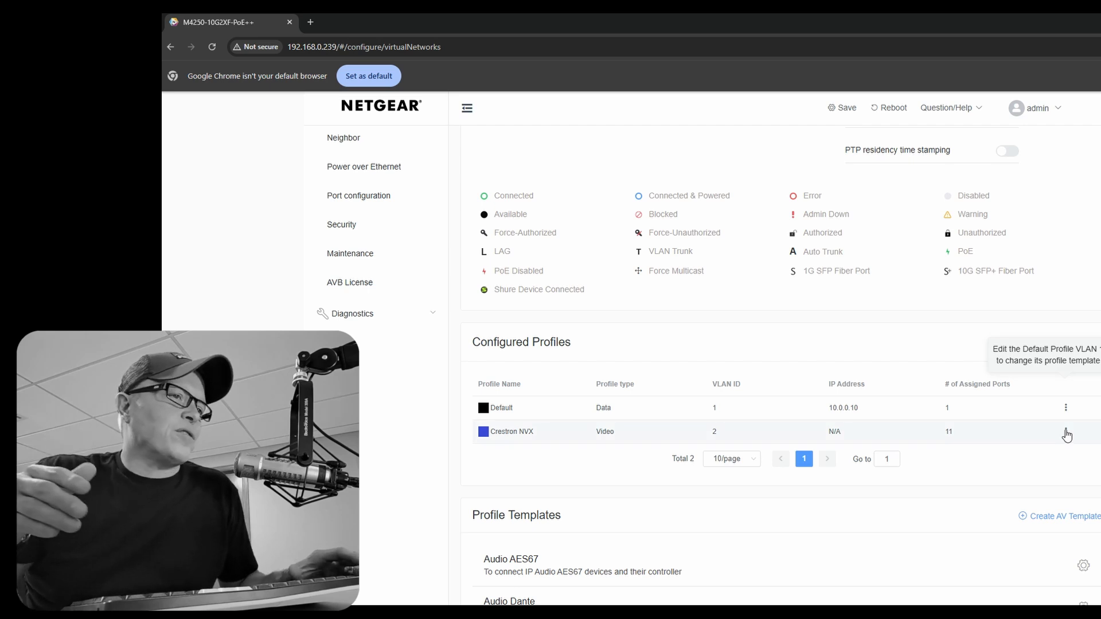
left_click(1066, 431)
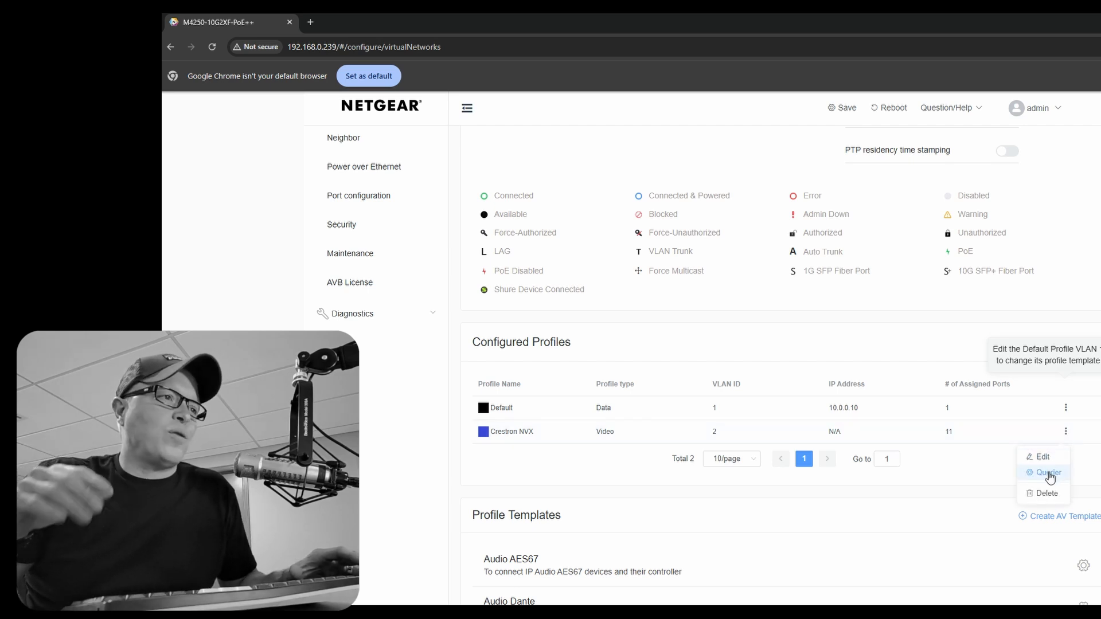
left_click(1046, 473)
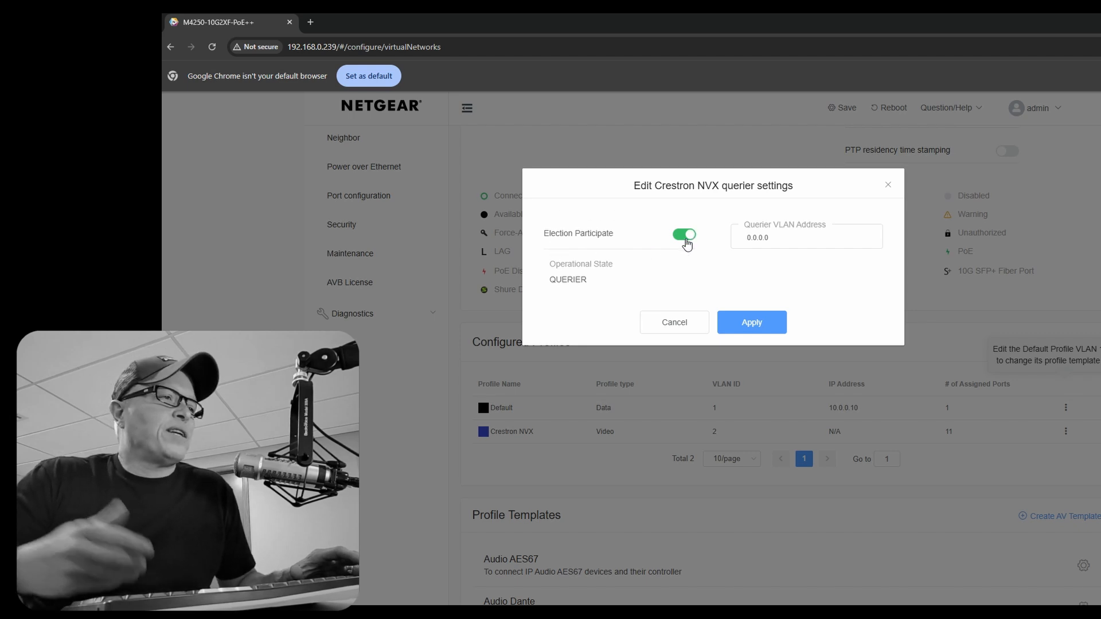
left_click(806, 237)
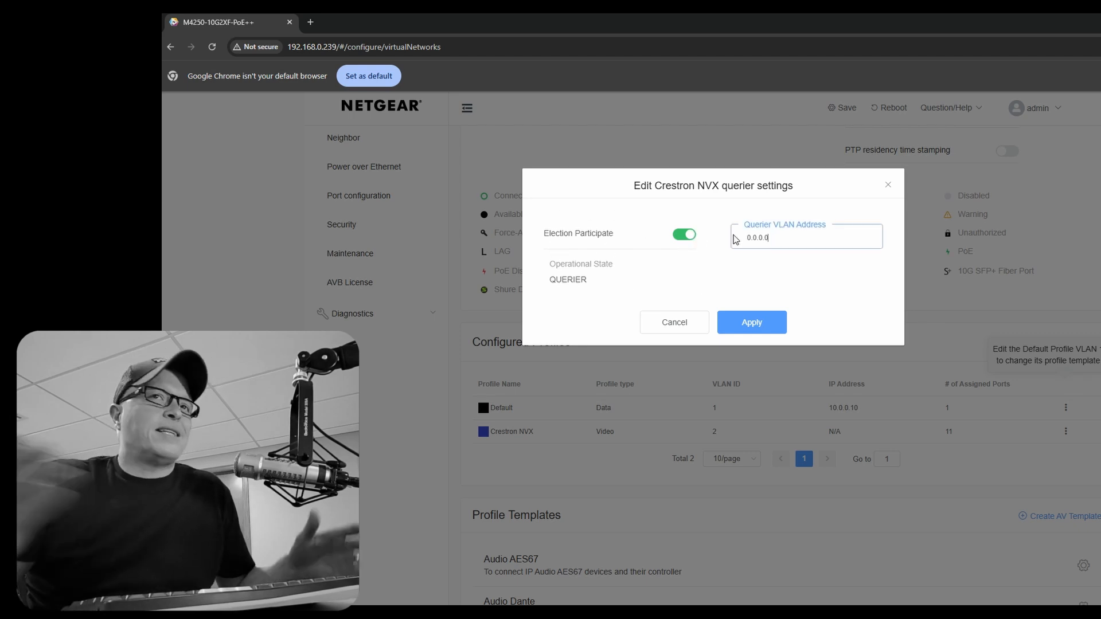
type("10.0.0.11")
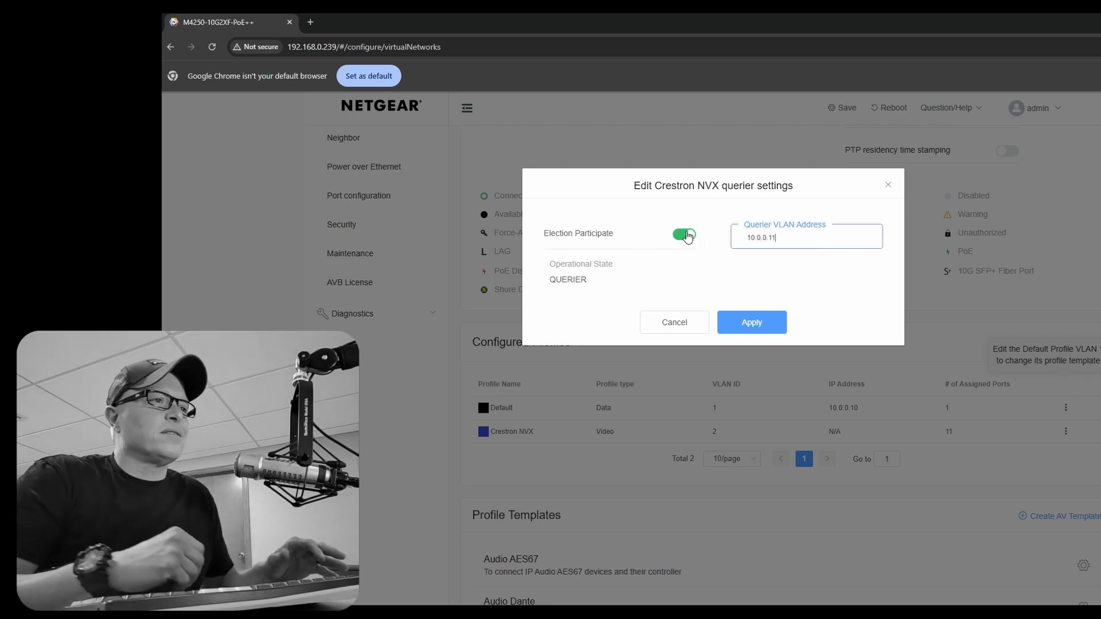
left_click(752, 323)
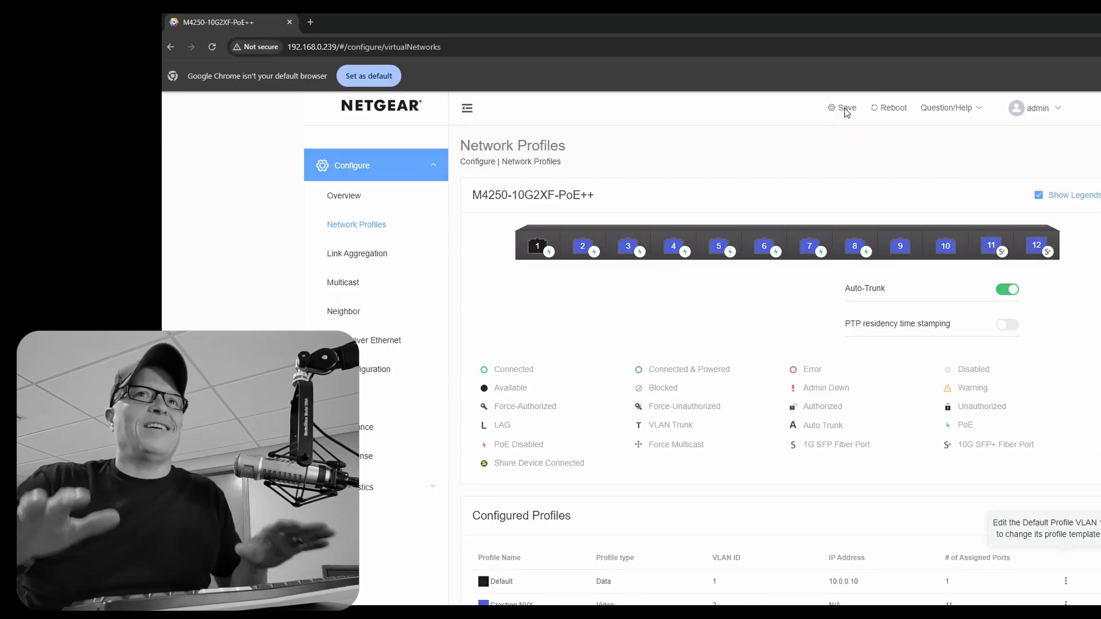
Save the NETGEAR switch configuration using the top-bar Save button
left_click(843, 108)
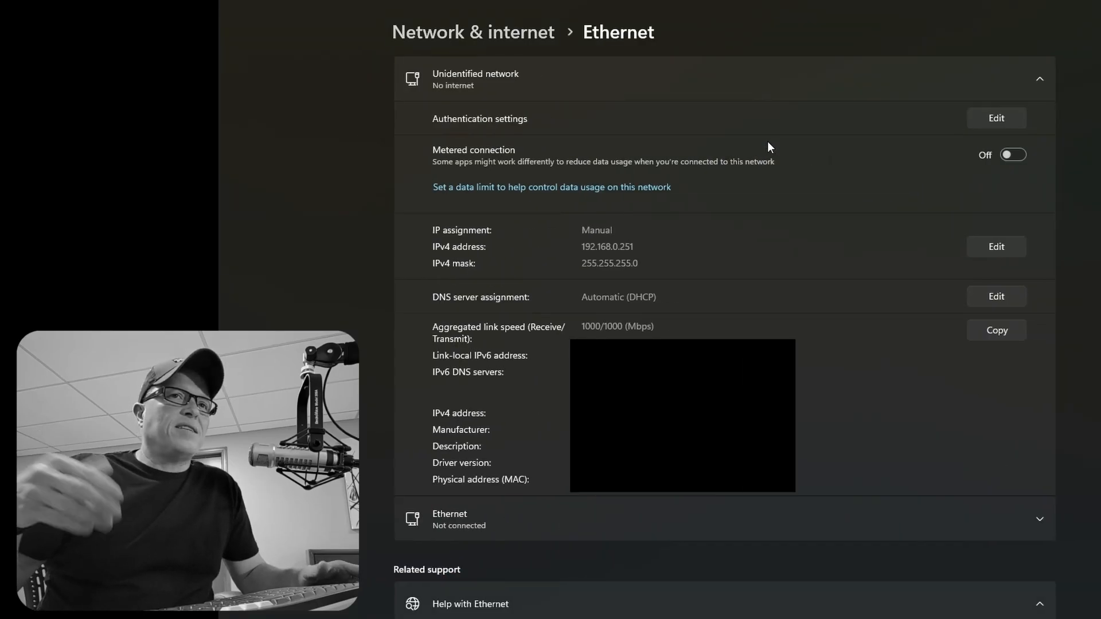
Set the Ethernet adapter to manual IP 169.254.1.5 with mask 255.255.0.0 and save
left_click(997, 246)
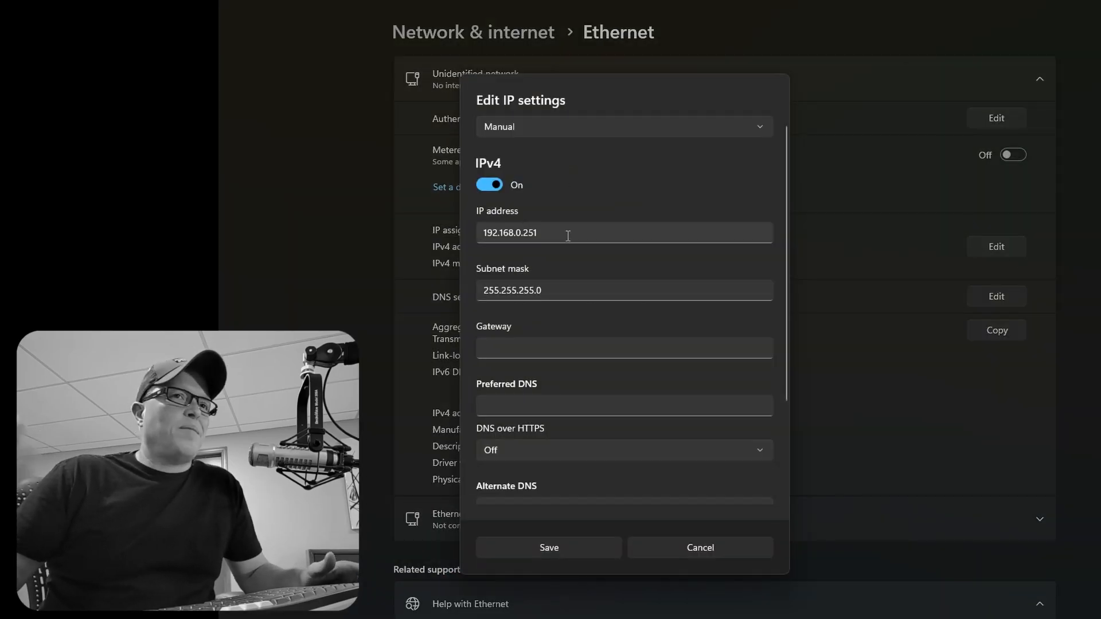
type("169.254.1.5")
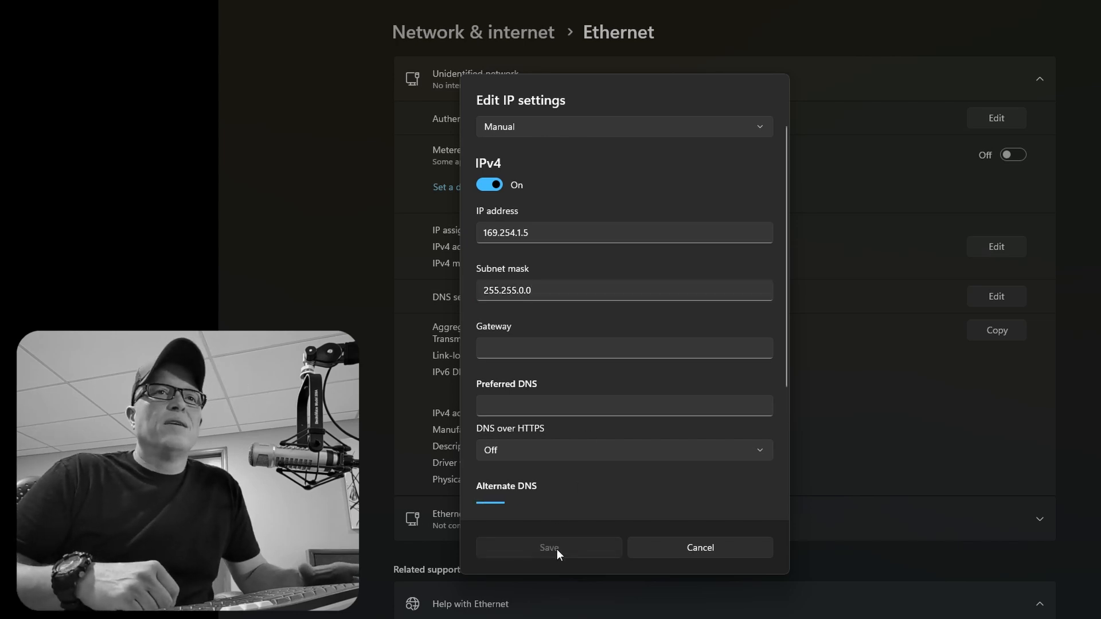
left_click(700, 548)
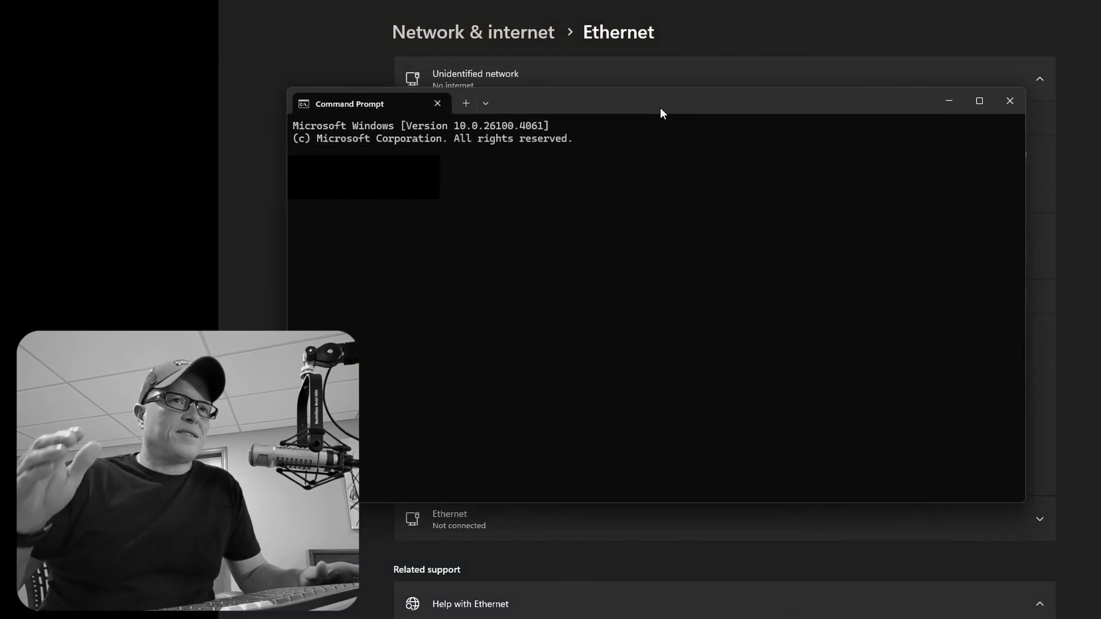
Run ipconfig in Command Prompt to confirm the new IP configuration
type("ip")
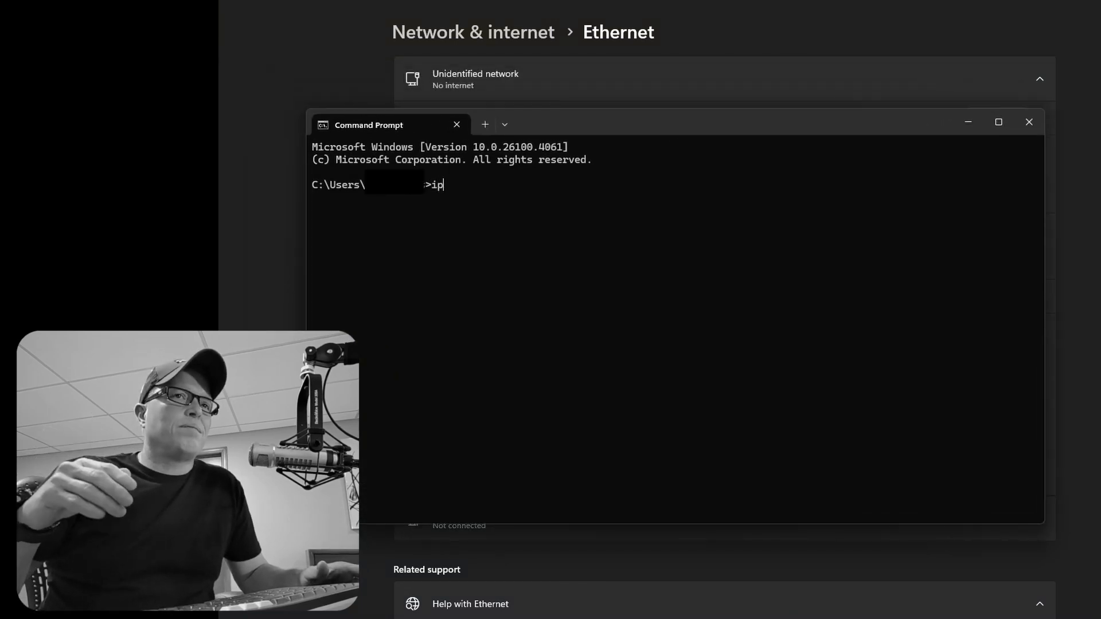
key("Enter")
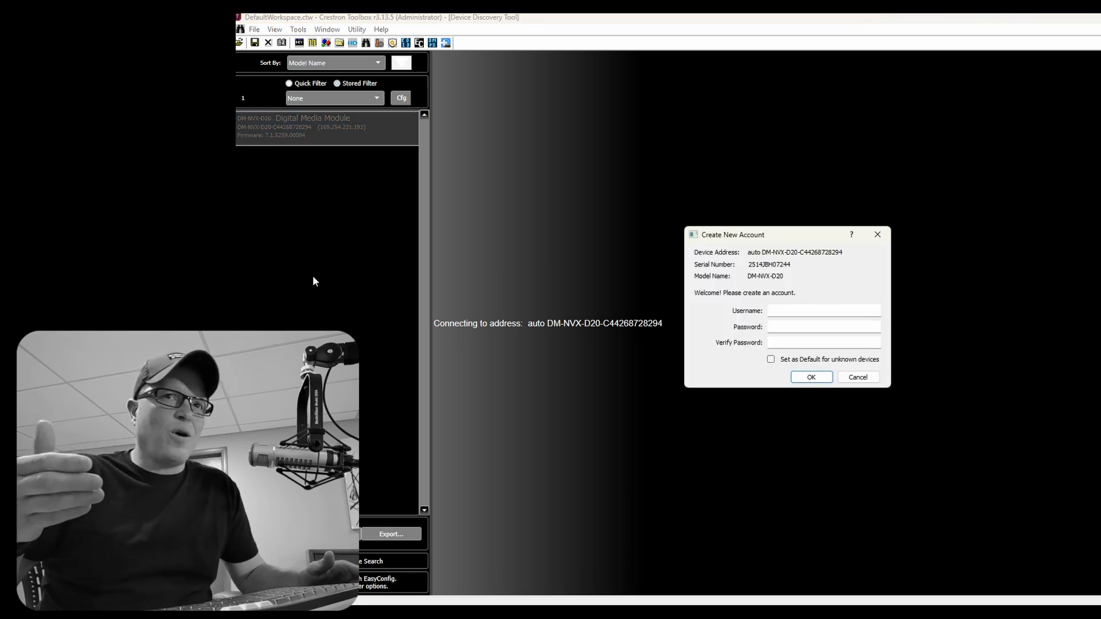
Create a 'crestron' user account with password on the DM-NVX-D20 decoder
type("d")
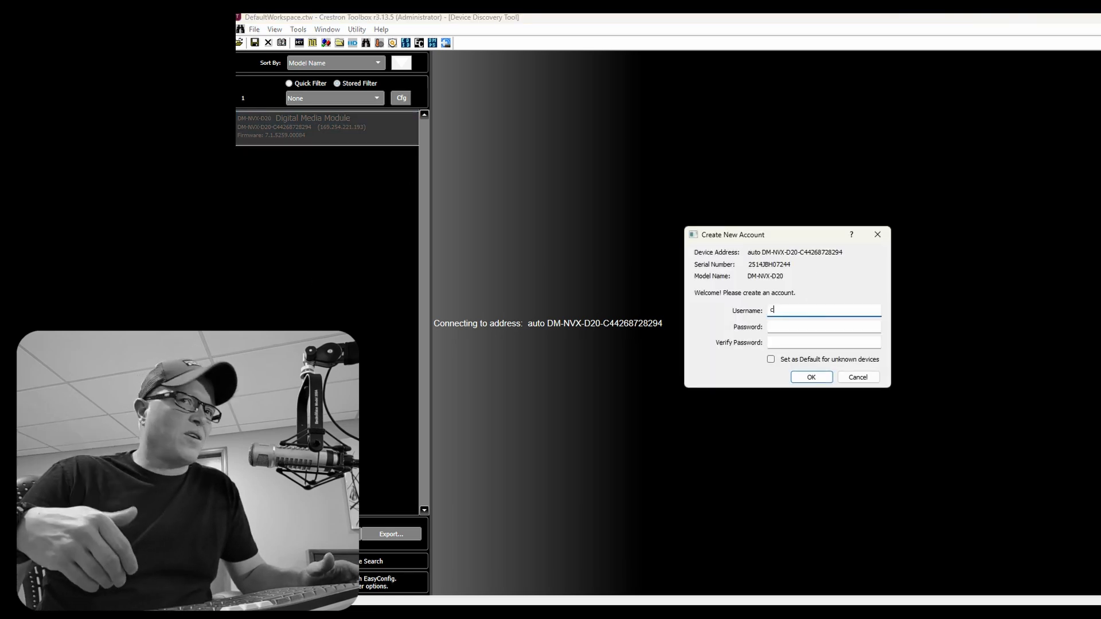
type("crestron")
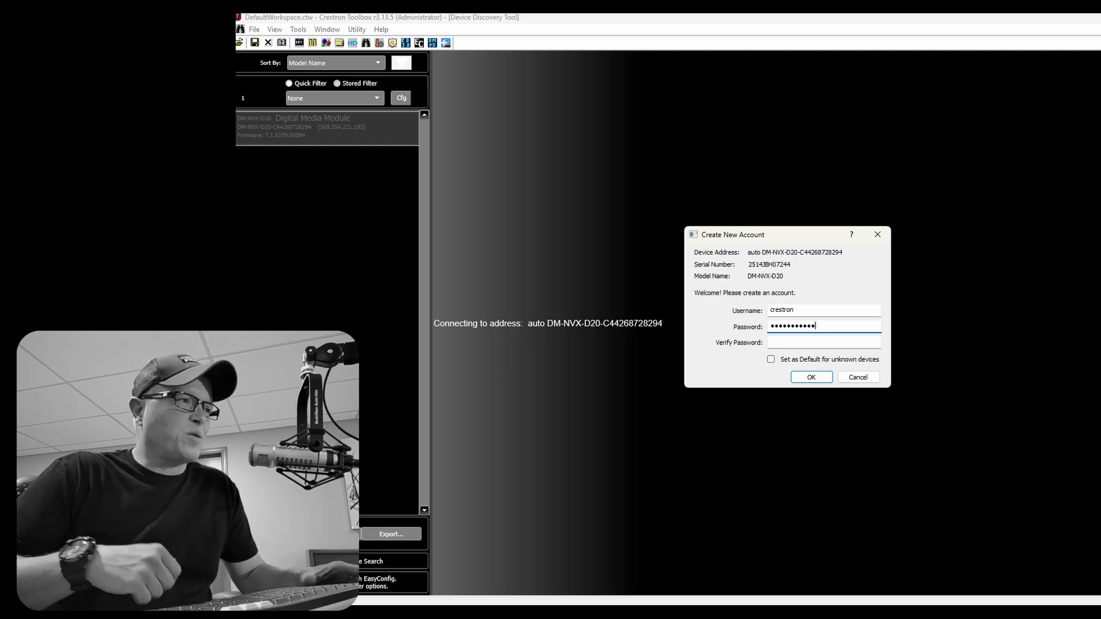
type("••••")
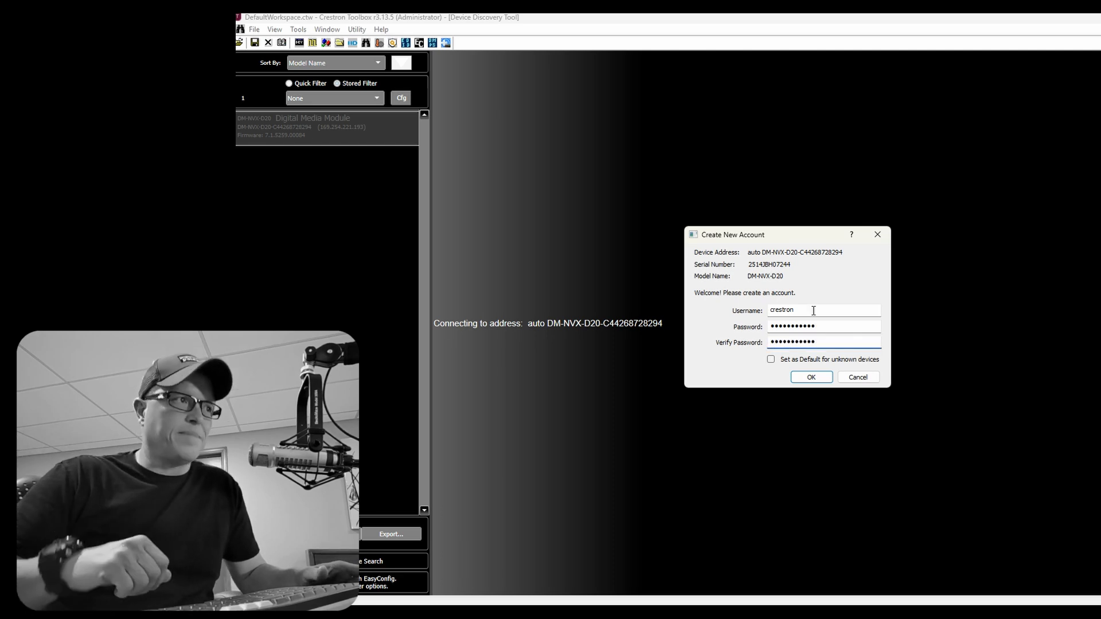
left_click(812, 377)
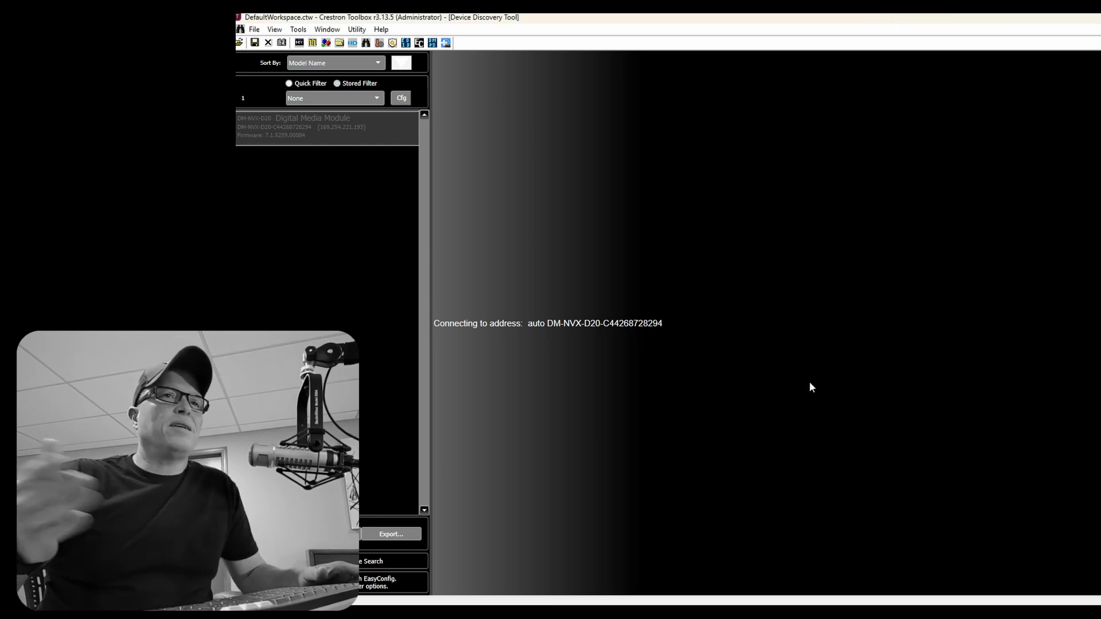
mouse_move(717, 371)
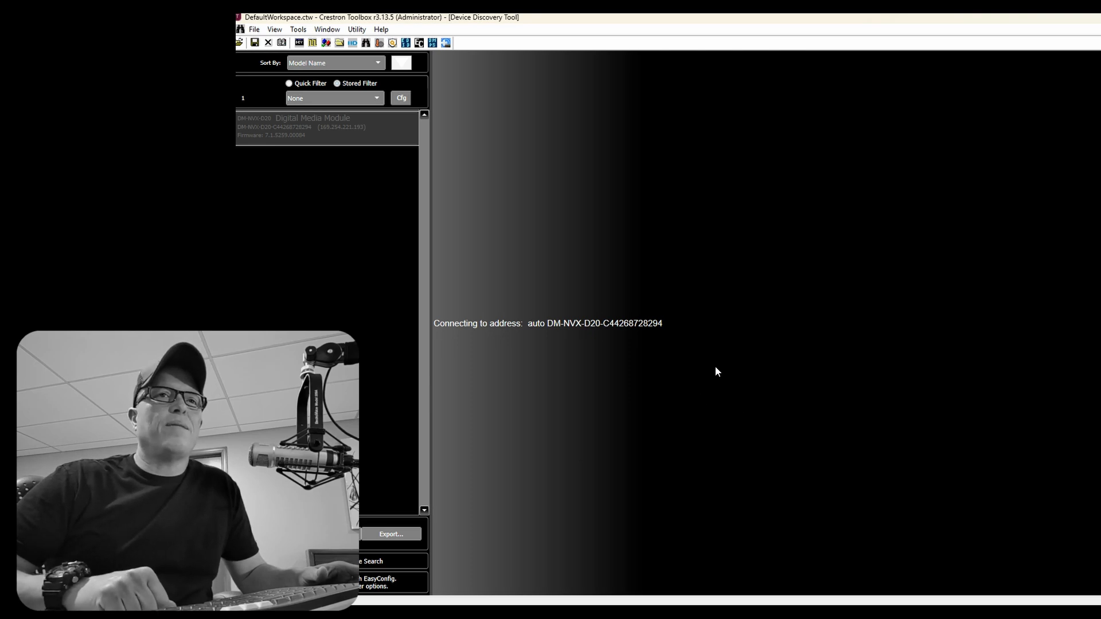
mouse_move(735, 374)
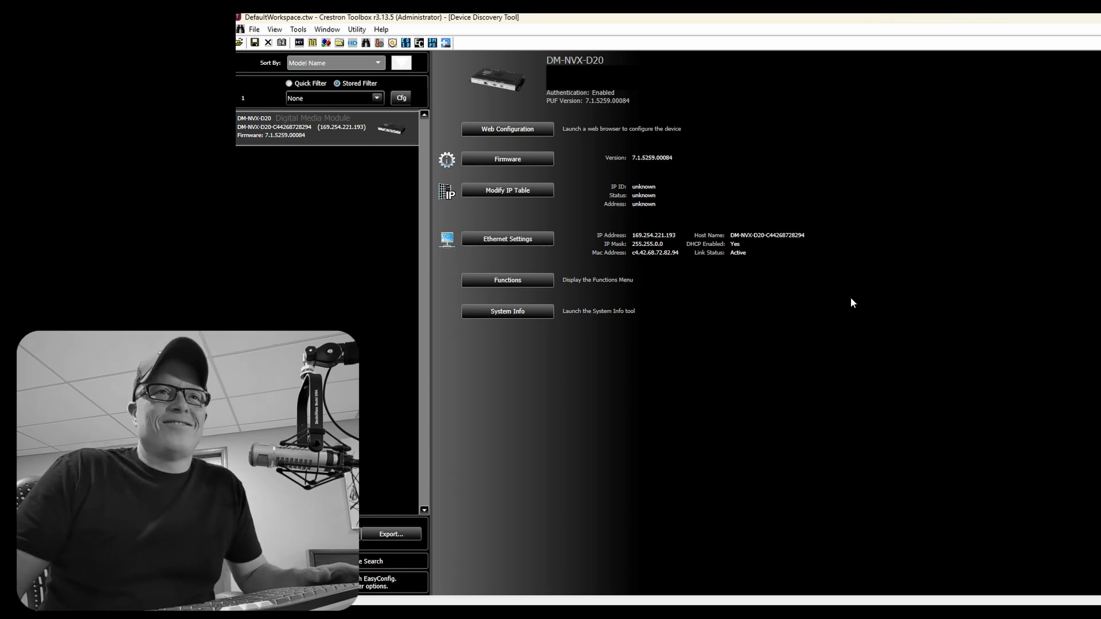
Apply static IP 10.0.0.20, mask 255.255.255.0 to the DM-NVX-D20 and dismiss the reboot notices
left_click(507, 239)
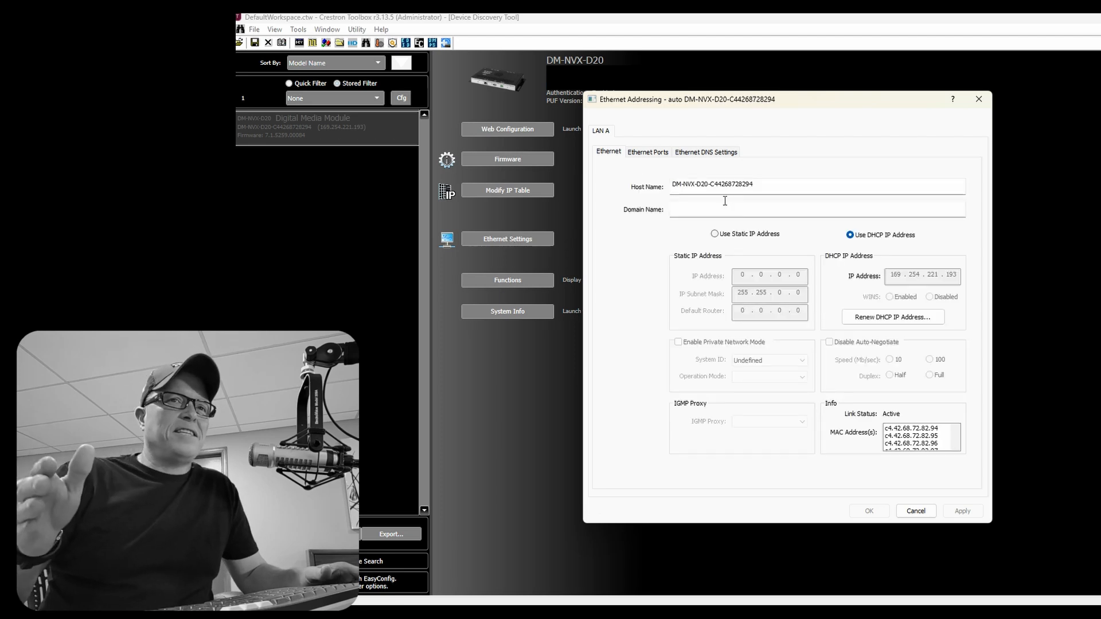
left_click(714, 234)
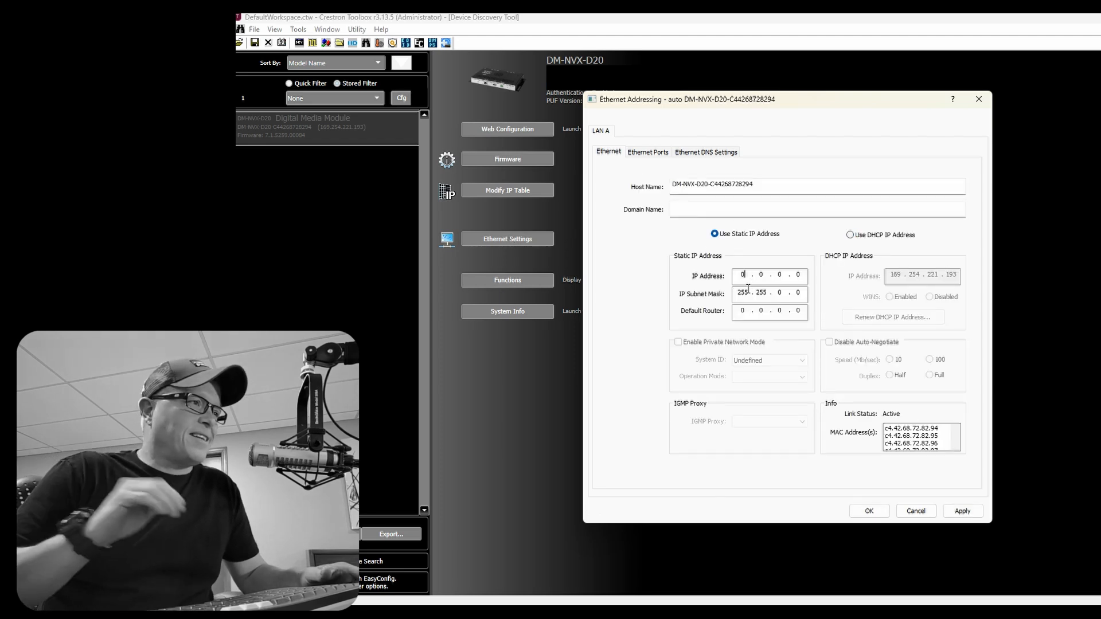
type("10")
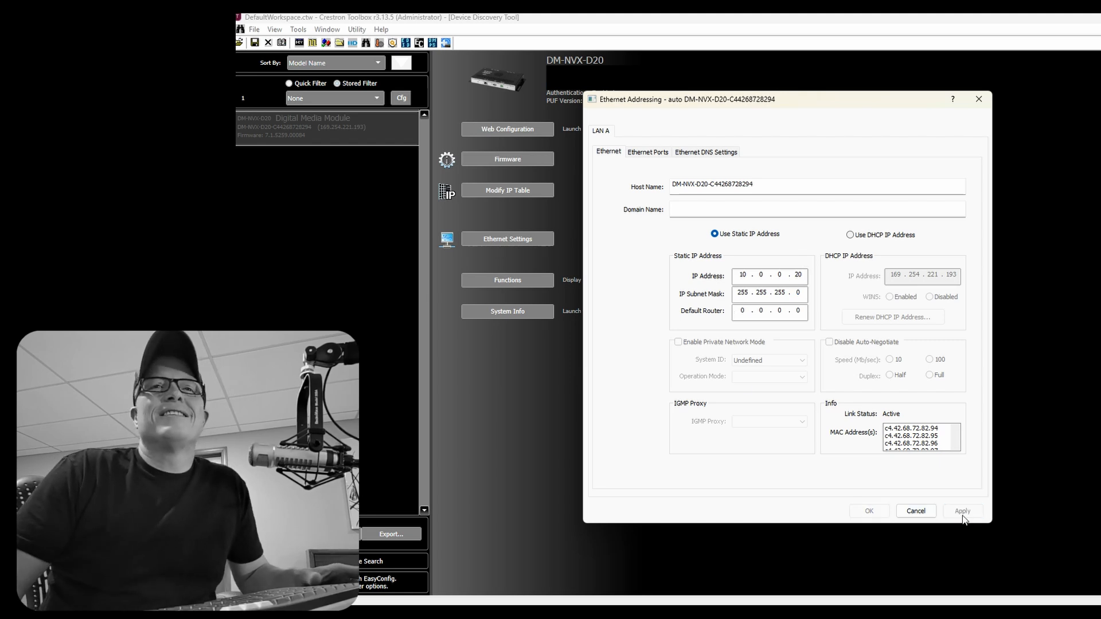
left_click(963, 511)
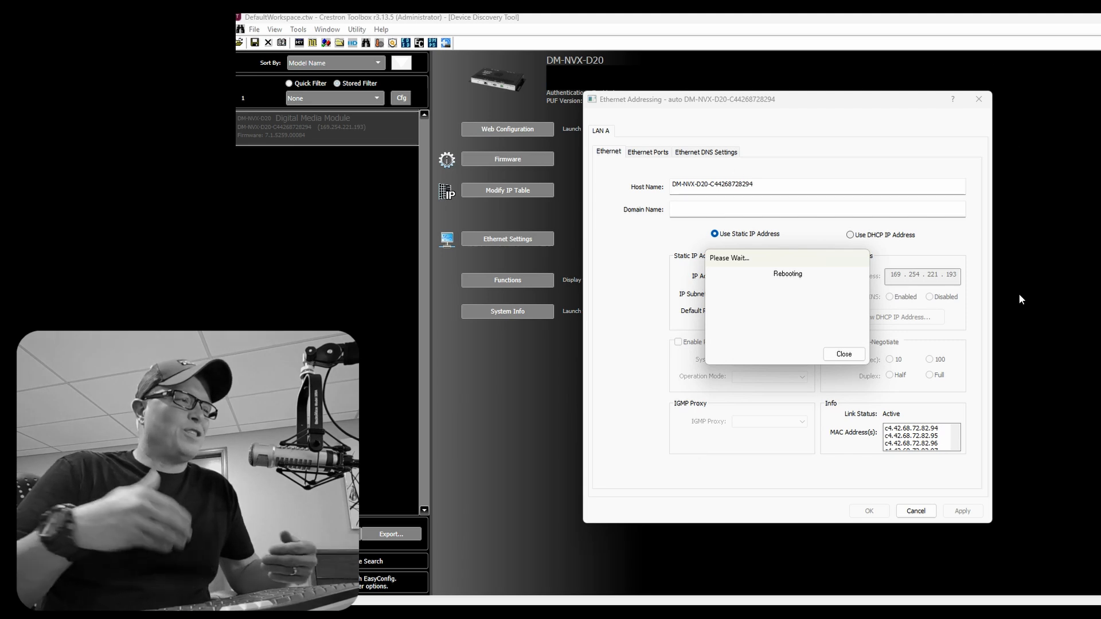
left_click(844, 354)
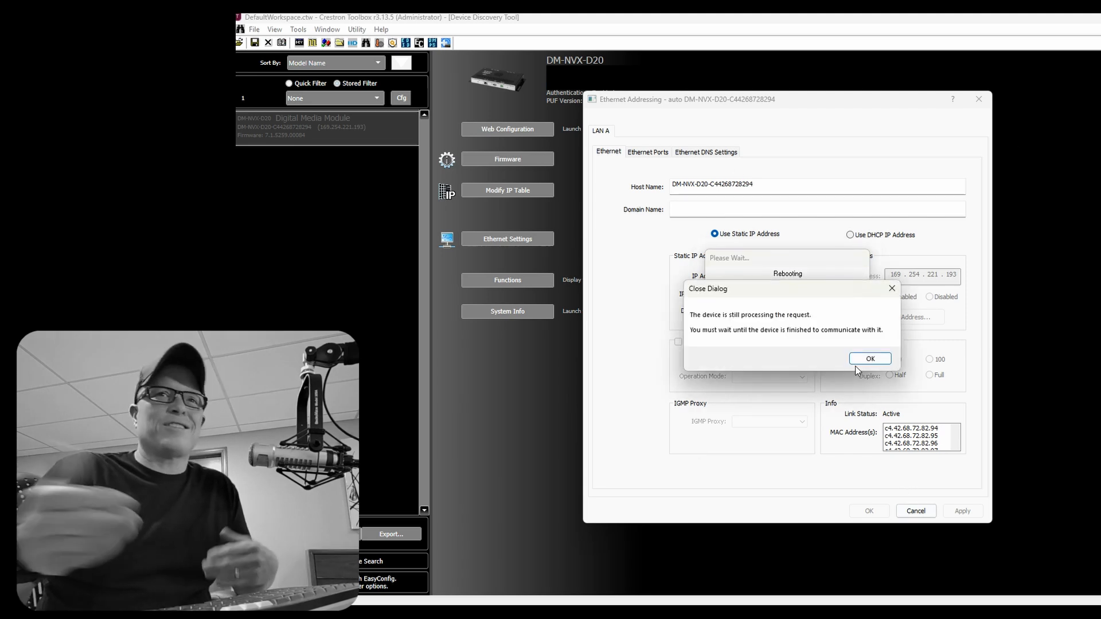
left_click(870, 359)
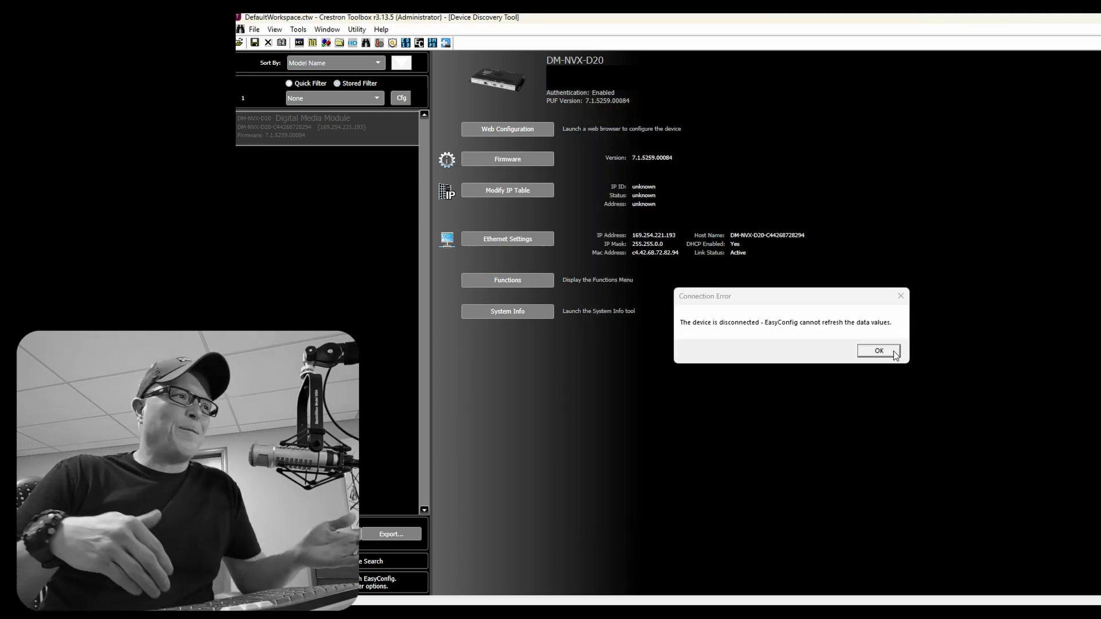
left_click(879, 351)
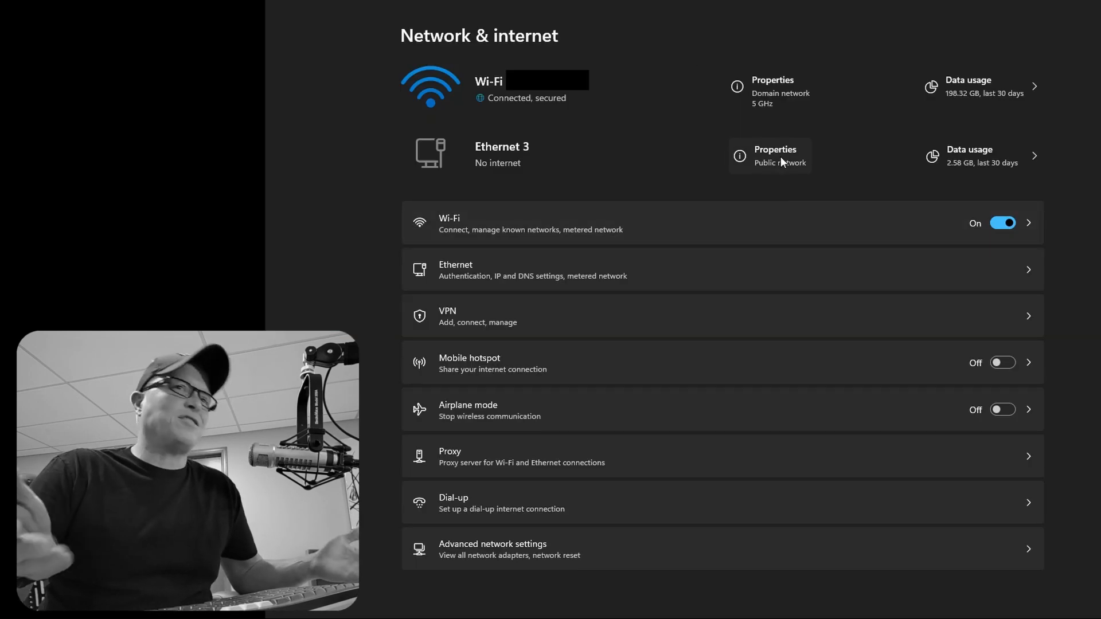
Assign Ethernet 3 the manual IP 10.0.0.244 with mask 255.255.255.0 and save
left_click(775, 156)
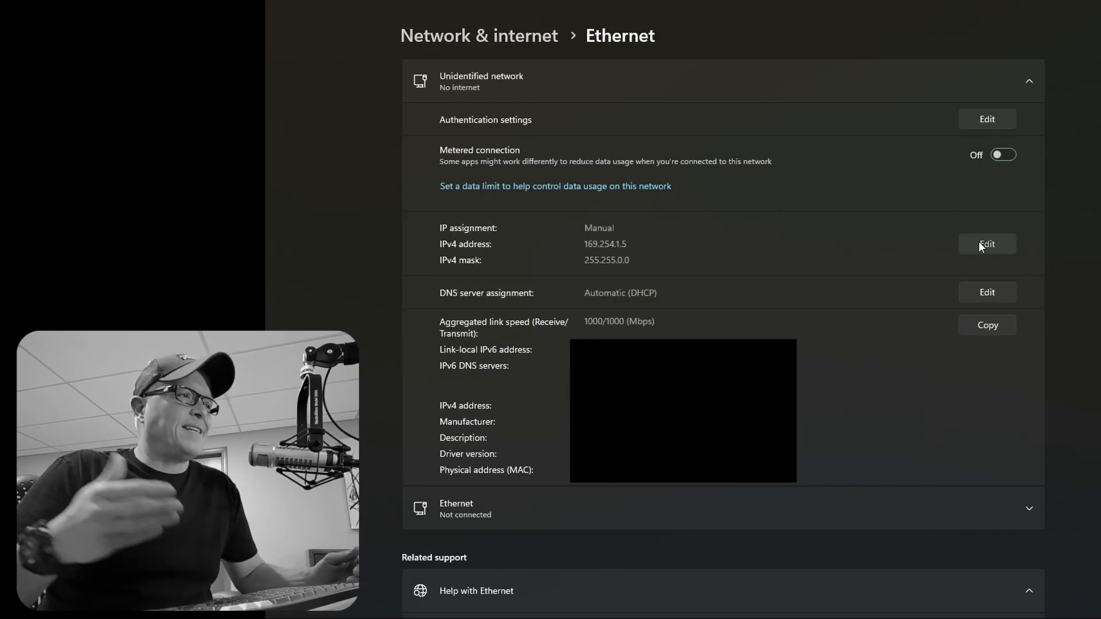
left_click(987, 244)
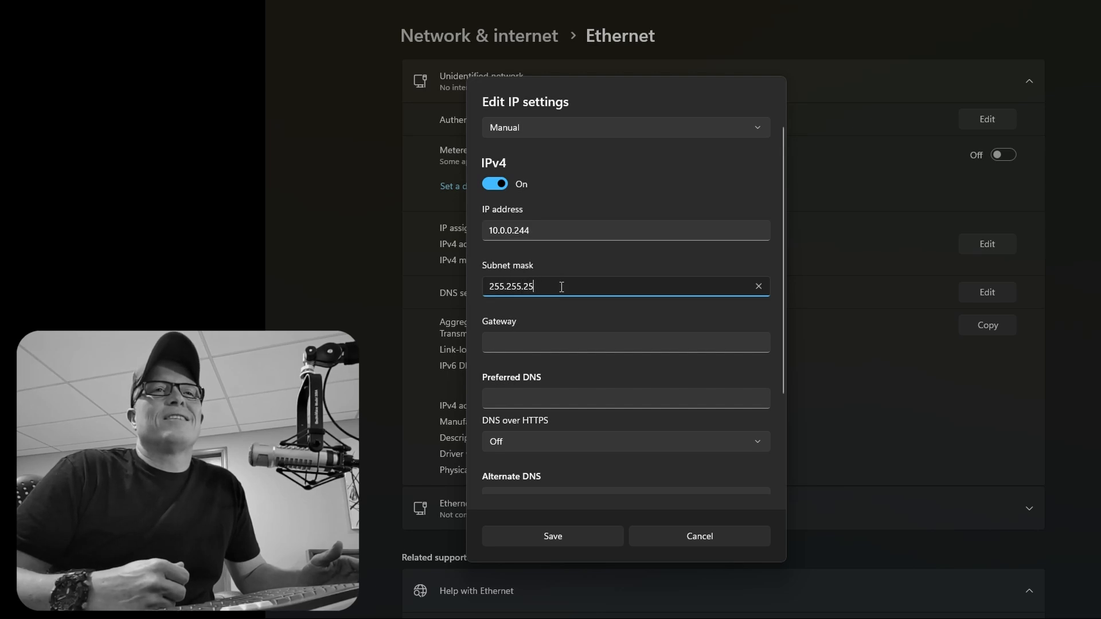
left_click(553, 537)
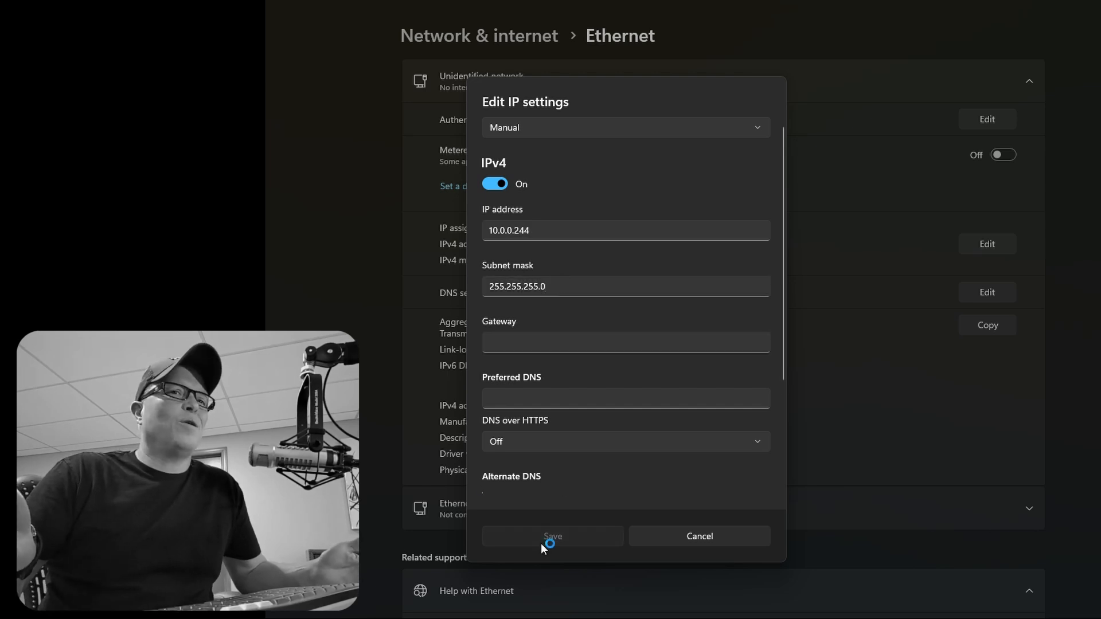
left_click(553, 536)
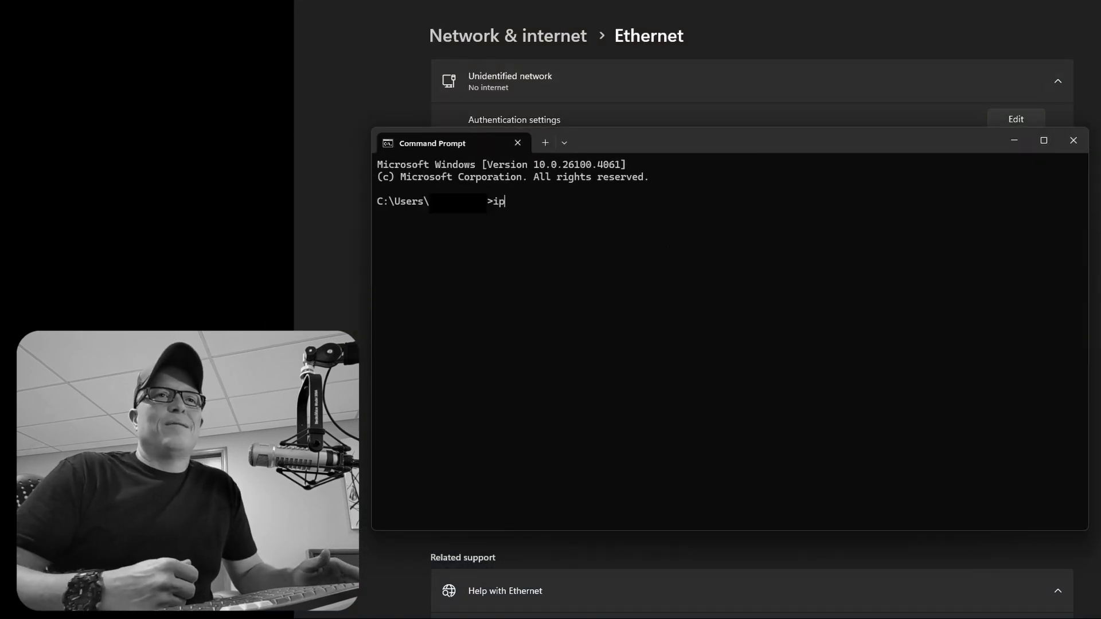
Run ipconfig to confirm address 10.0.0.244, then ping 10.0.0.2
key("Enter")
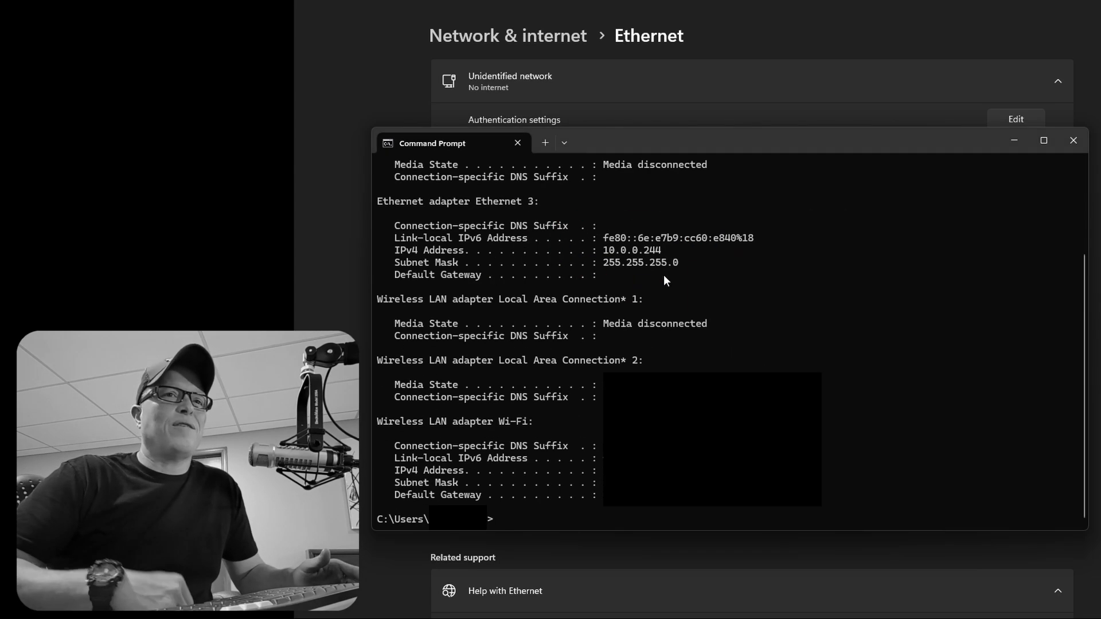
type("p")
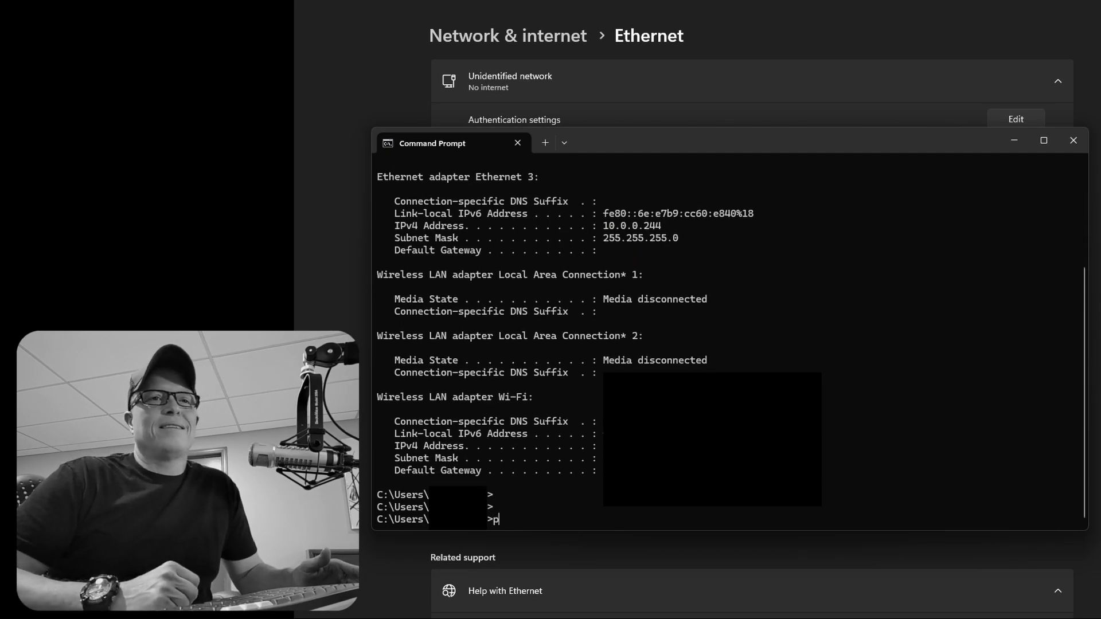
type("ing")
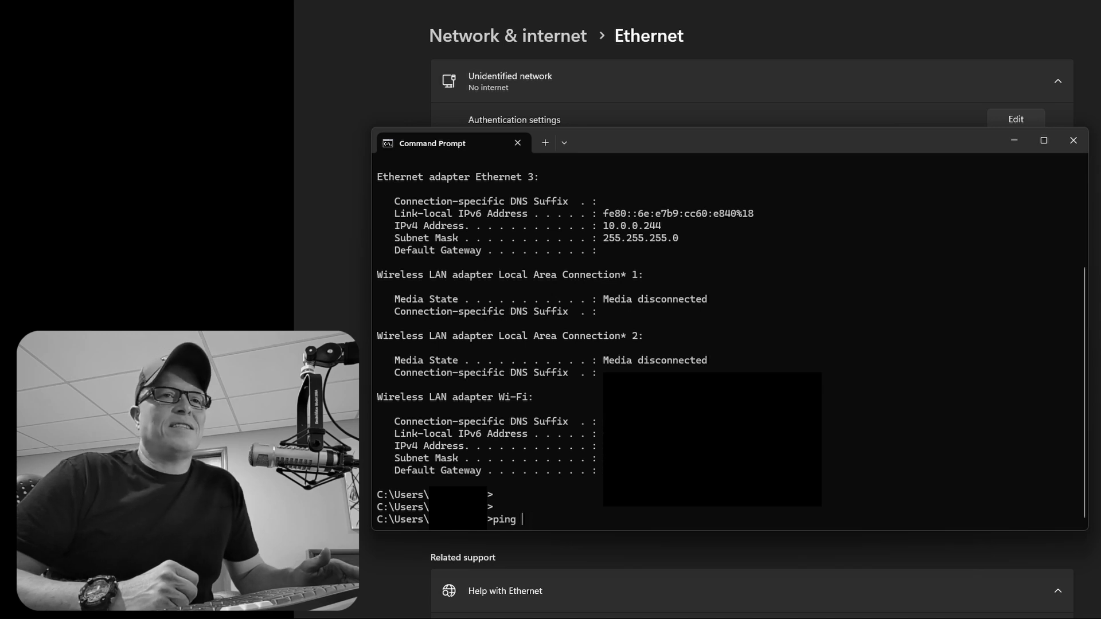
type("10.0.0.2")
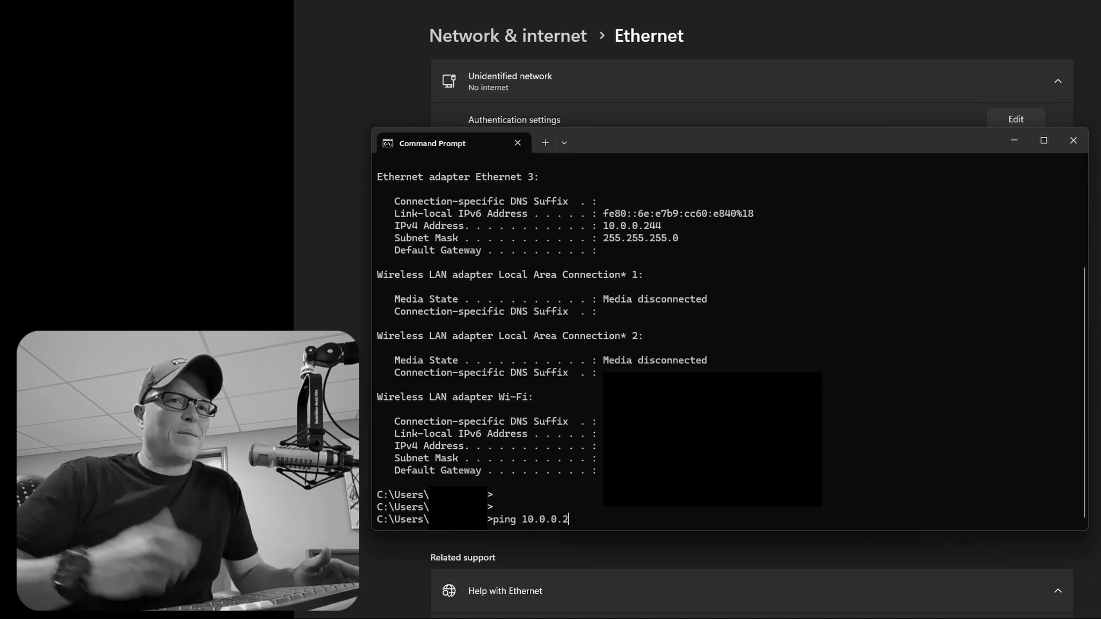
key("Enter")
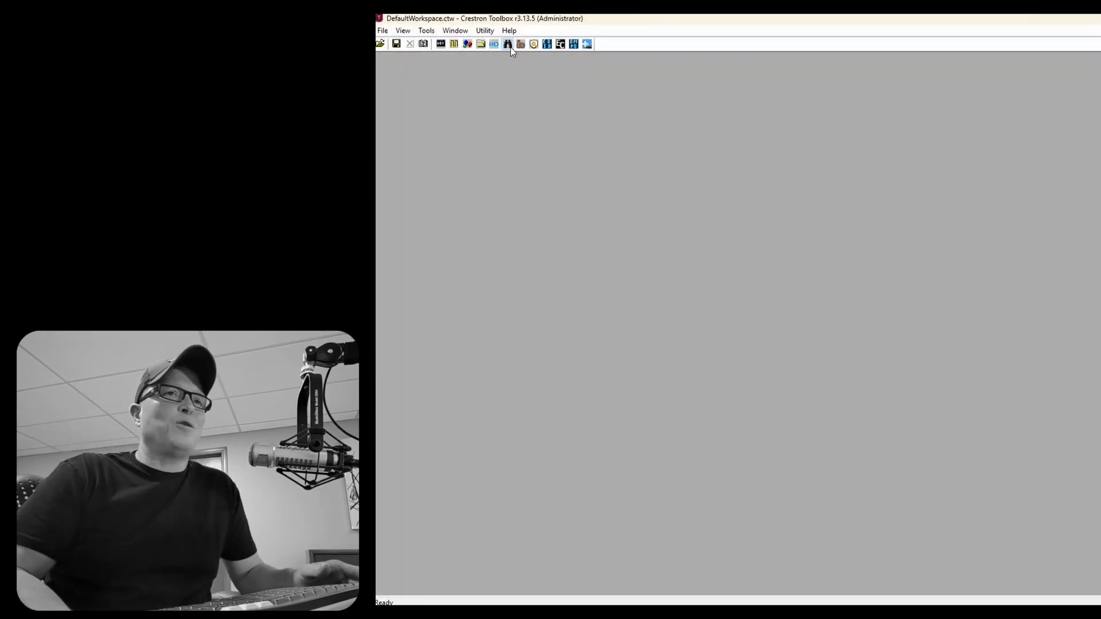
Launch a utility from the Toolbox toolbar, such as Device Discovery
left_click(508, 45)
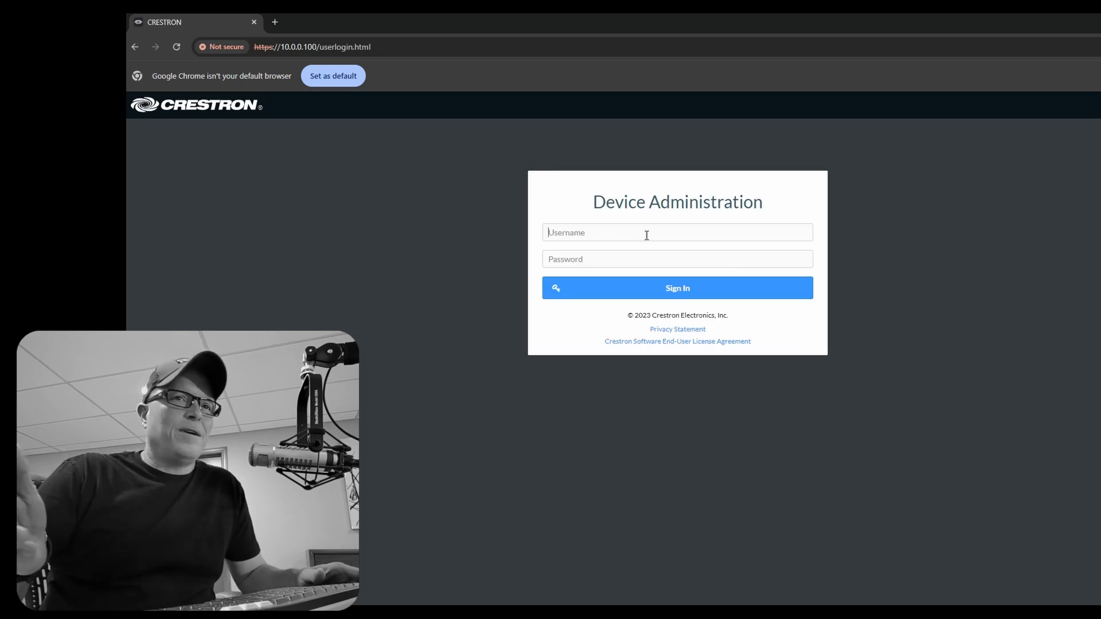
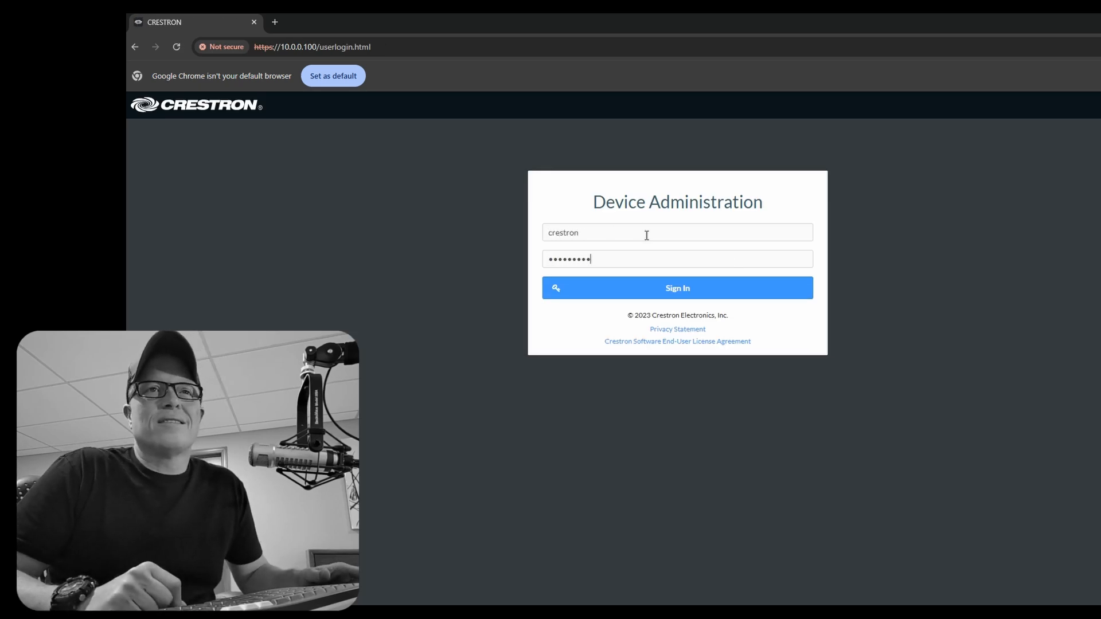
Sign in to the DM-NVX-E20-2G-hdmi1 encoder as crestron
left_click(677, 288)
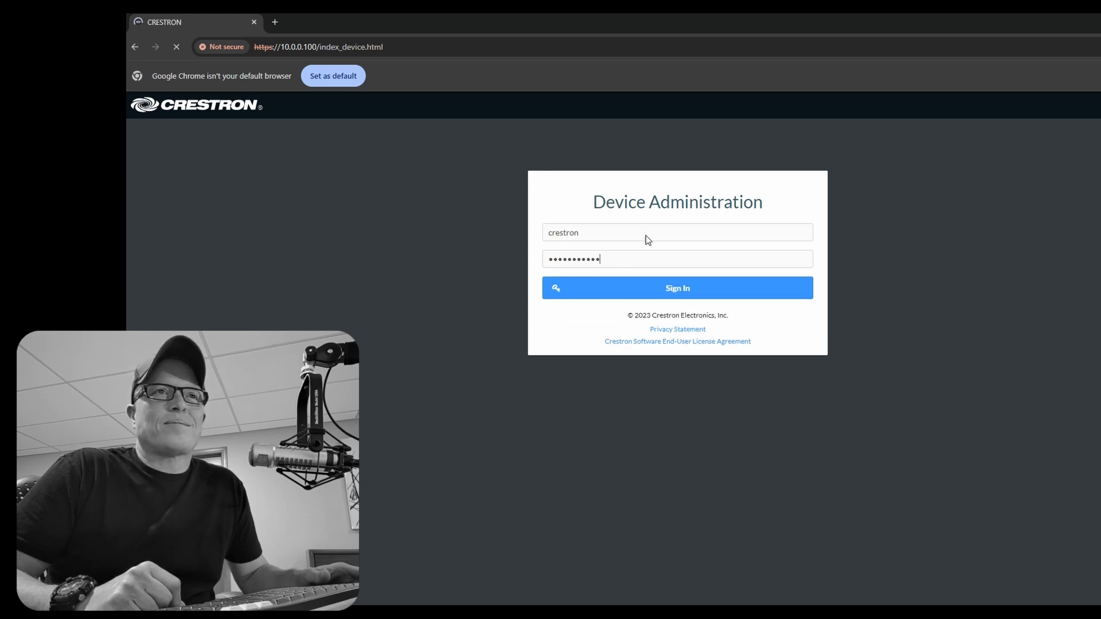
left_click(678, 288)
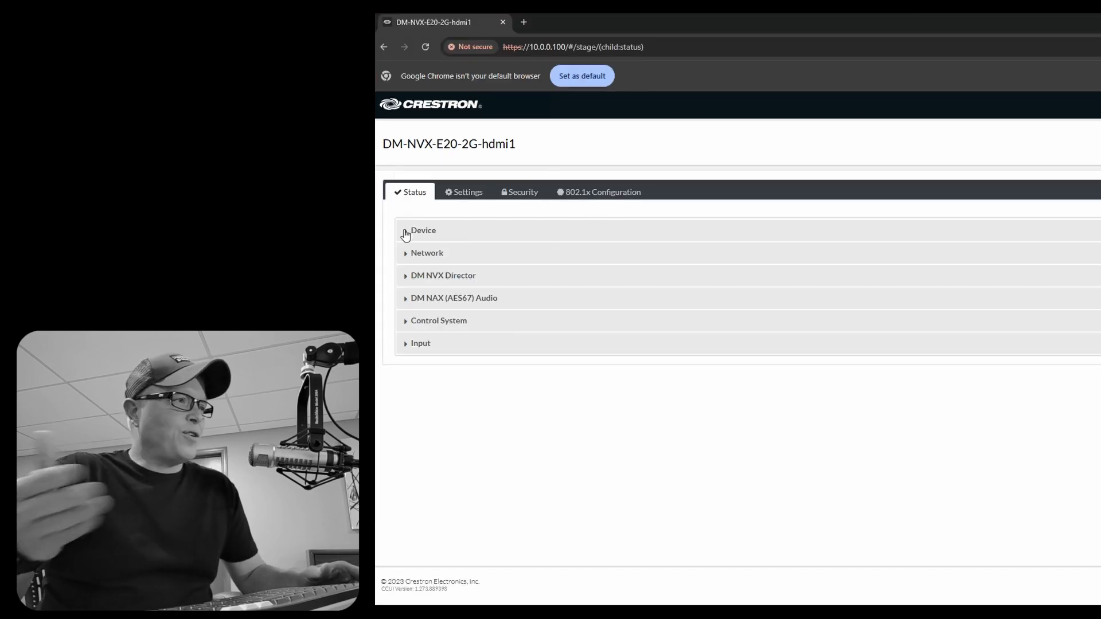
Review the encoder's Device, Network and Control System status panels
left_click(423, 231)
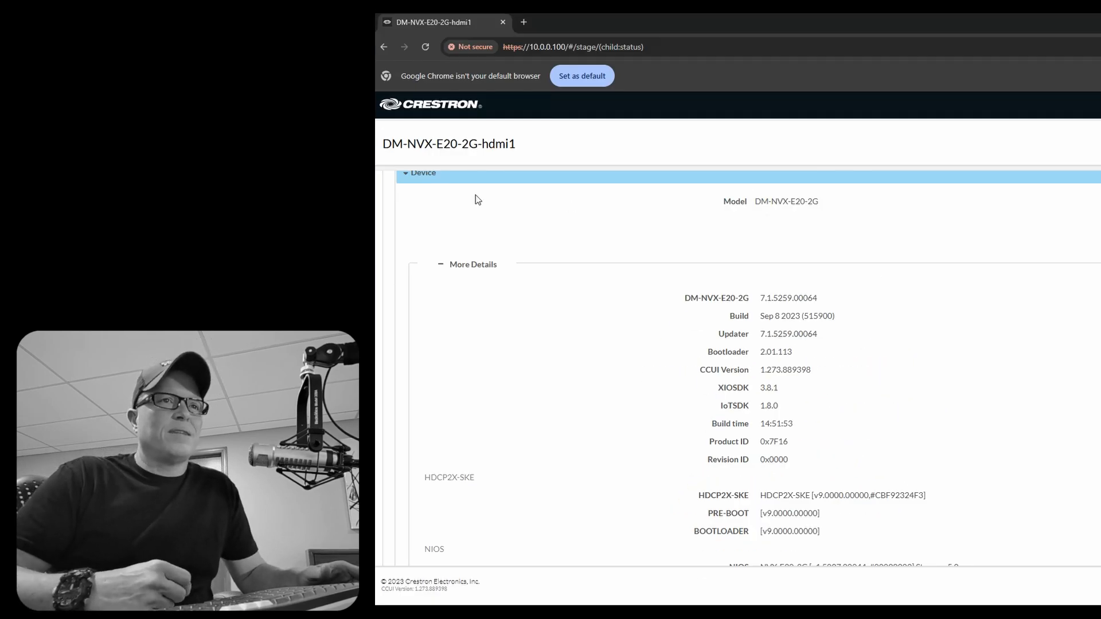
left_click(421, 173)
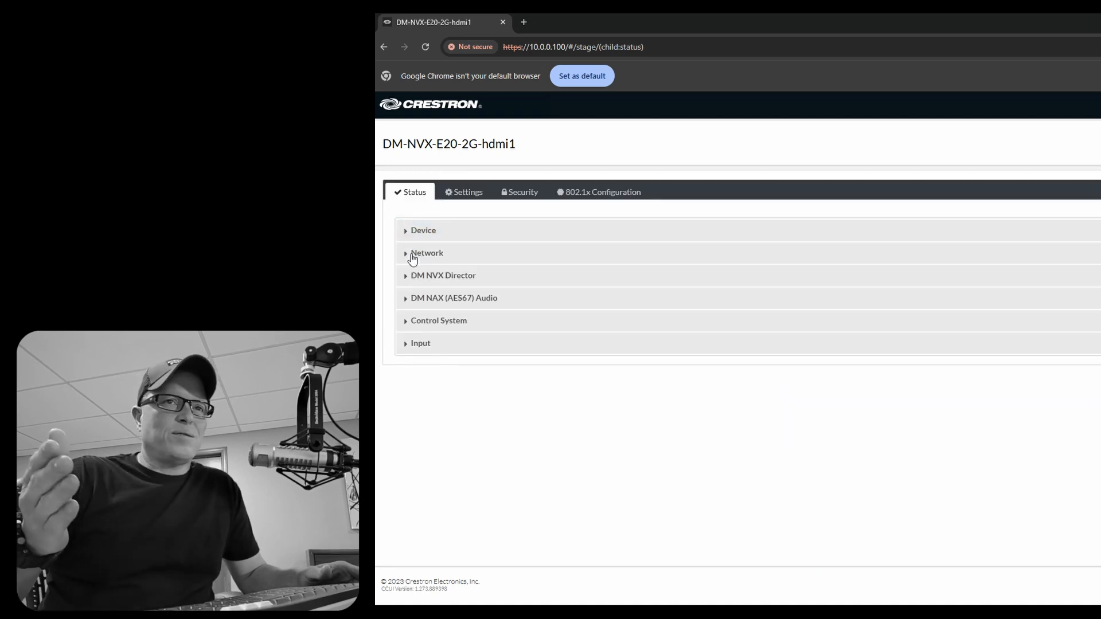
left_click(426, 253)
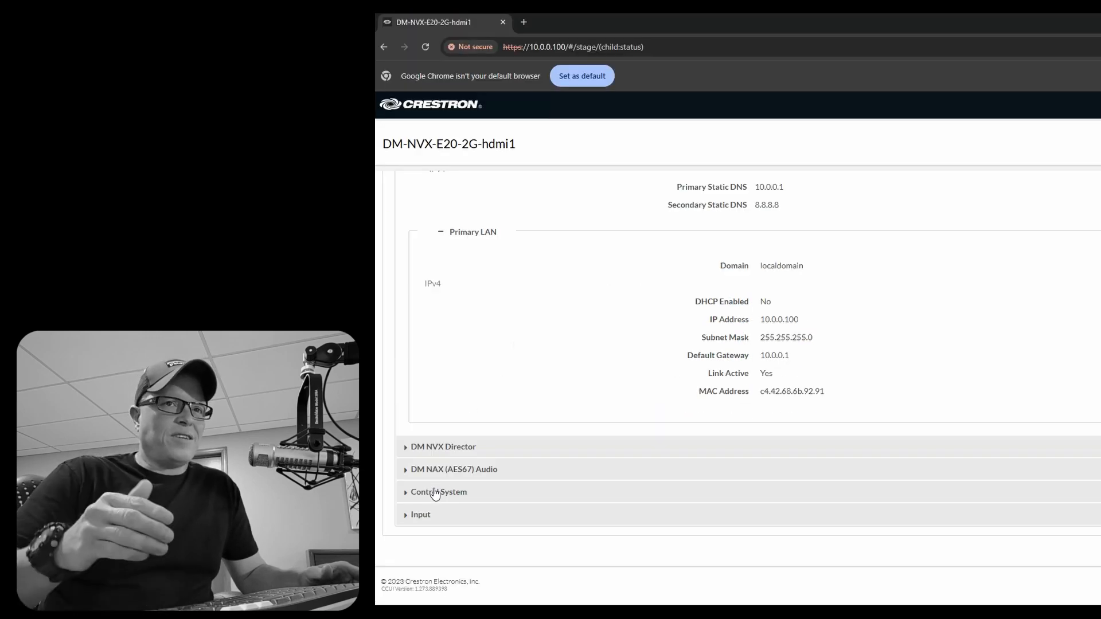
left_click(438, 492)
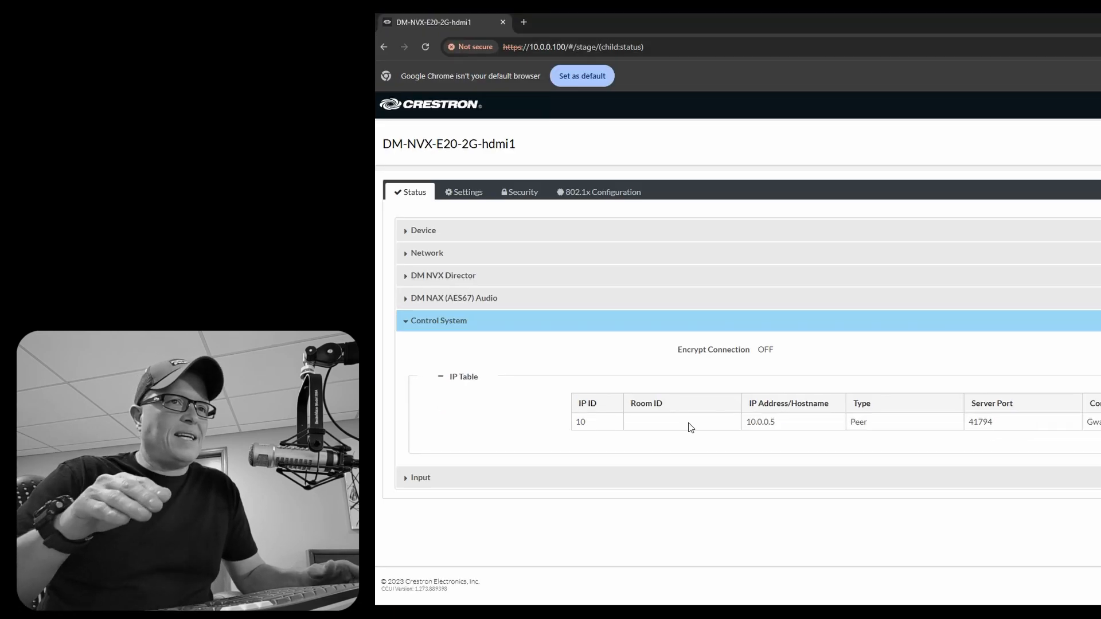
left_click(438, 321)
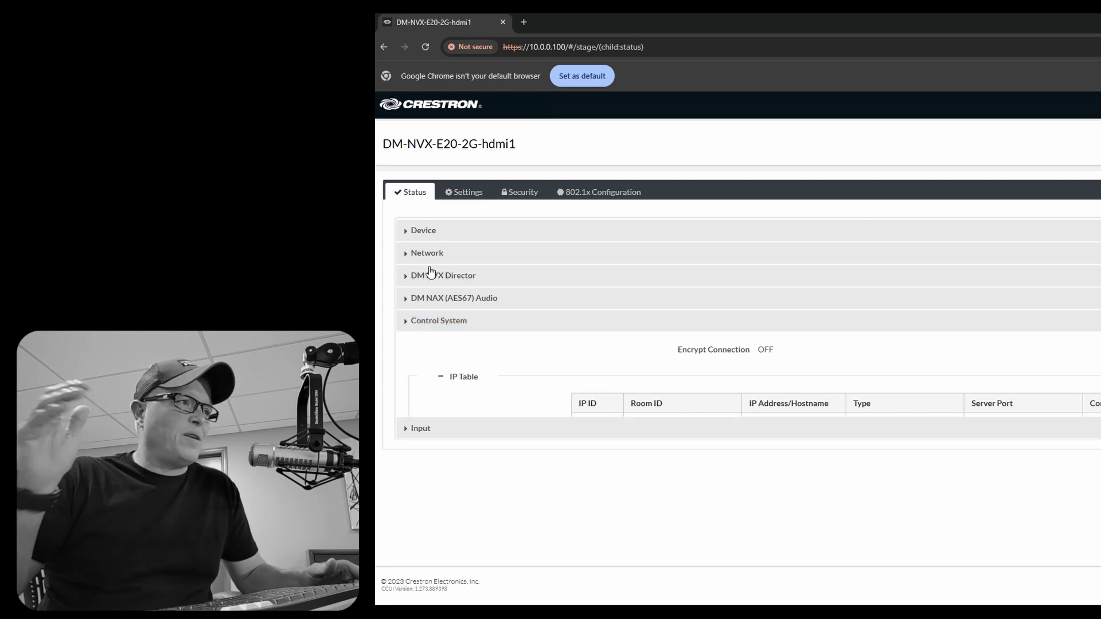
Review the encoder's Control System IP table and stream multicast address 232.0.0.100 in Settings
left_click(464, 192)
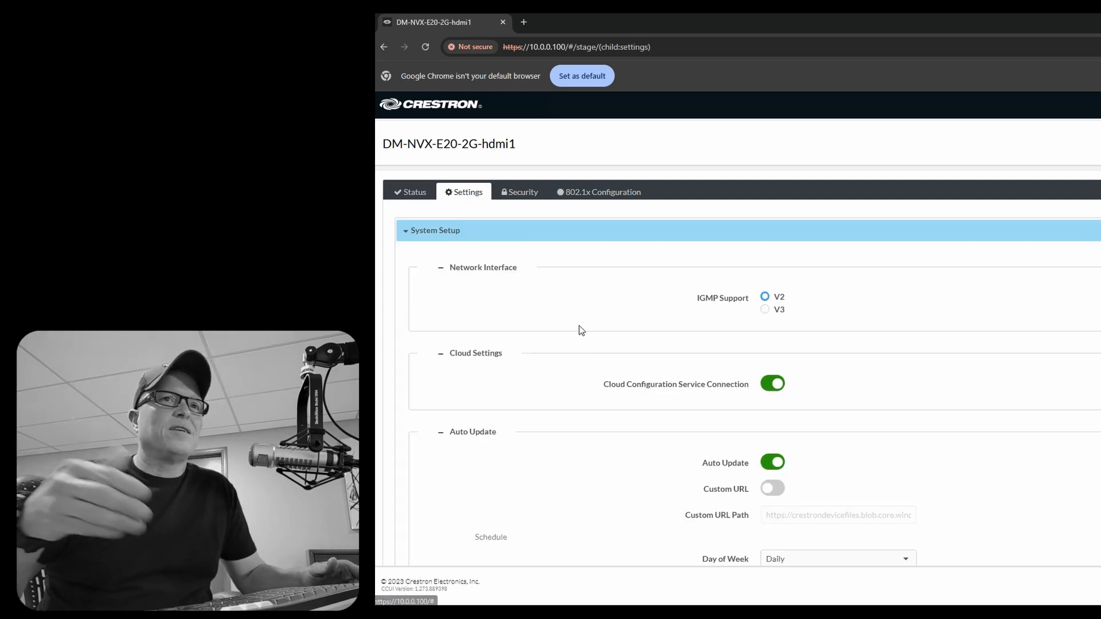
scroll("down", 3)
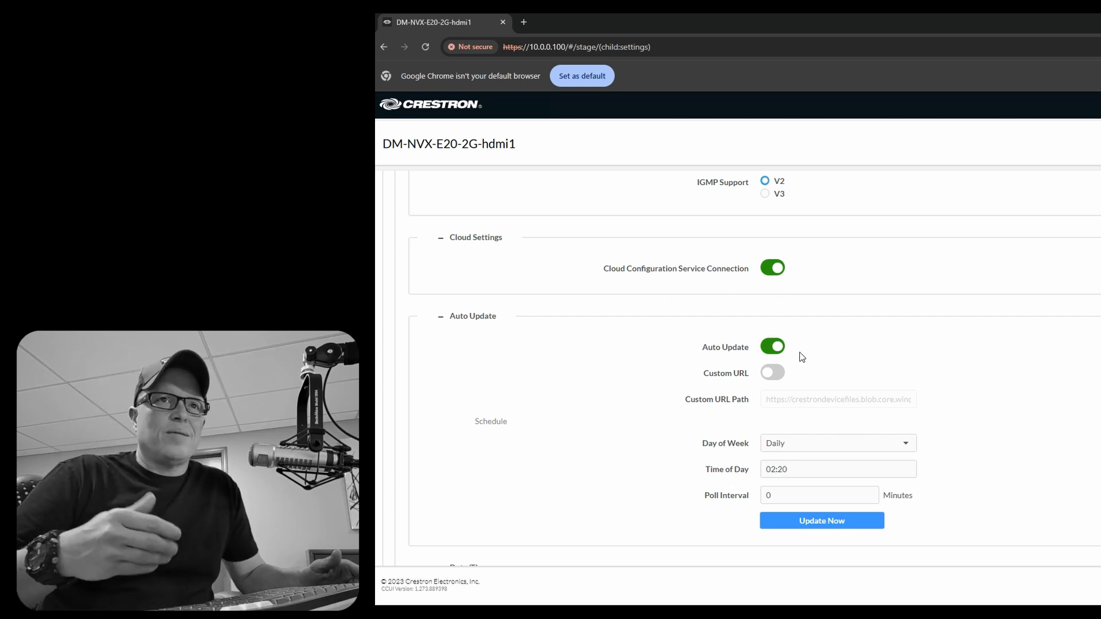
scroll("down", 3)
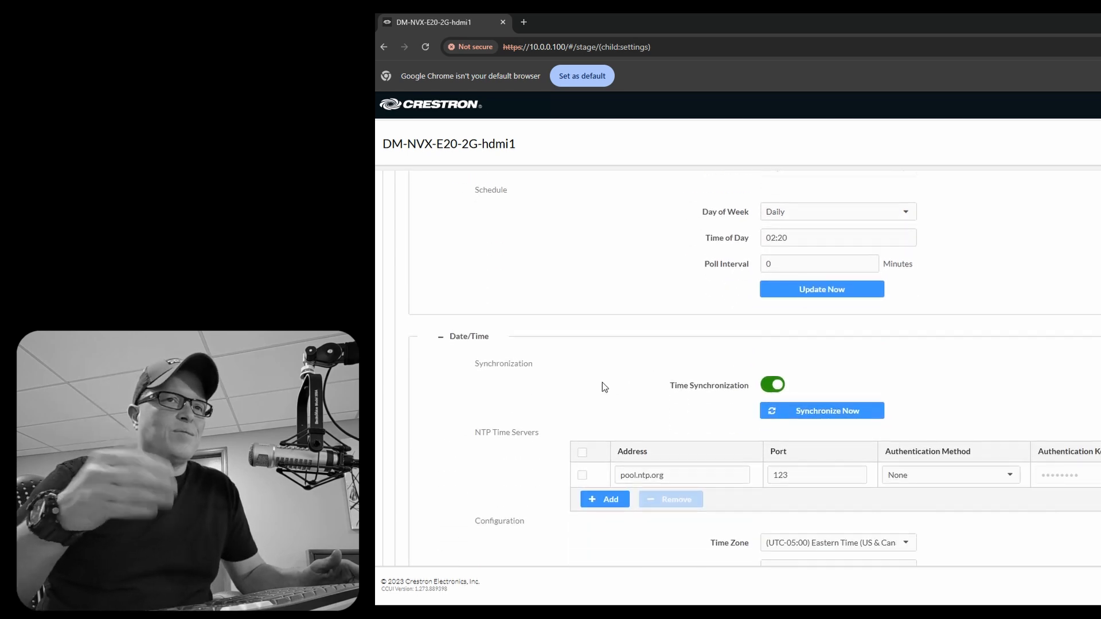
scroll("down", 3)
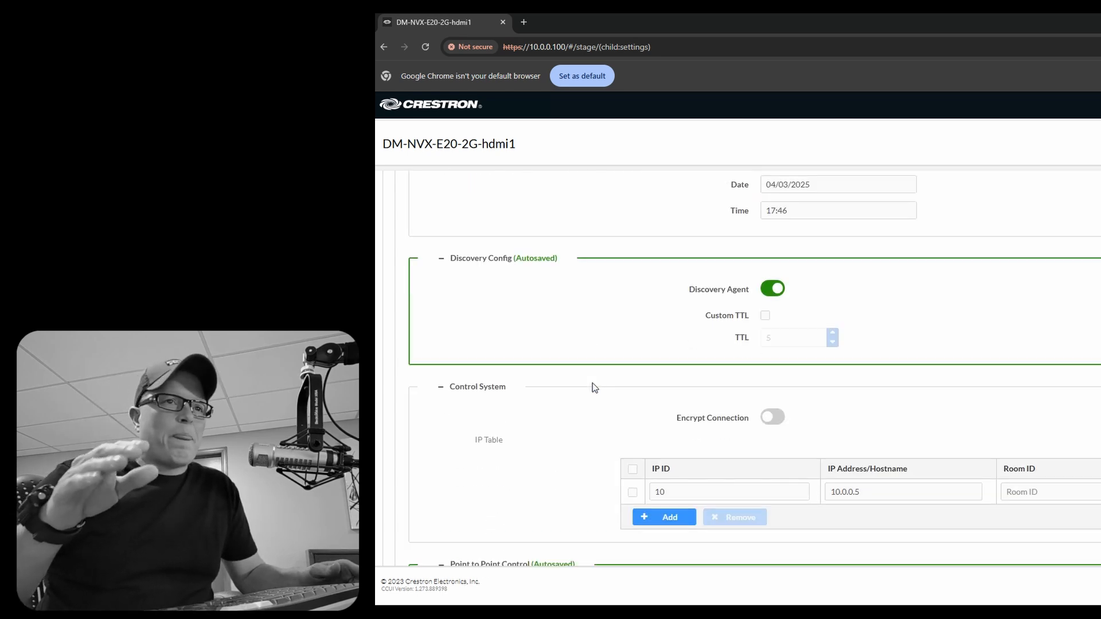
scroll("down", 3)
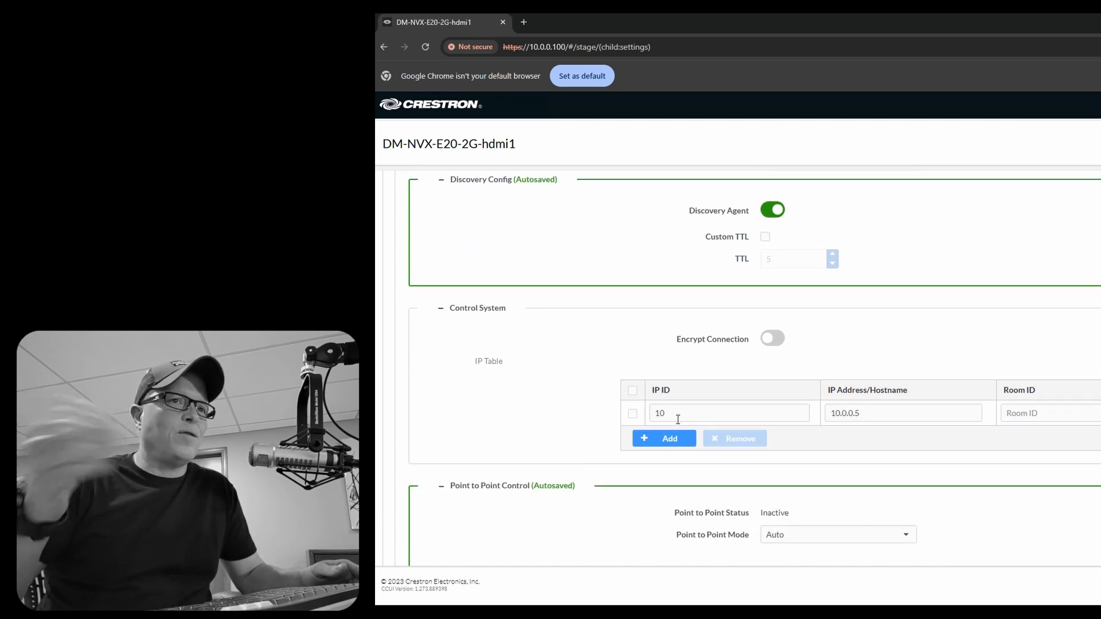
scroll("down", 3)
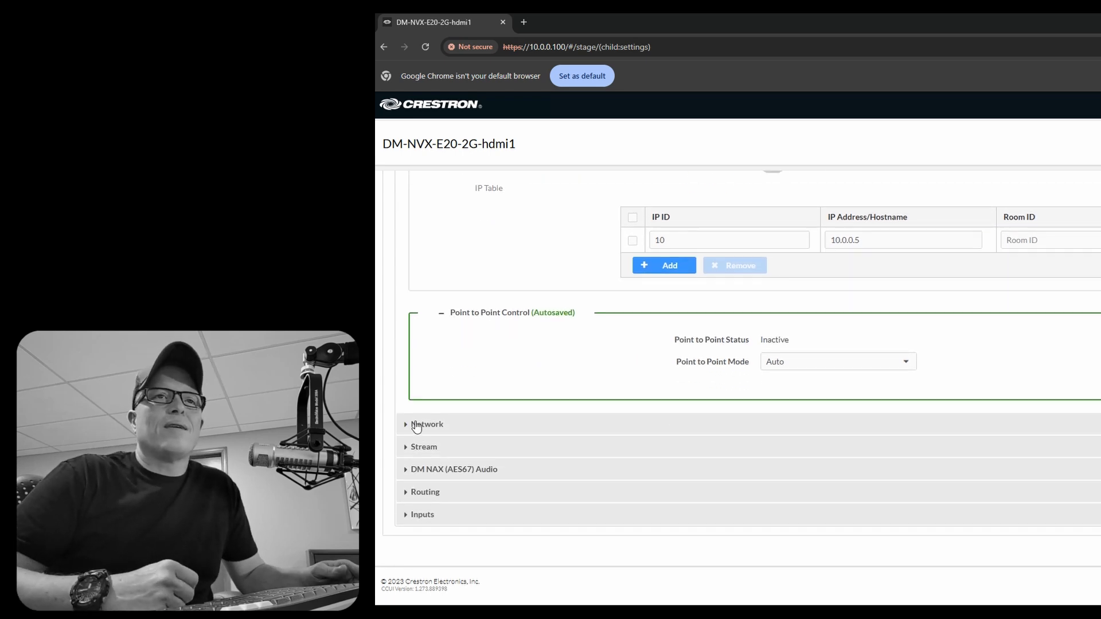
left_click(426, 424)
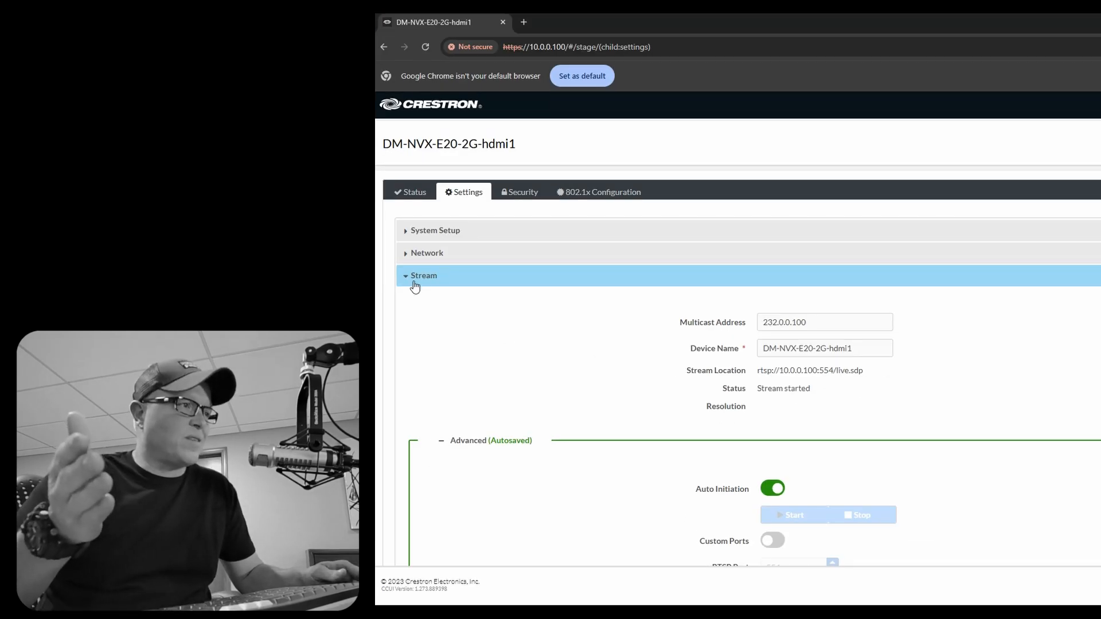
left_click(424, 276)
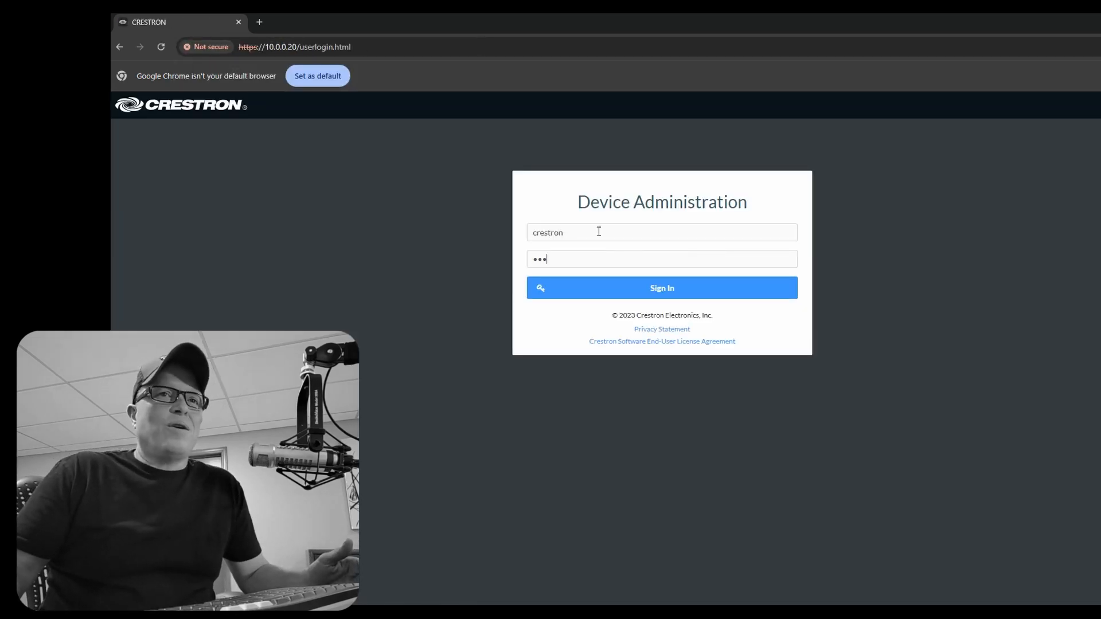
Sign in to the decoder at 10.0.0.20 and show its Settings with System Setup collapsed
left_click(662, 287)
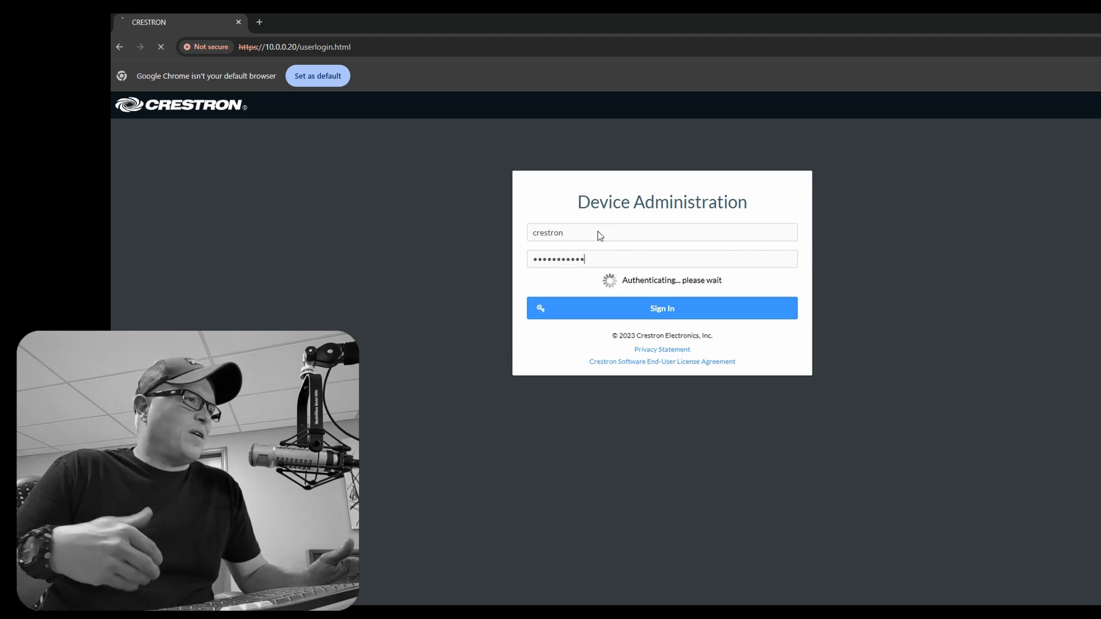
left_click(662, 308)
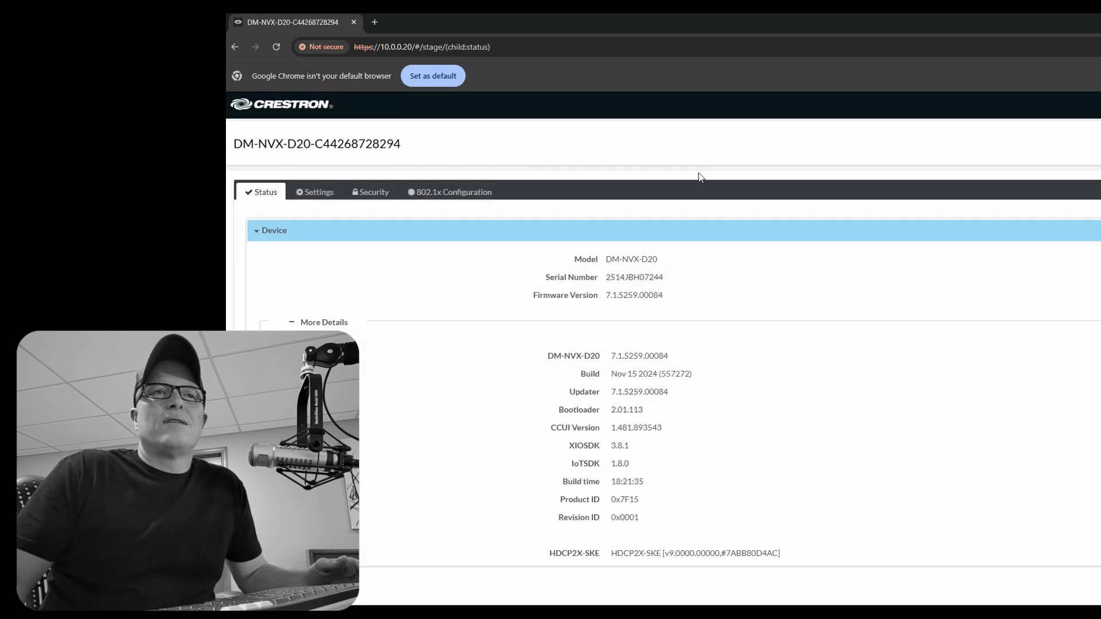
left_click(273, 230)
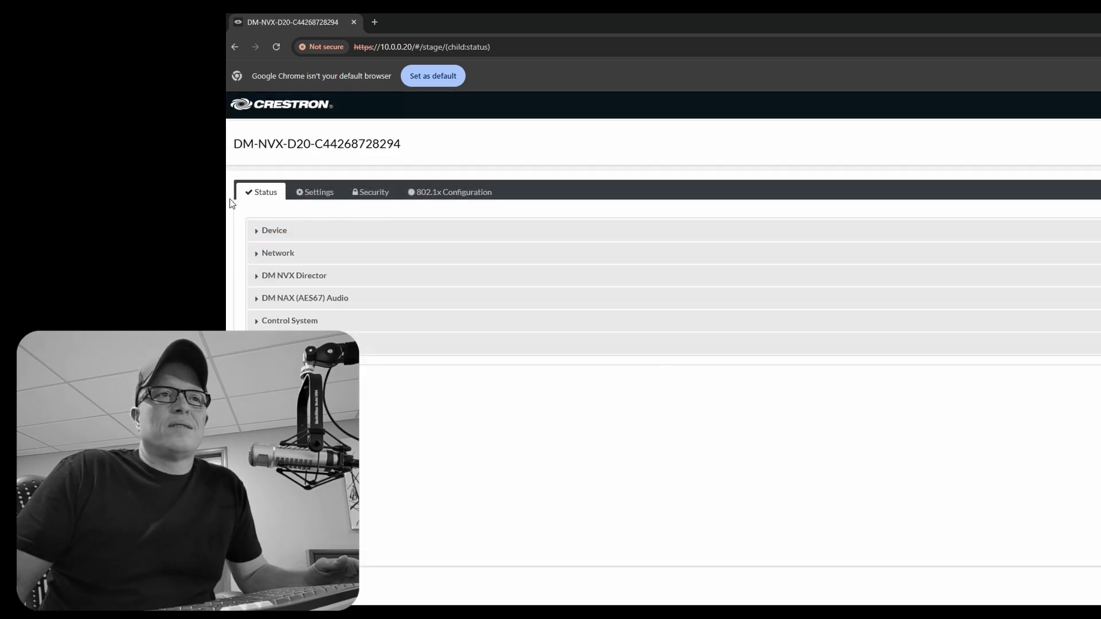
left_click(314, 192)
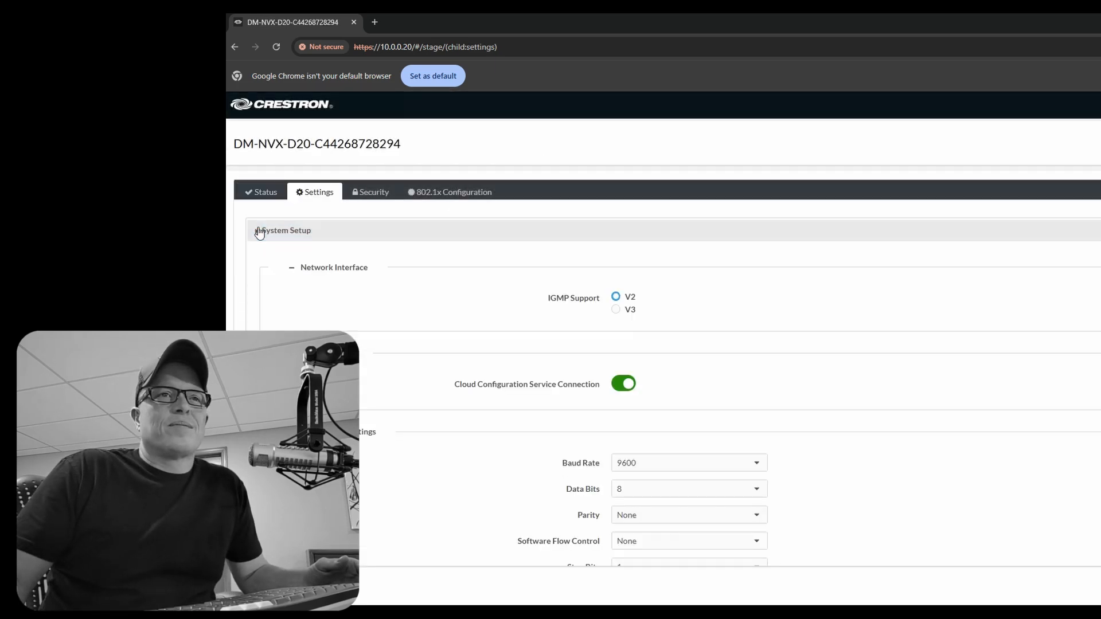
left_click(286, 230)
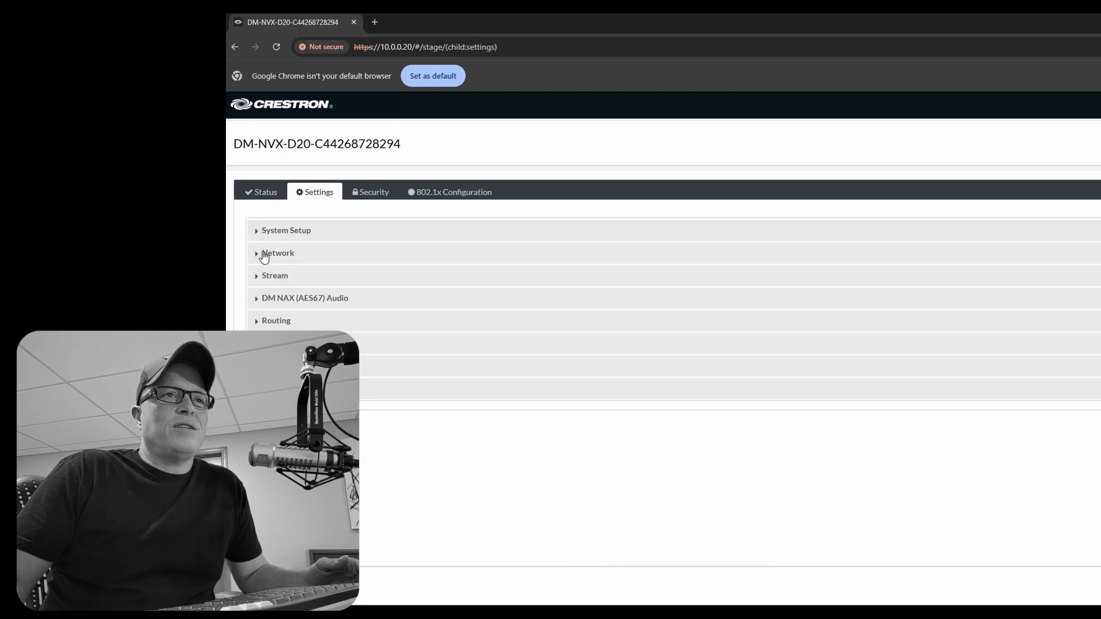
Set decoder hostname DM-NVX-D20-TV1, primary DNS 10.0.0.1, secondary DNS 8.8.8.8, and apply
left_click(279, 253)
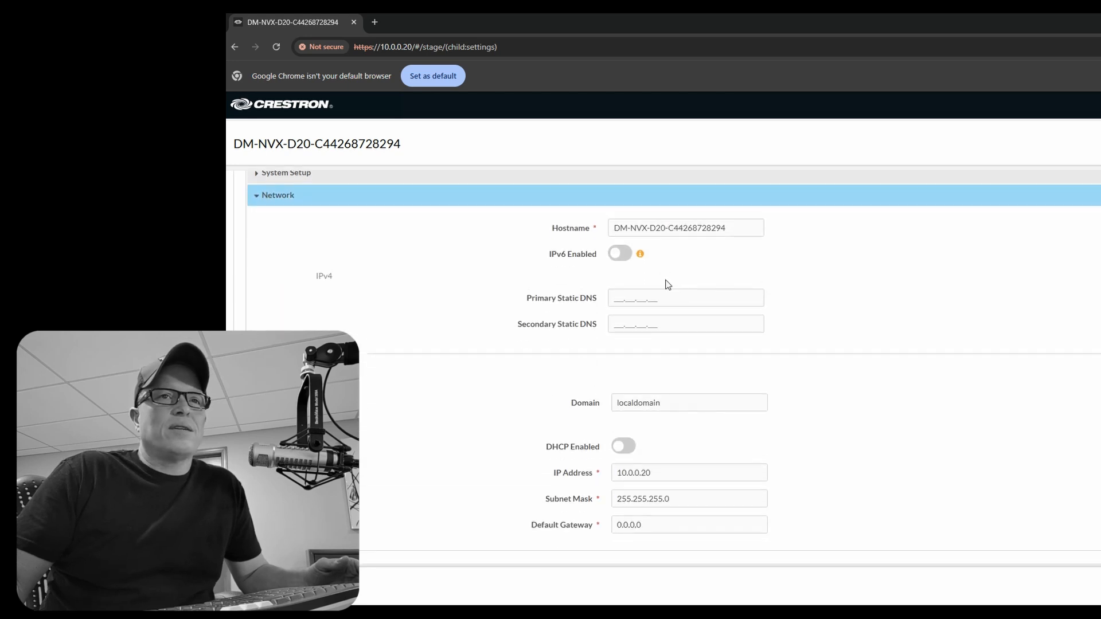
double_click(695, 228)
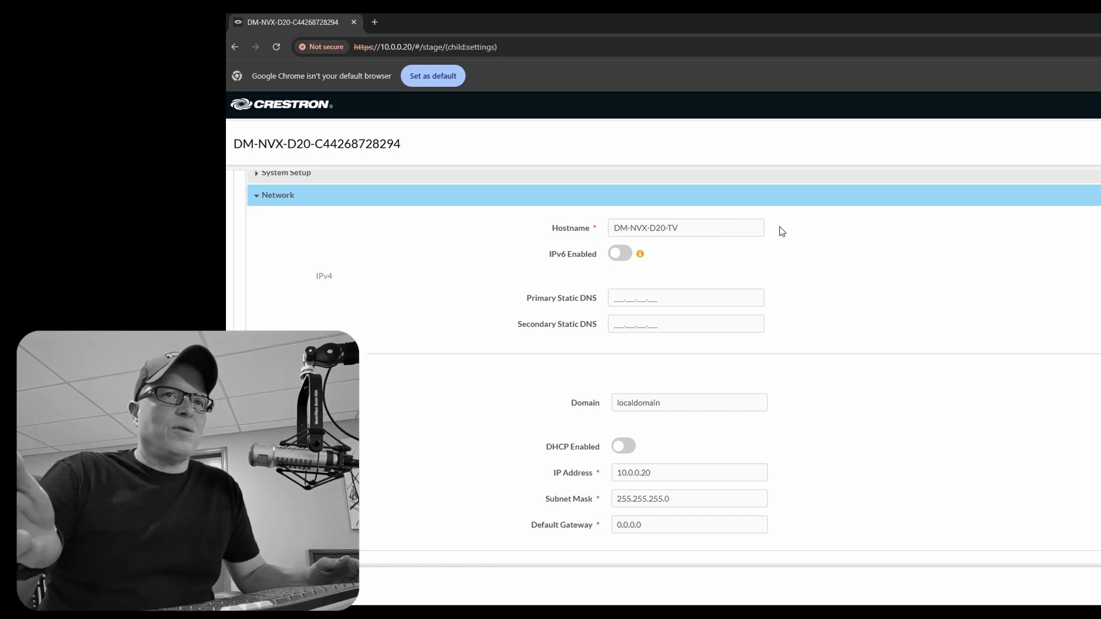
type("1")
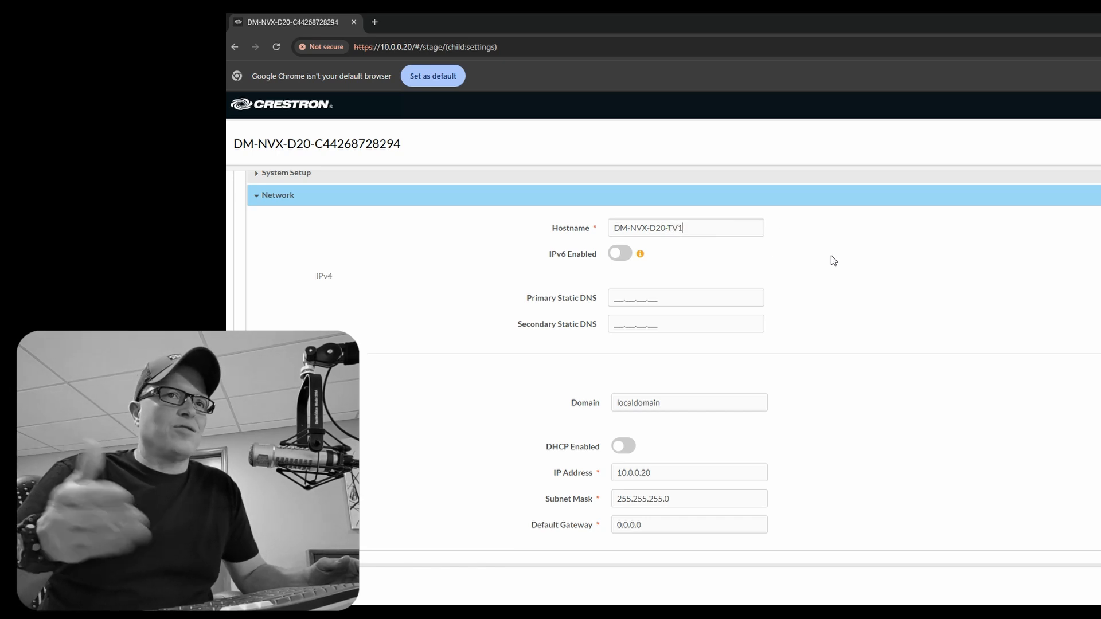
mouse_move(627, 316)
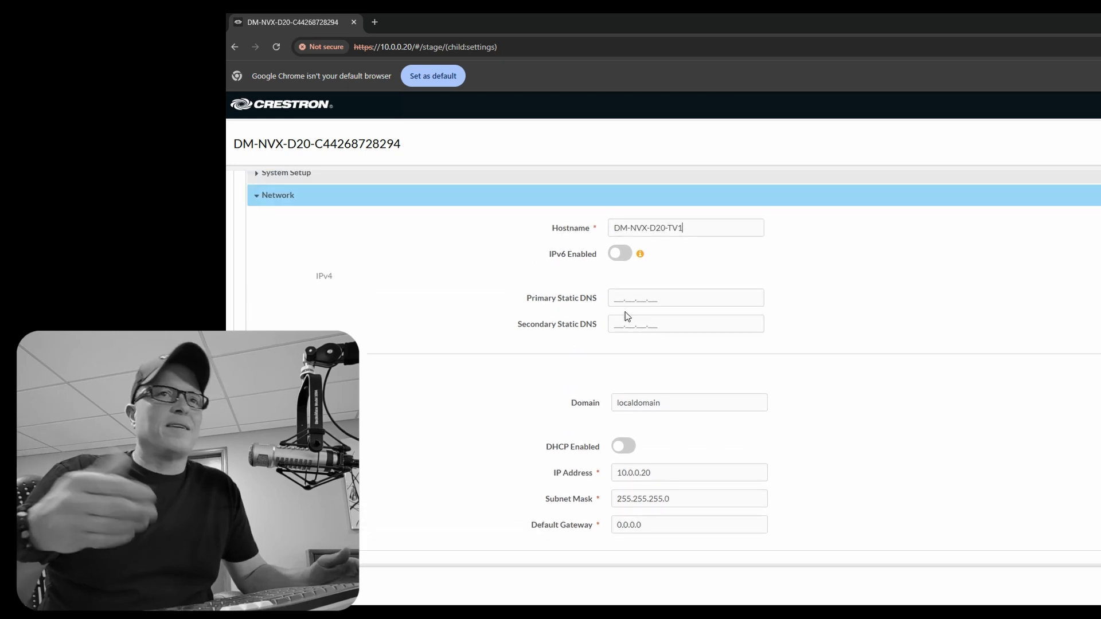
type("10.0.0.1")
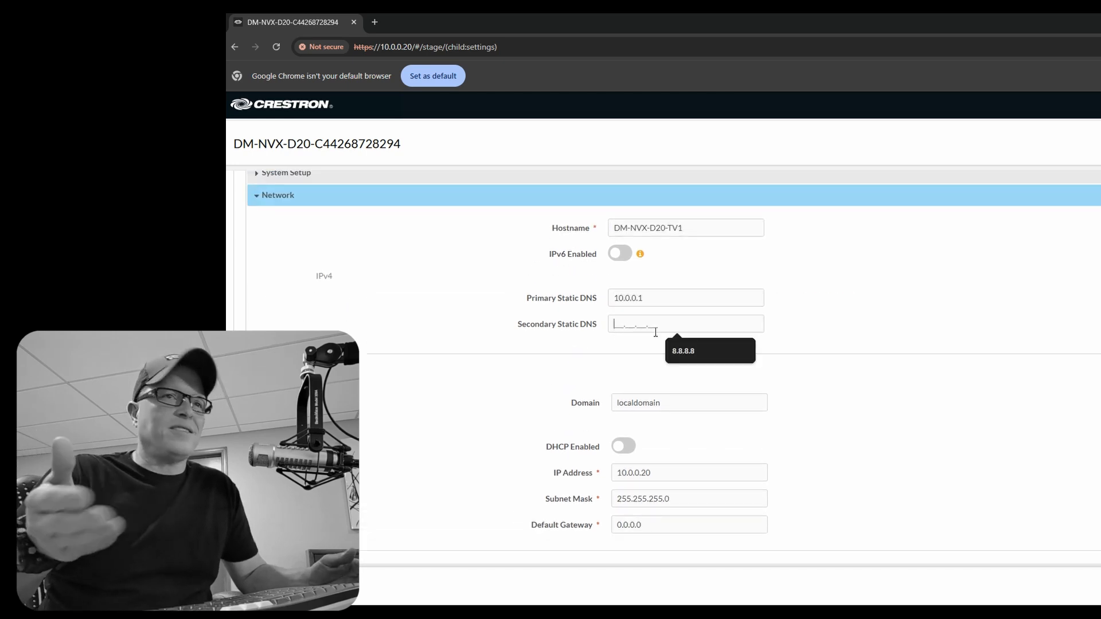
type("8.8.8.8")
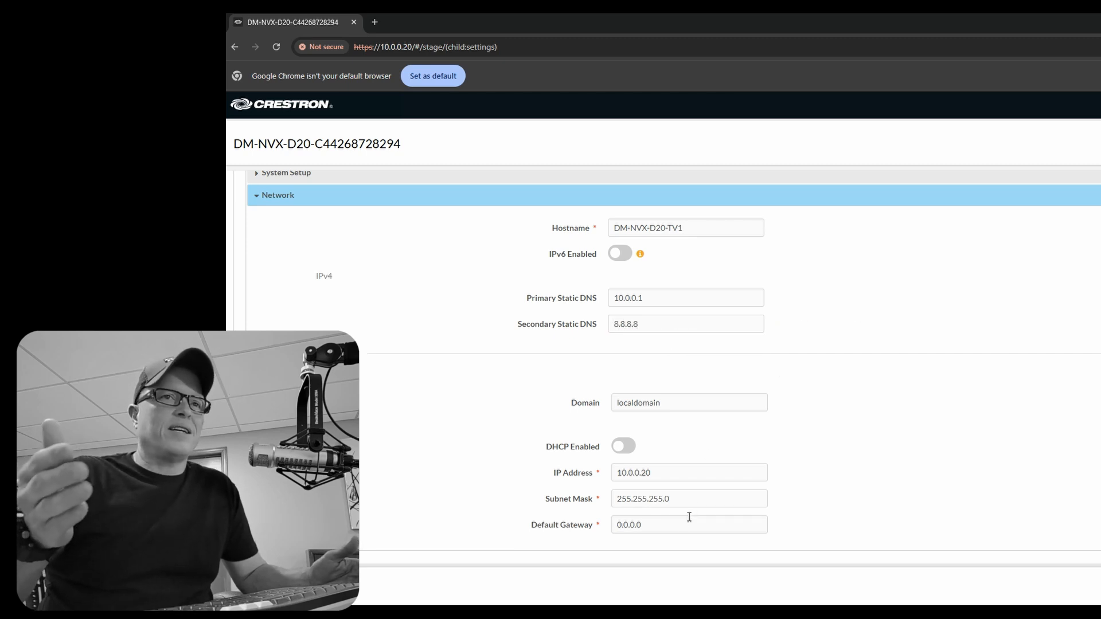
type("10.0.0")
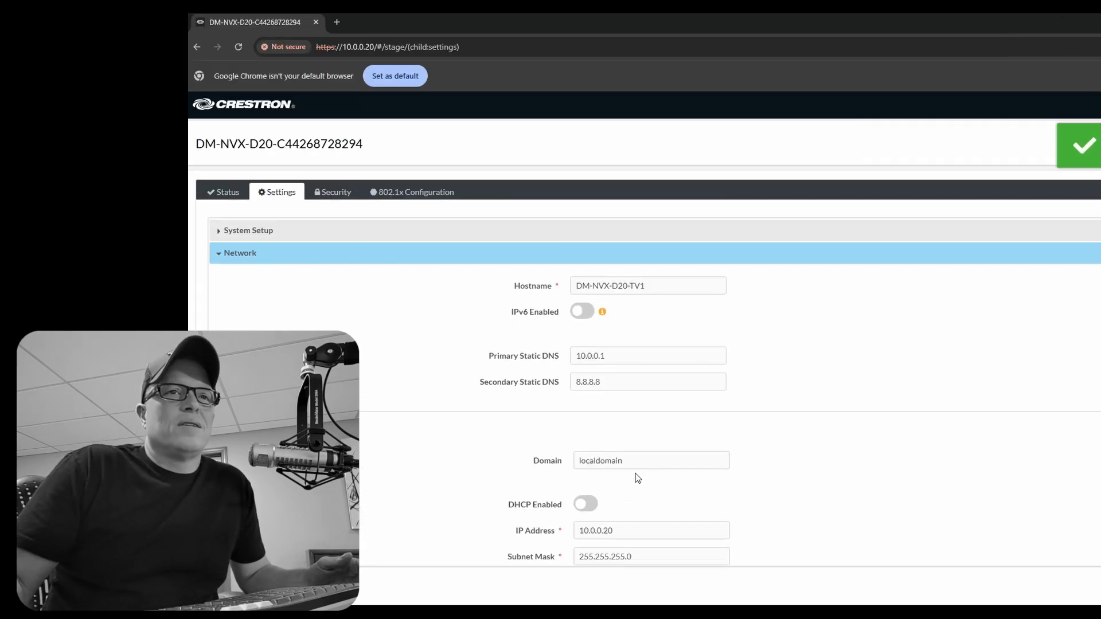
Collapse Network, expand System Setup, and scroll to the empty Control System list
left_click(239, 253)
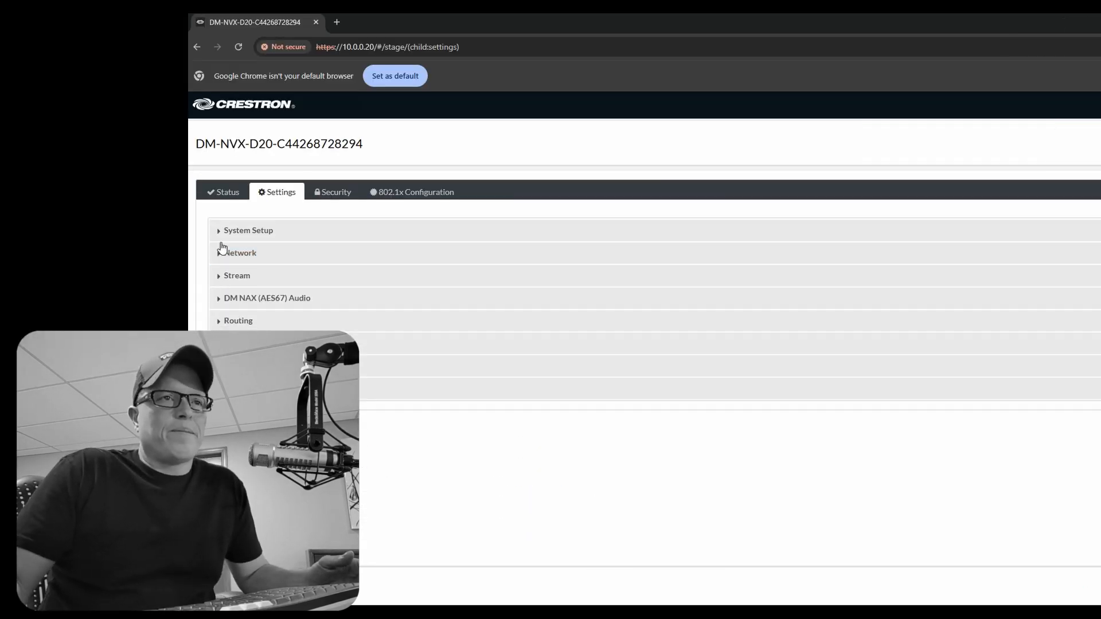
left_click(248, 230)
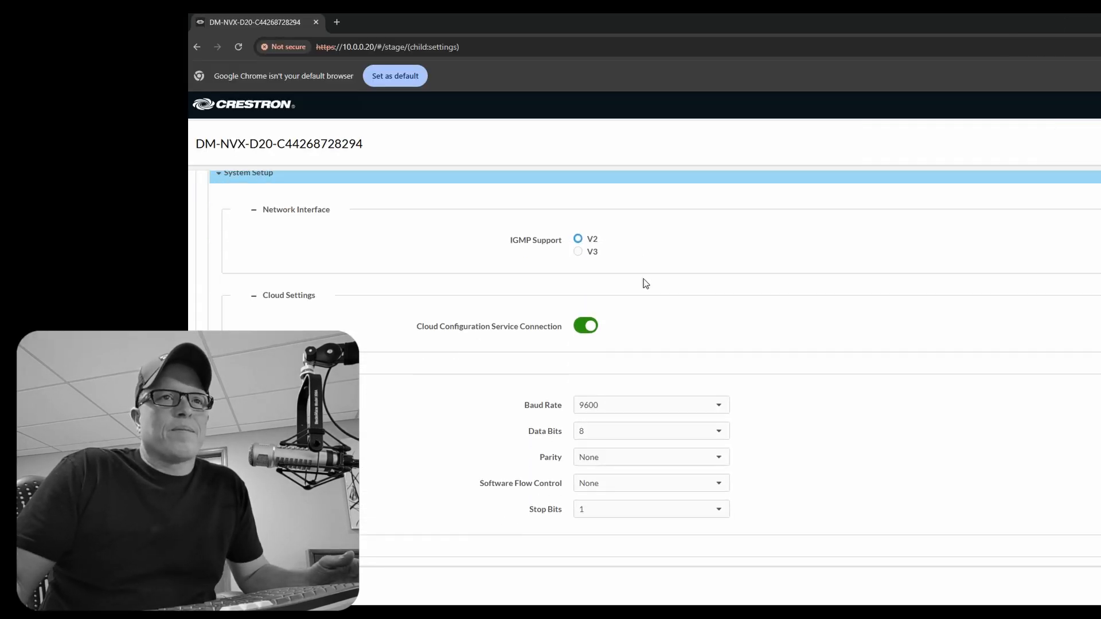
scroll("down", 3)
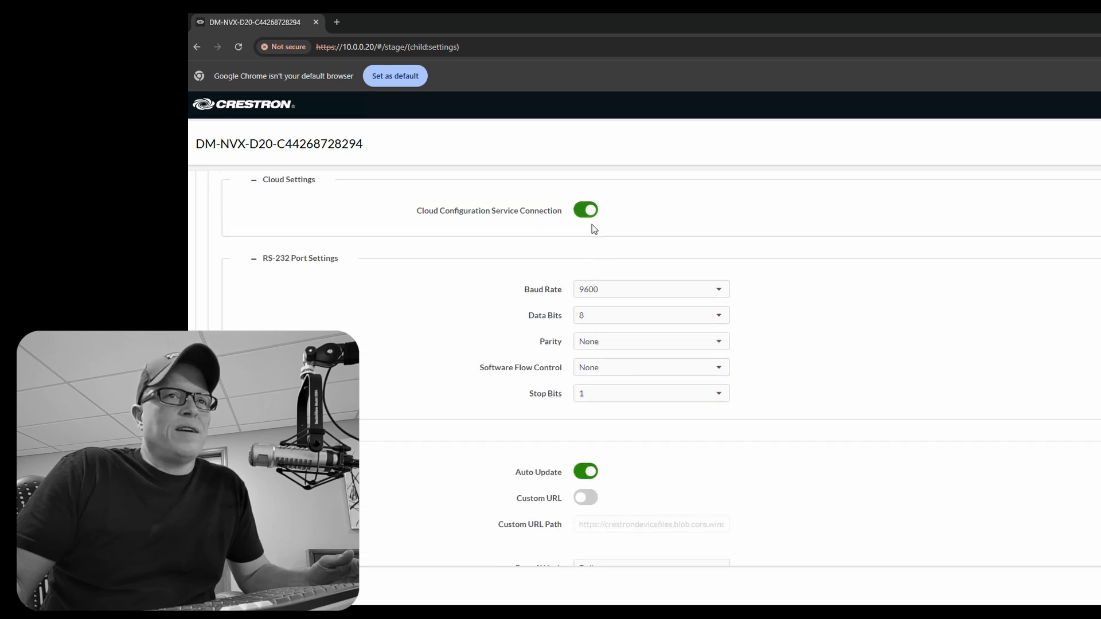
scroll("down", 3)
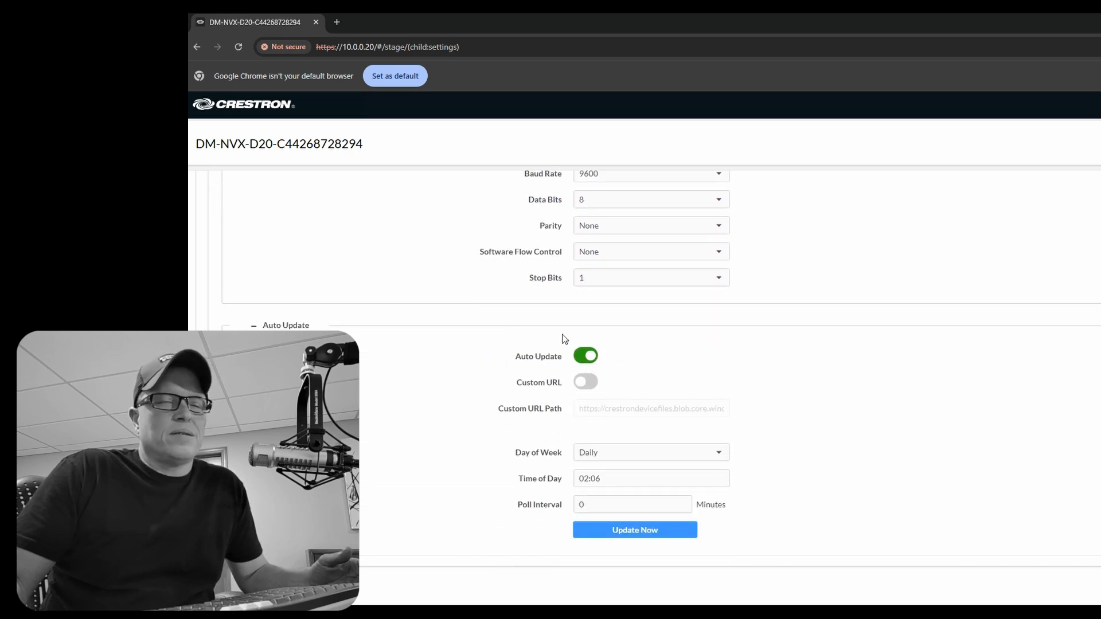
scroll("down", 3)
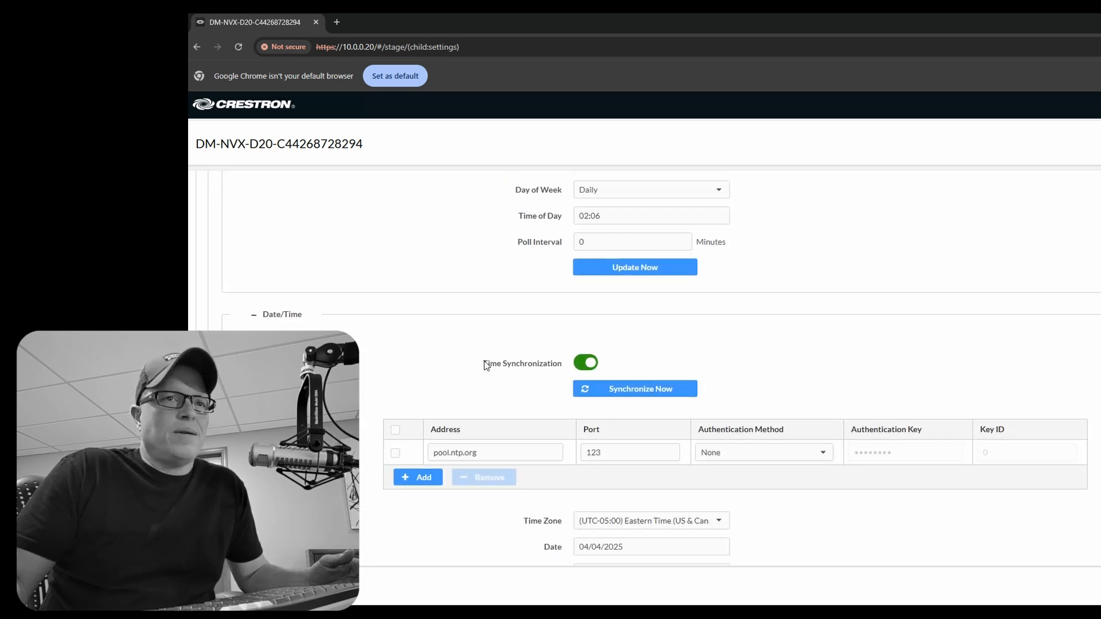
scroll("down", 3)
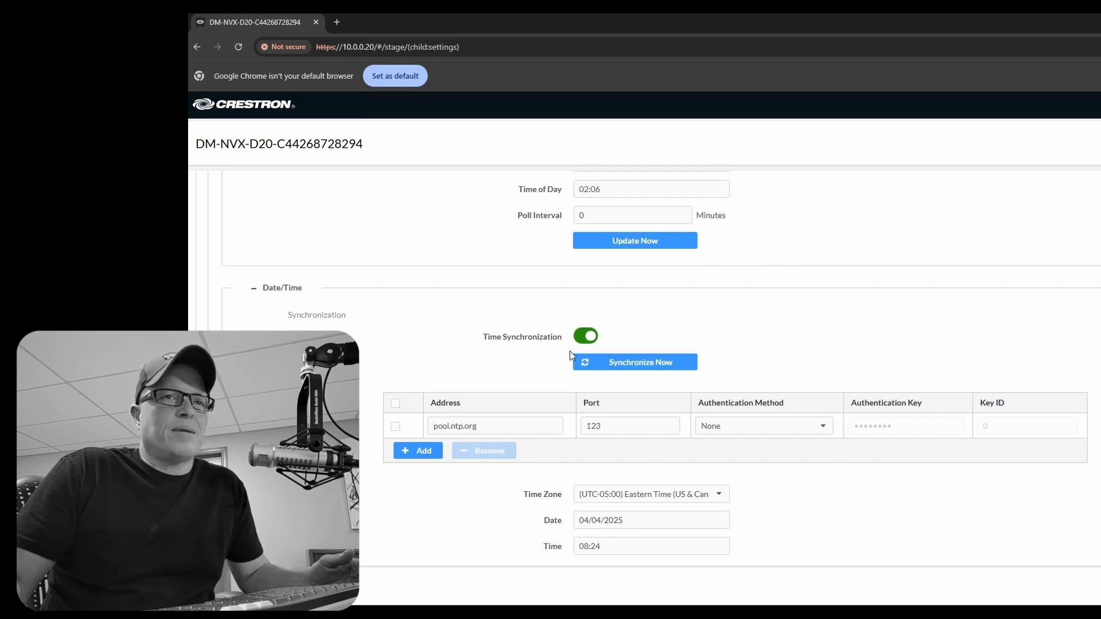
scroll("down", 3)
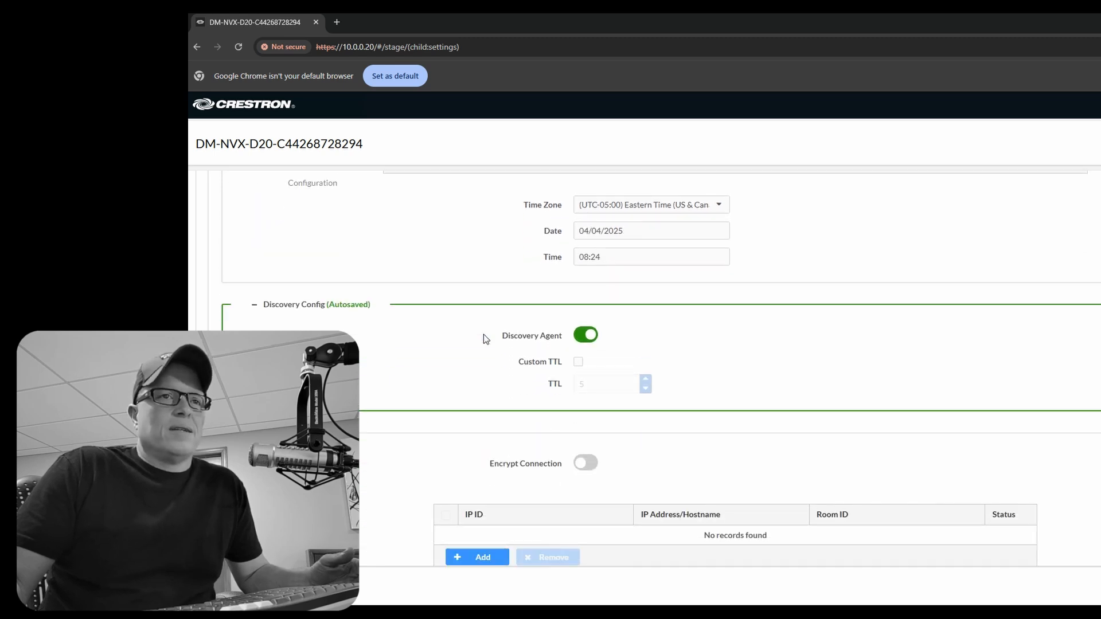
scroll("down", 3)
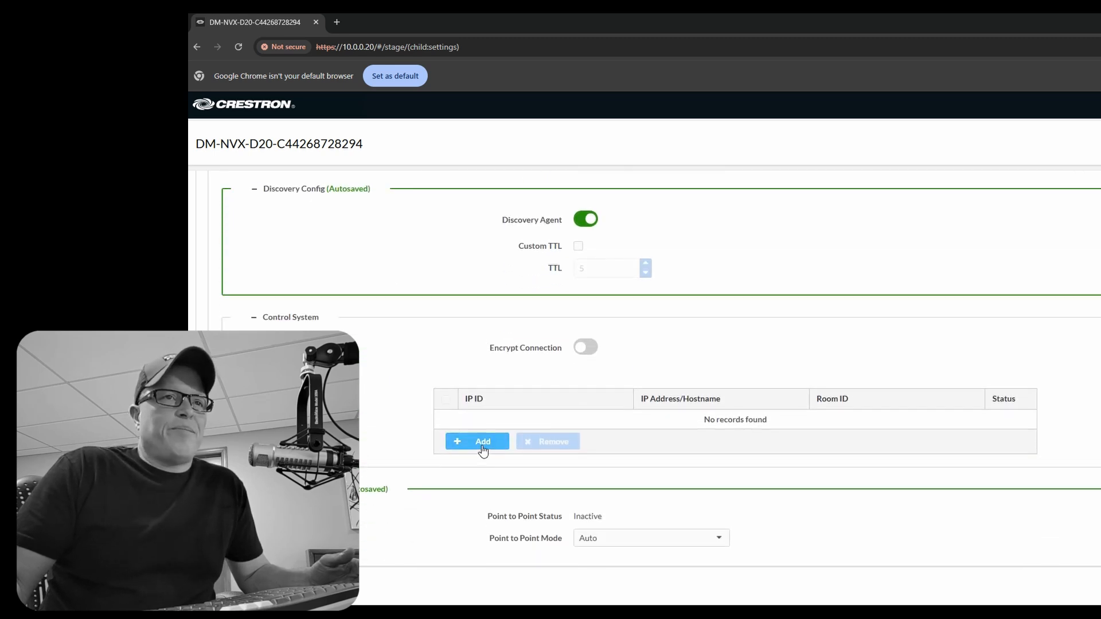
Add a control system entry with IP ID 20 at 10.0.0.5 and remove the extra empty row
left_click(476, 441)
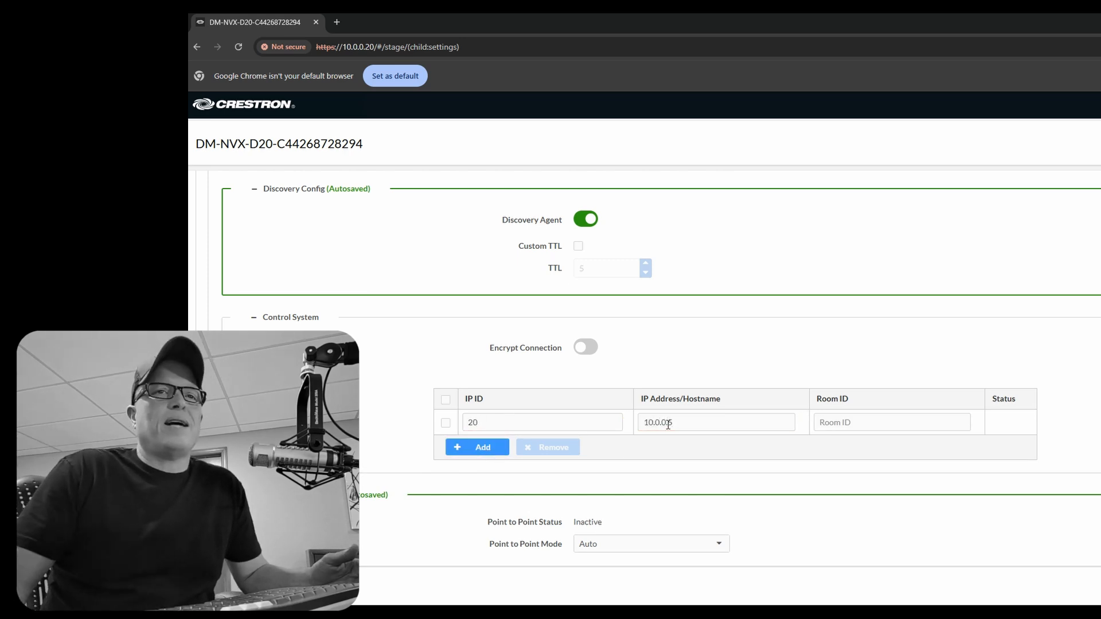
left_click(477, 447)
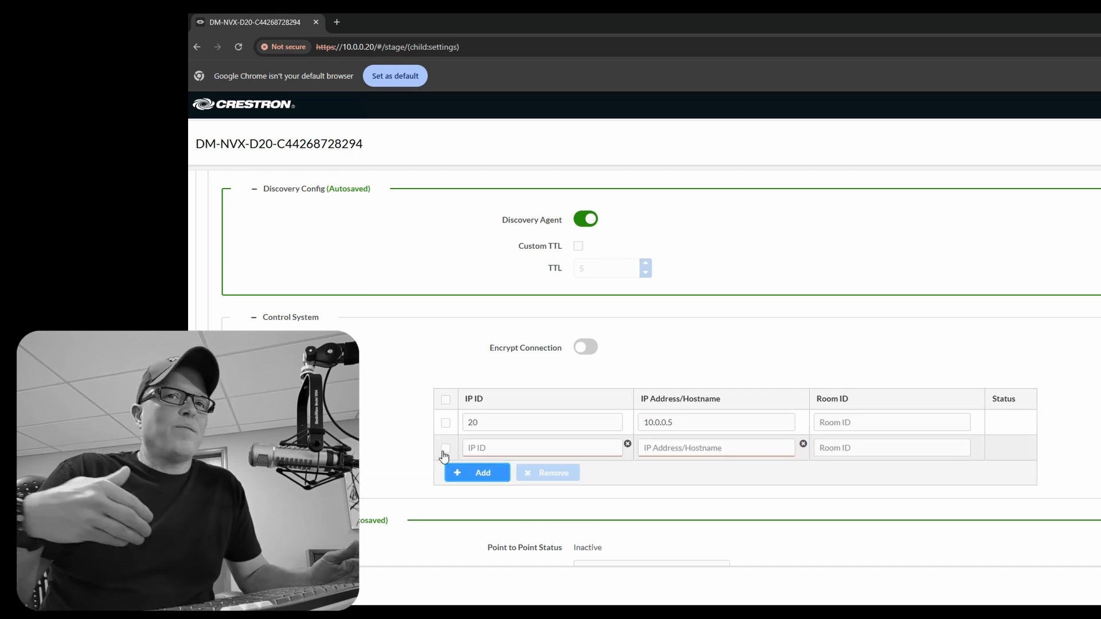
left_click(445, 455)
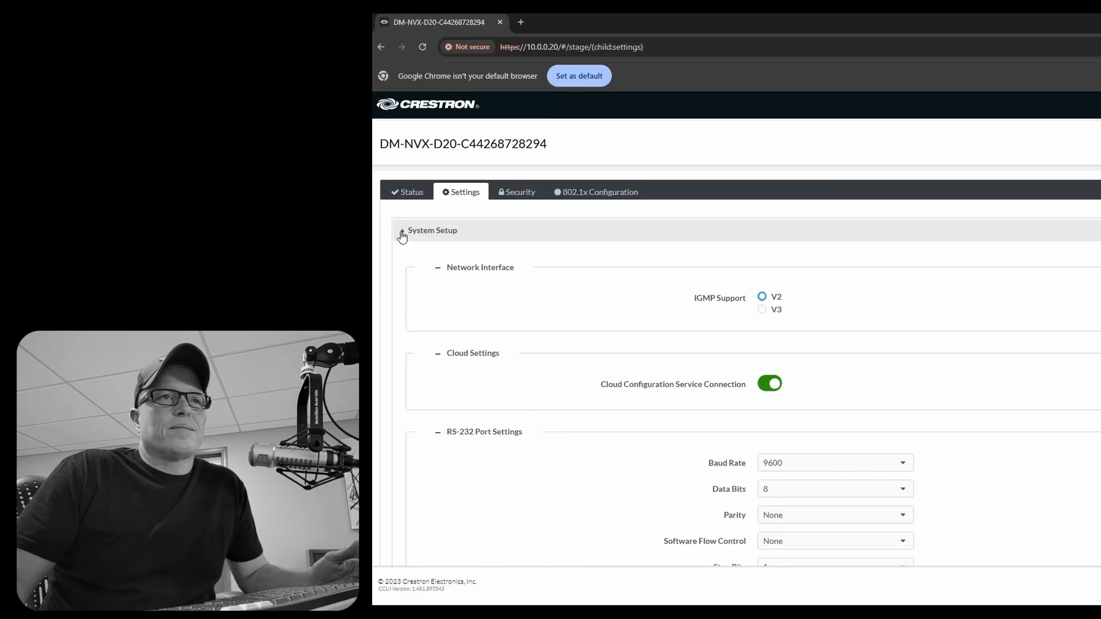
Subscribe the decoder to the DM-NVX-E20-2G hdmi1, hdmi2 and hdmi3 encoder streams
left_click(403, 231)
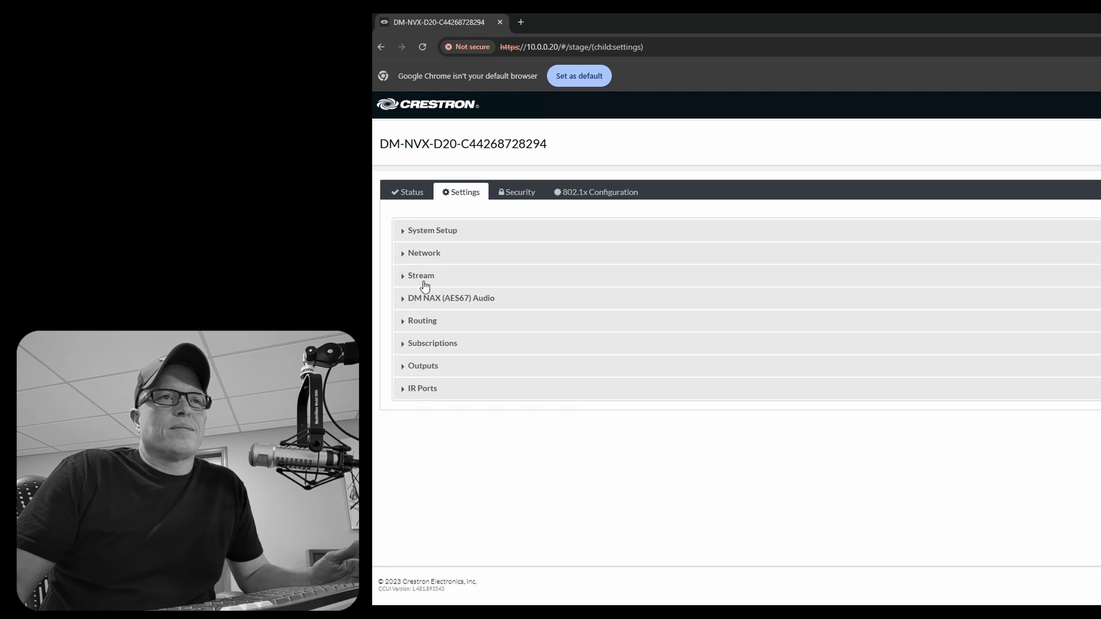
mouse_move(429, 350)
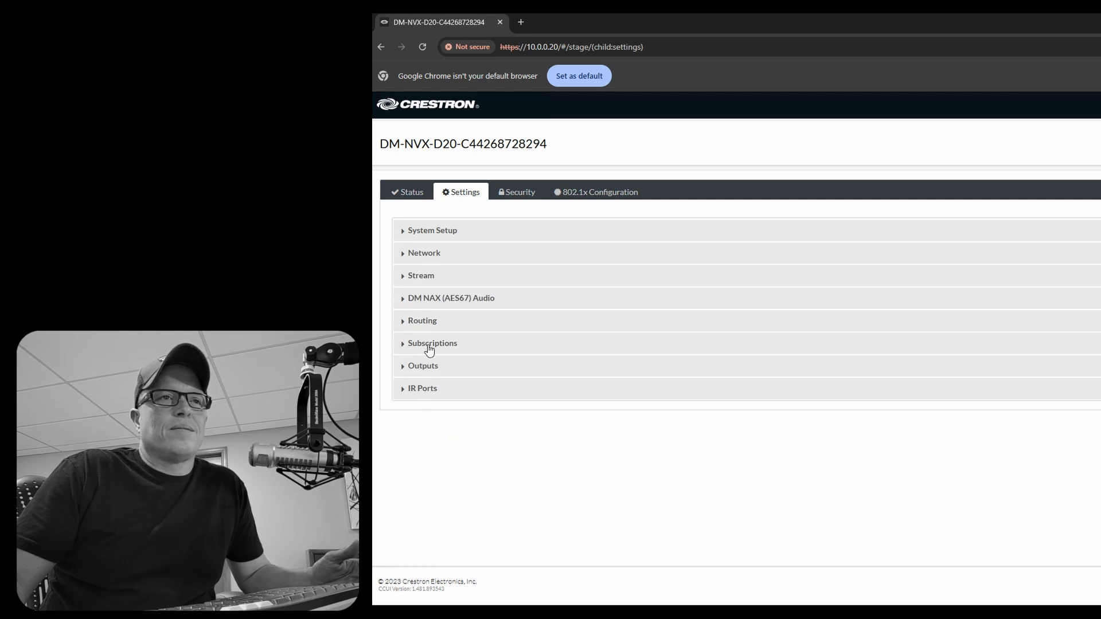
left_click(432, 343)
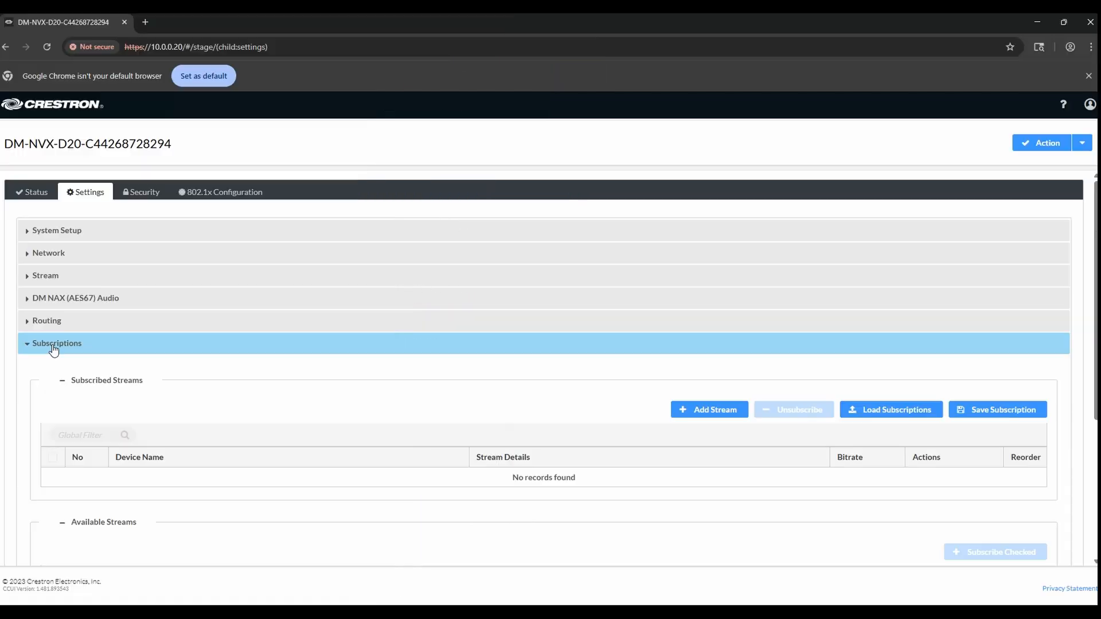
scroll("down", 3)
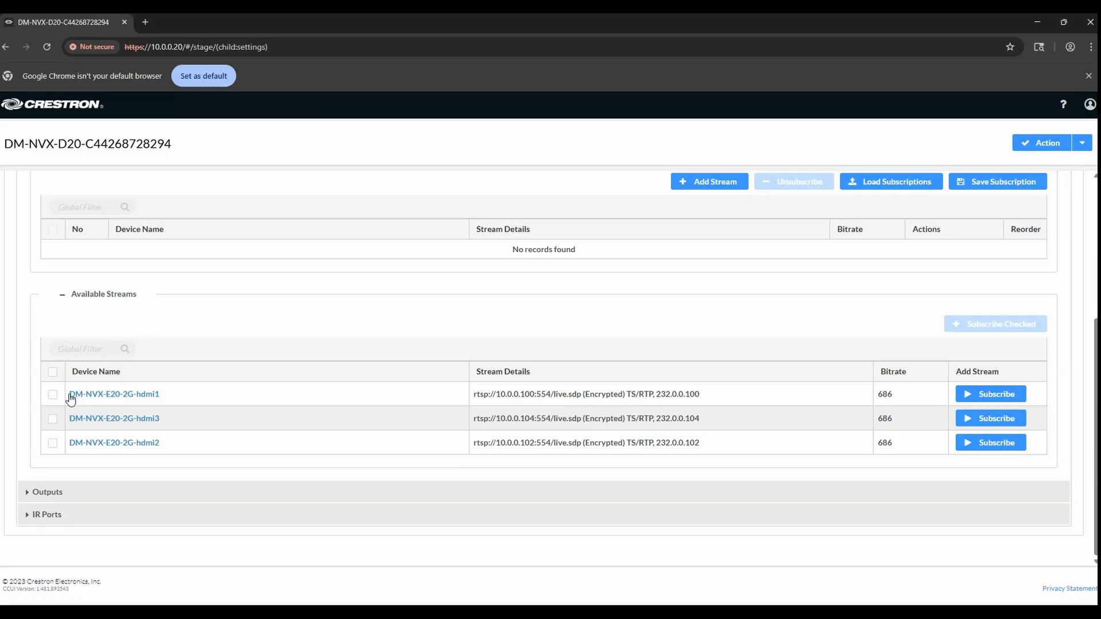
left_click(52, 394)
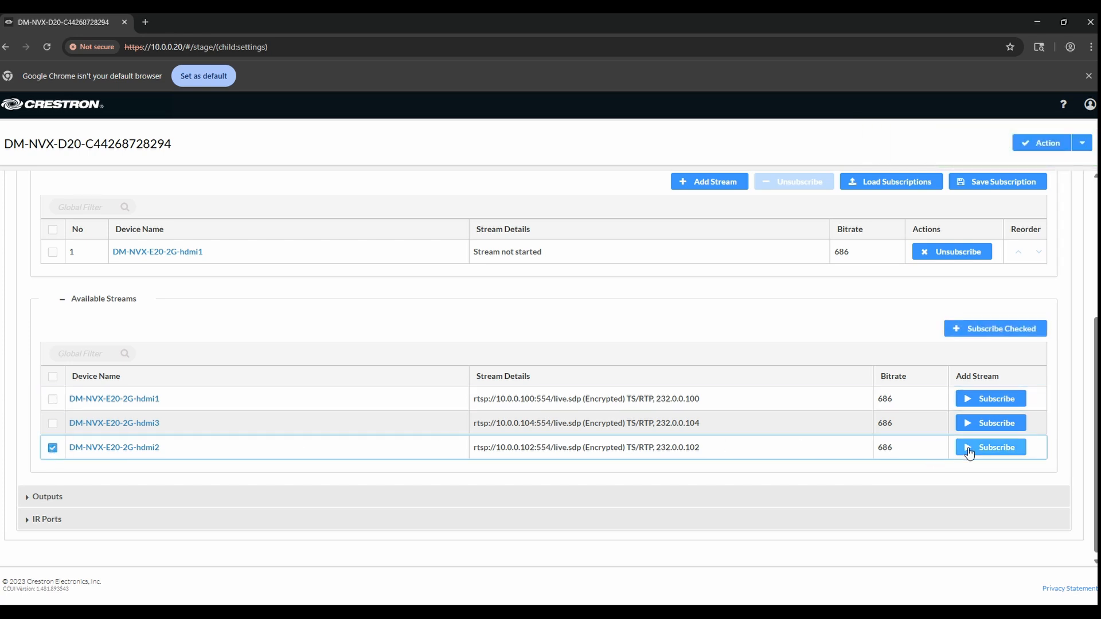
left_click(990, 448)
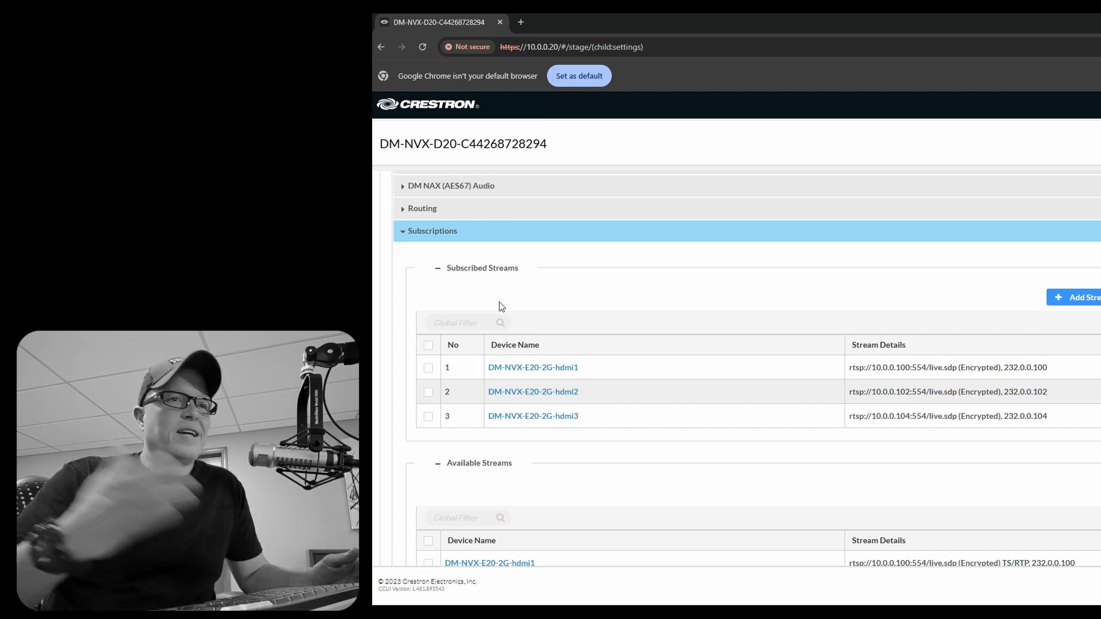
Review the decoder's Routing showing all three encoder inputs, then launch SIMPL Windows
left_click(422, 209)
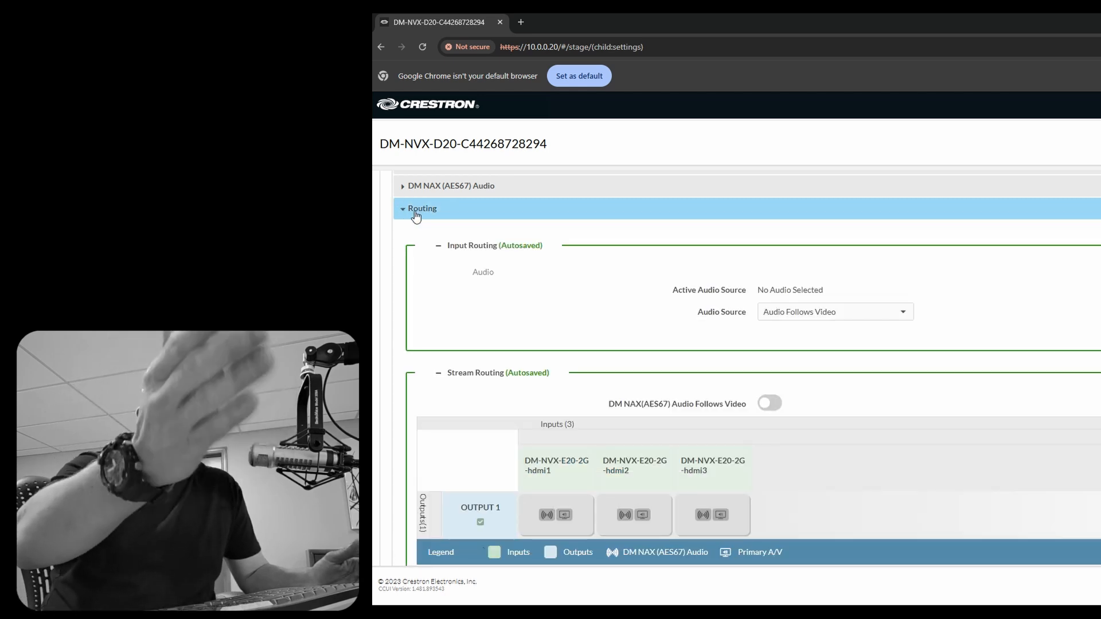
scroll("down", 3)
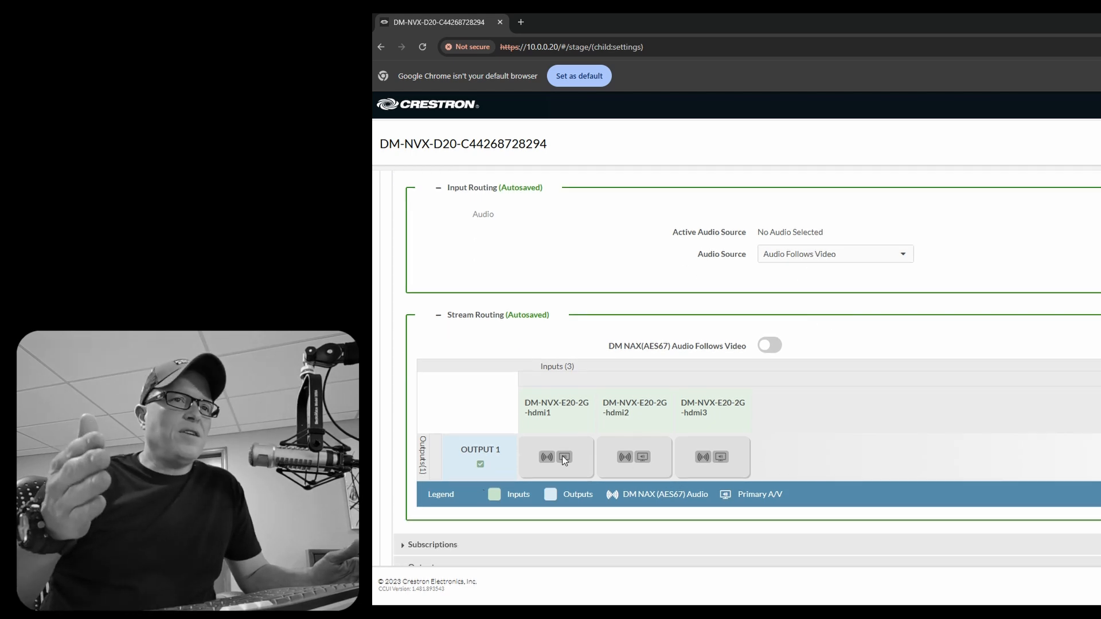
left_click(564, 457)
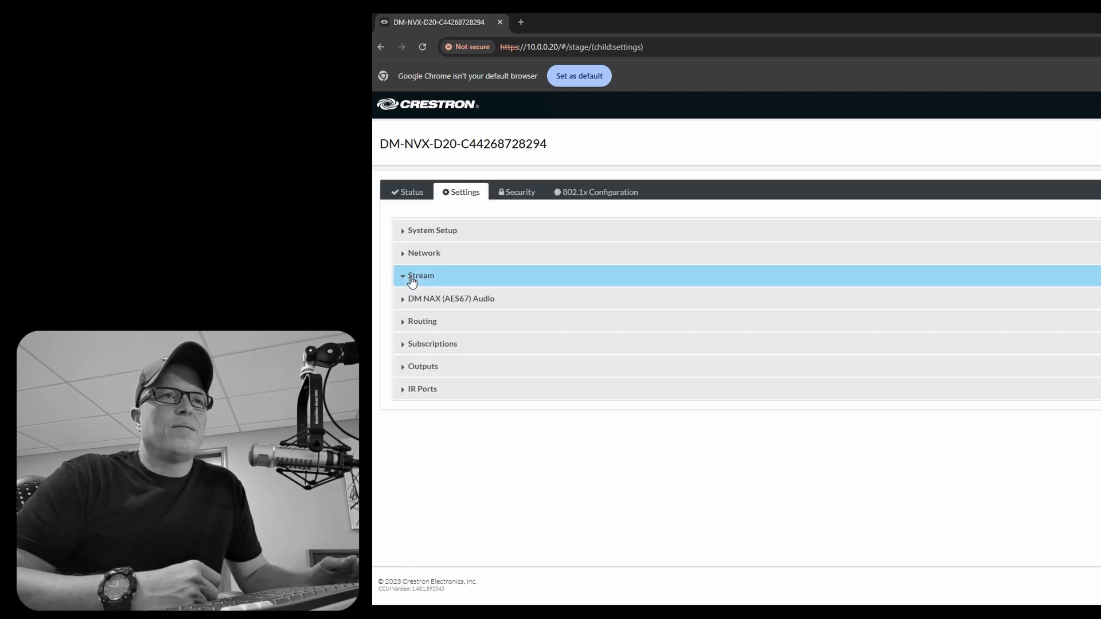
left_click(421, 276)
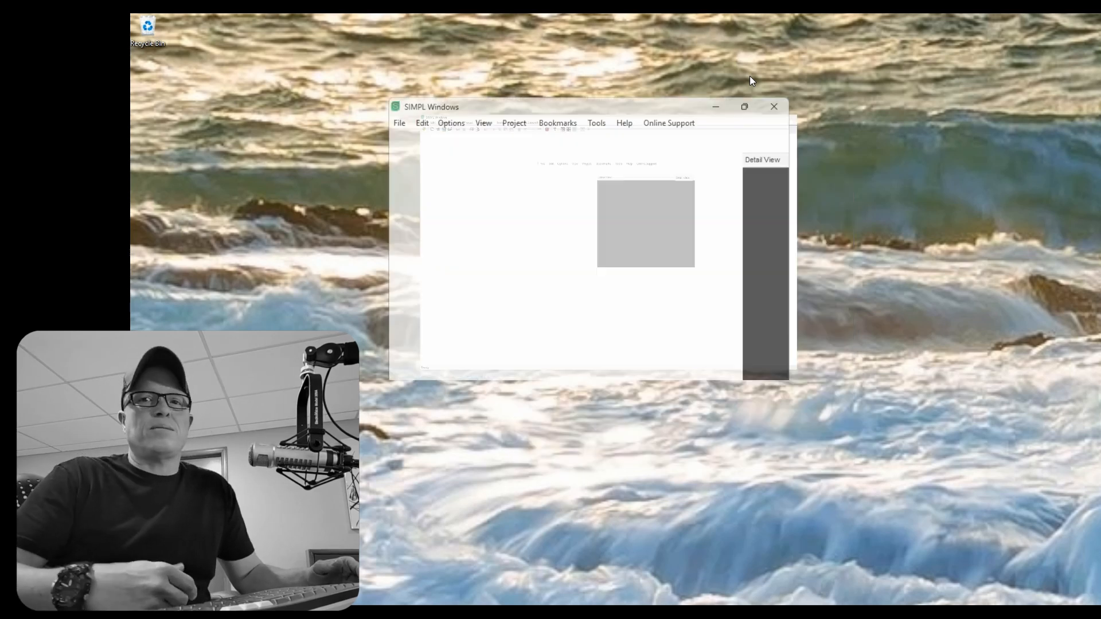
Create a new SIMPL program with system name Crestron NVX
left_click(744, 107)
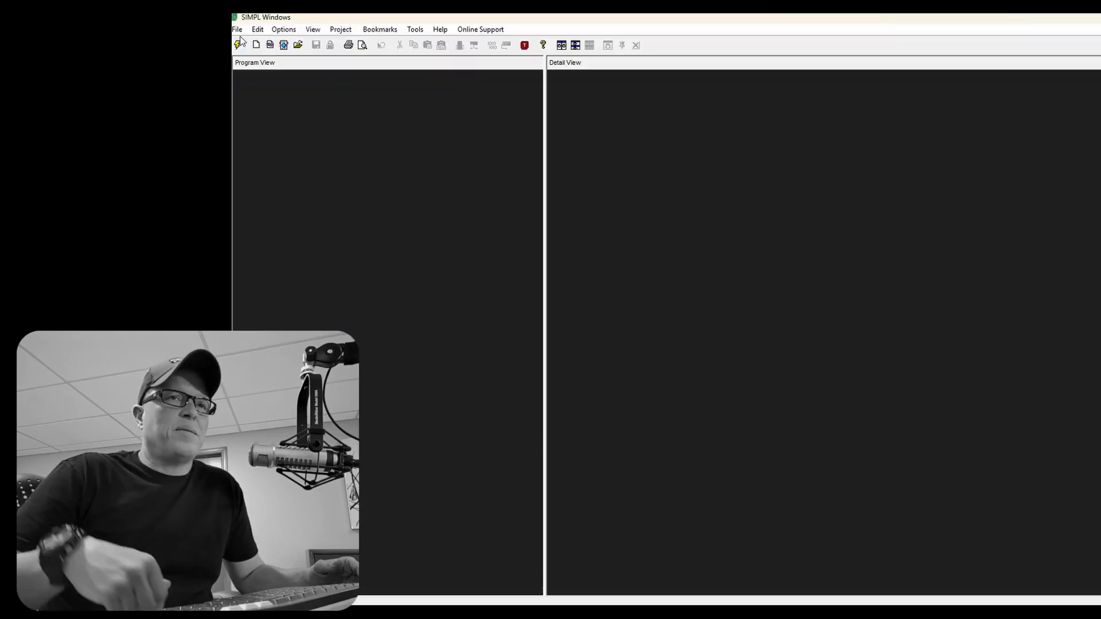
left_click(255, 45)
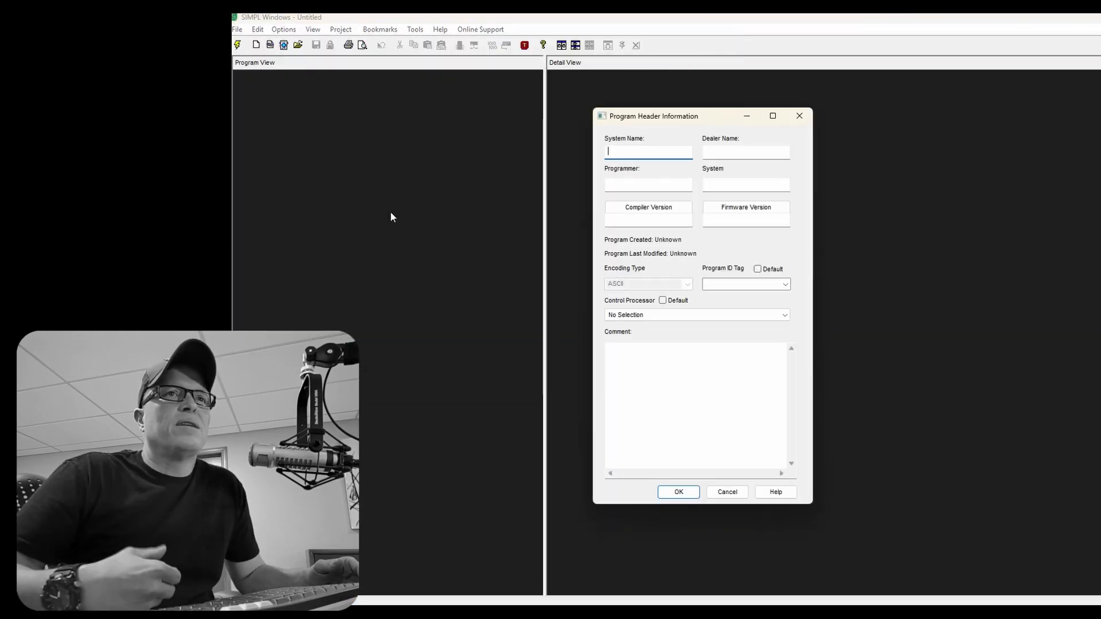
type("Crestron NVX")
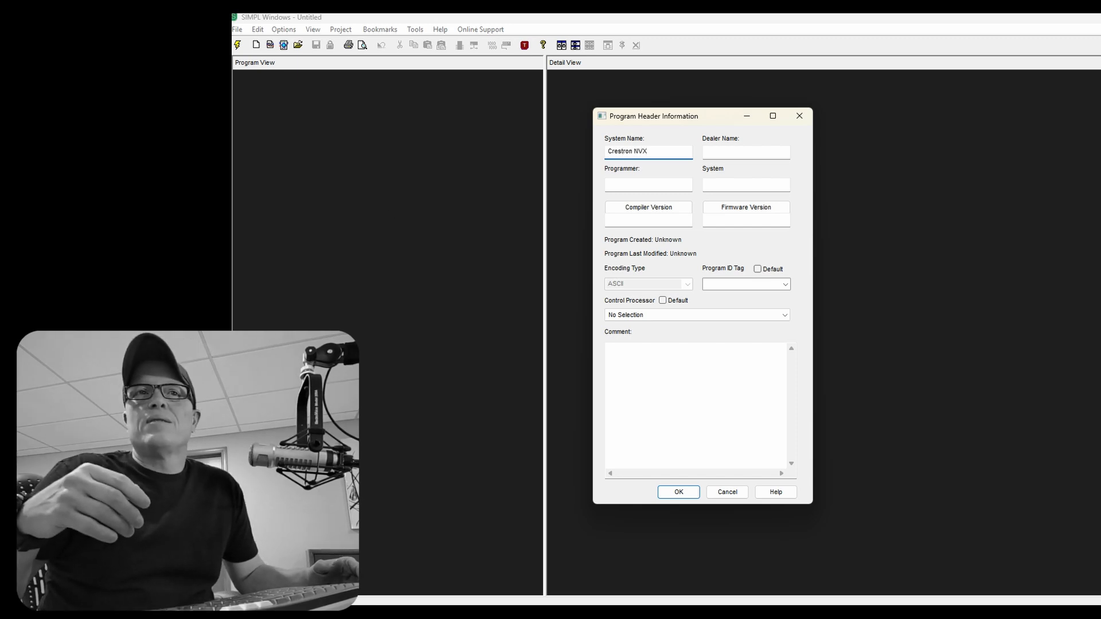
left_click(785, 284)
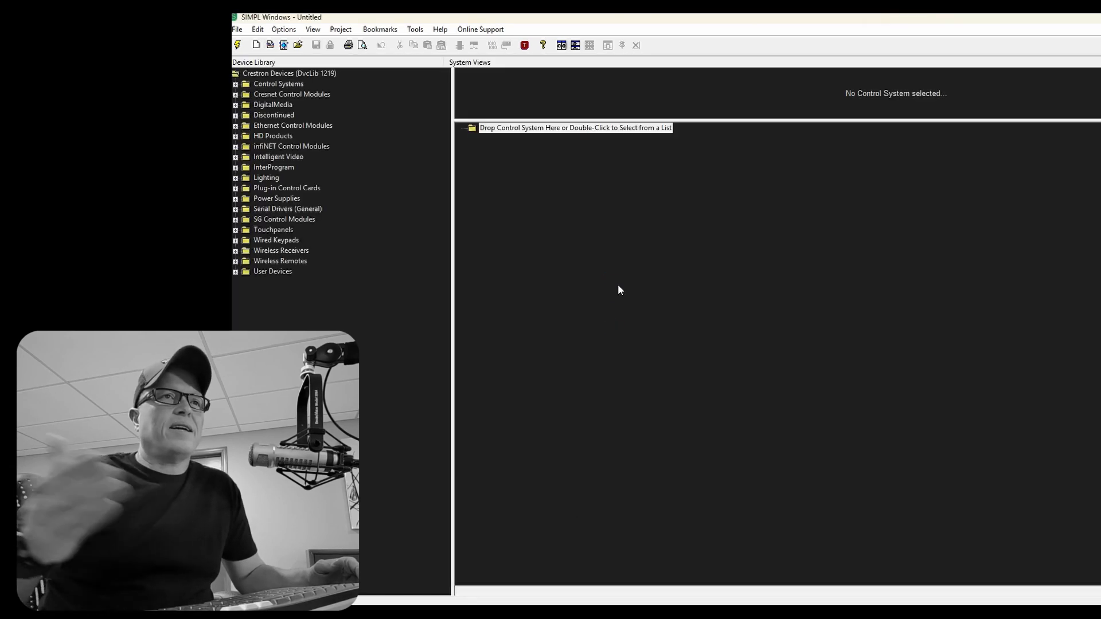
mouse_move(534, 257)
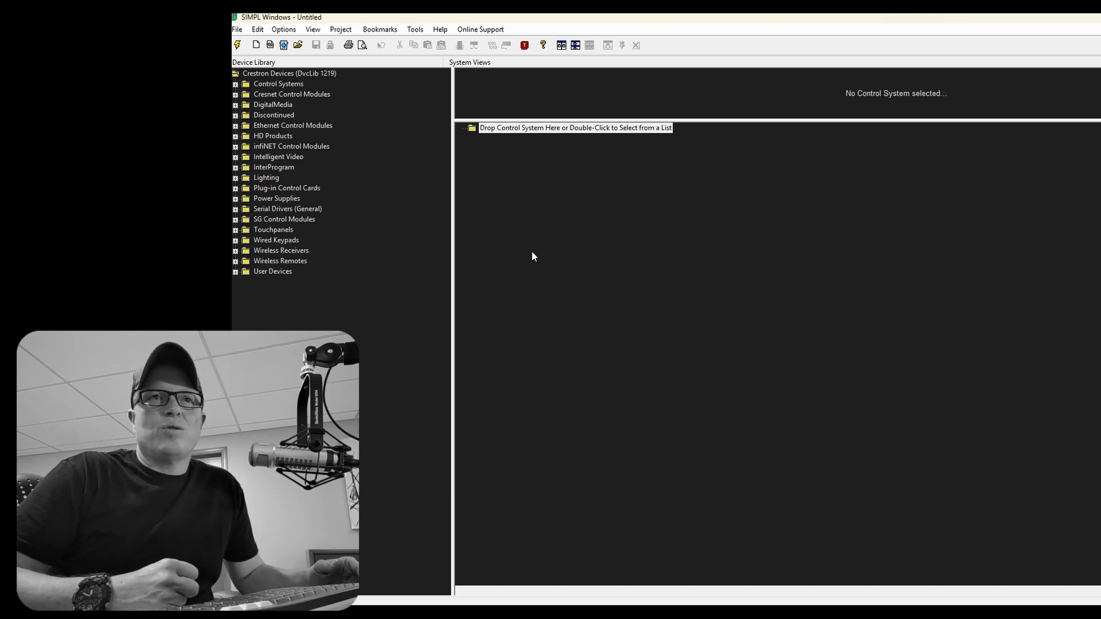
Add an RMC4 as the program's control system
double_click(575, 127)
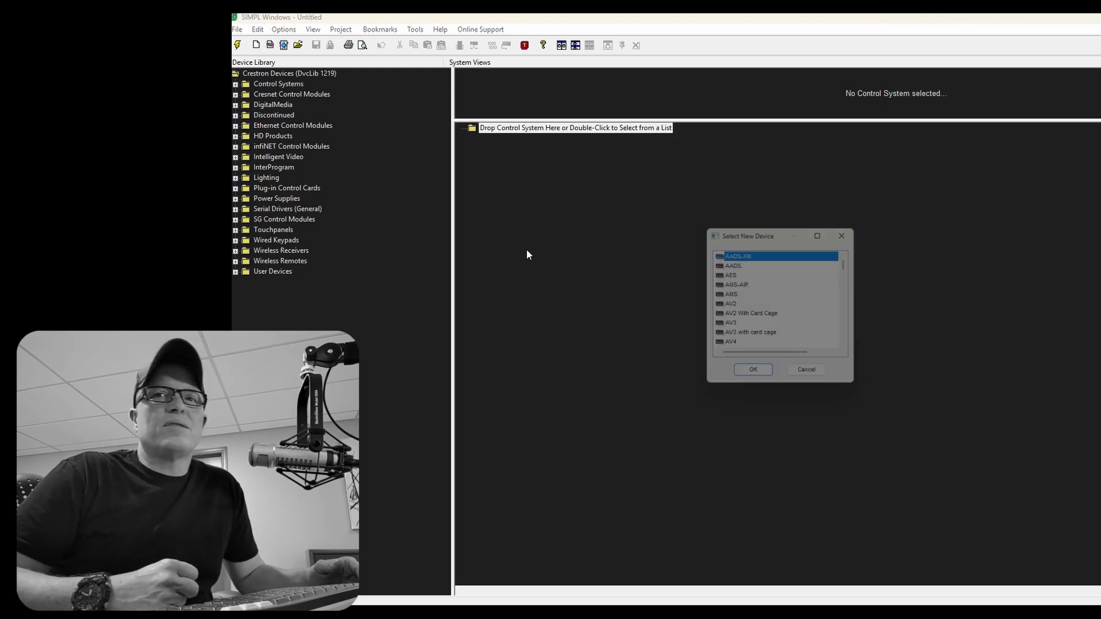
scroll("down", 3)
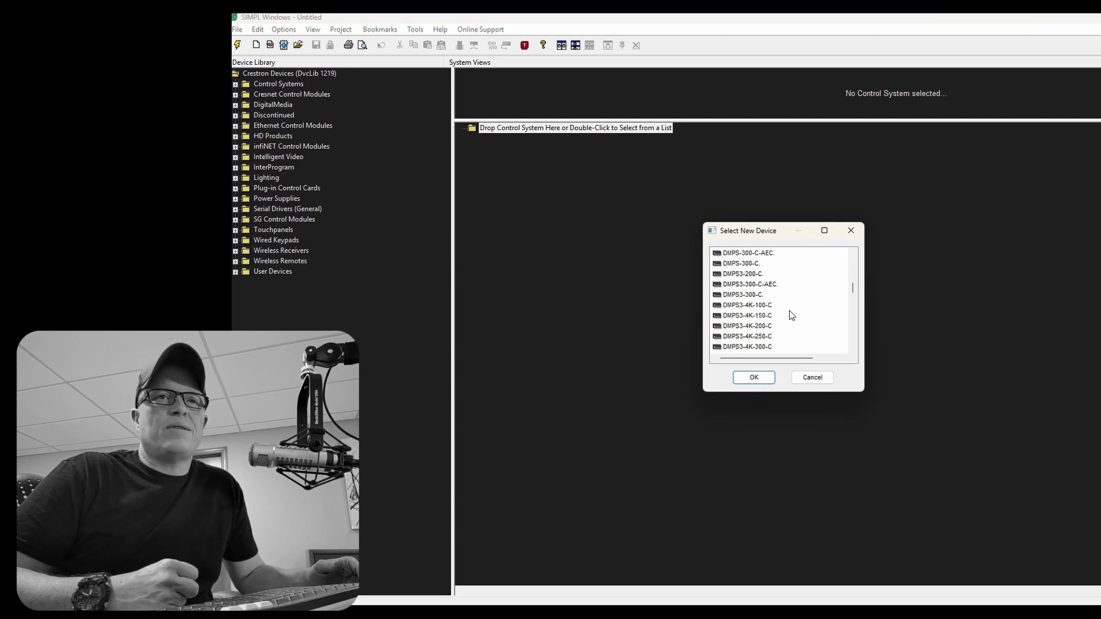
scroll("down", 3)
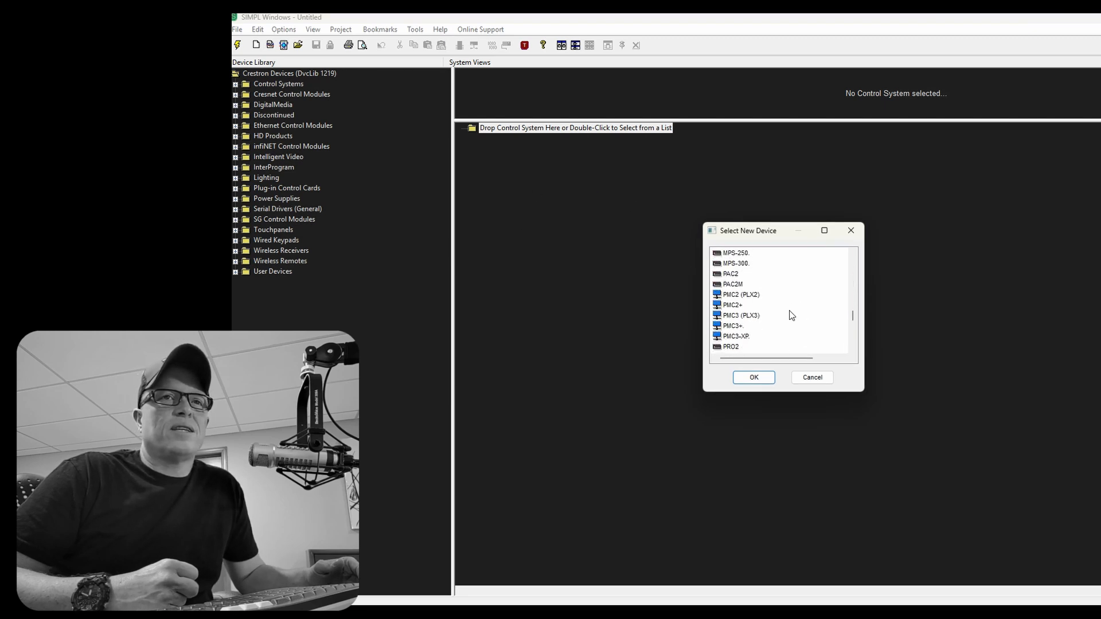
scroll("down", 3)
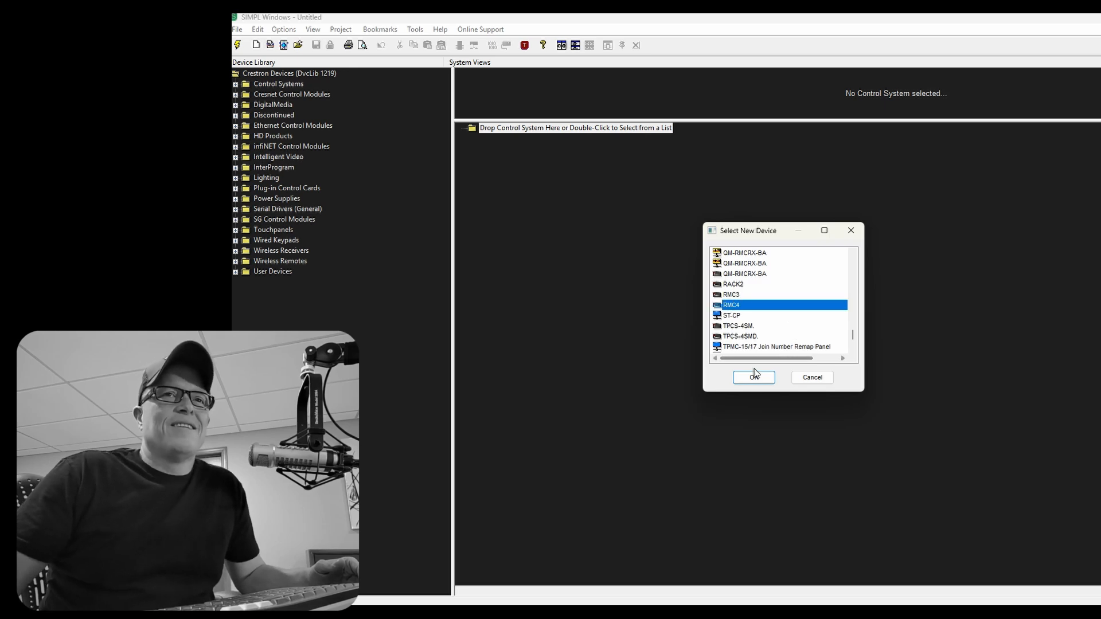
left_click(753, 377)
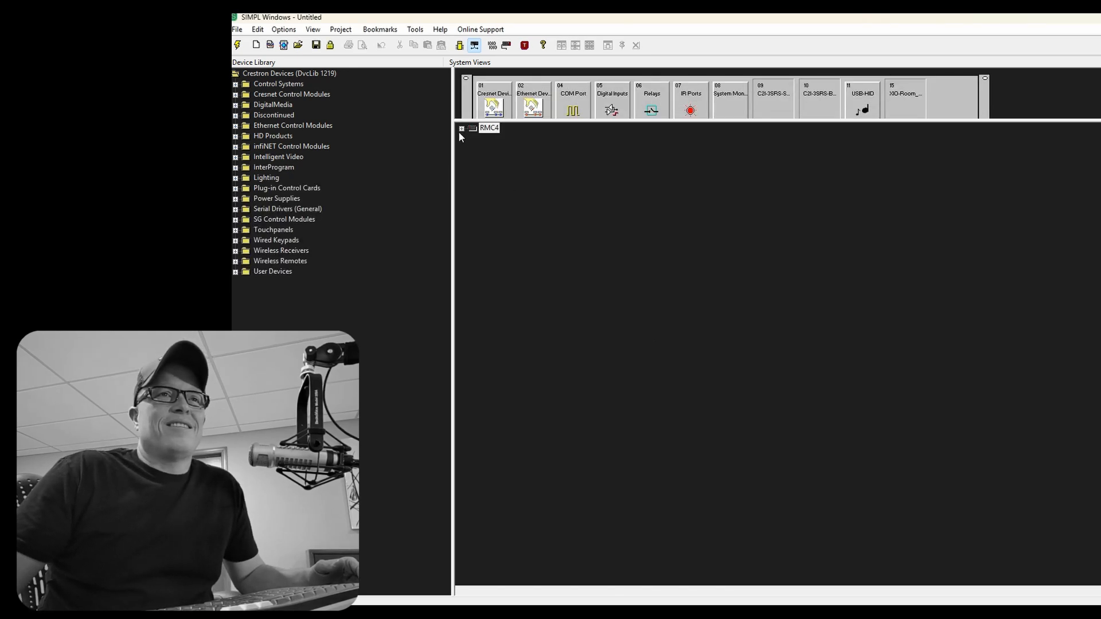
Add a DM-NVX-E10-E20 encoder at Ethernet IP-ID 10 under the RMC4
left_click(462, 128)
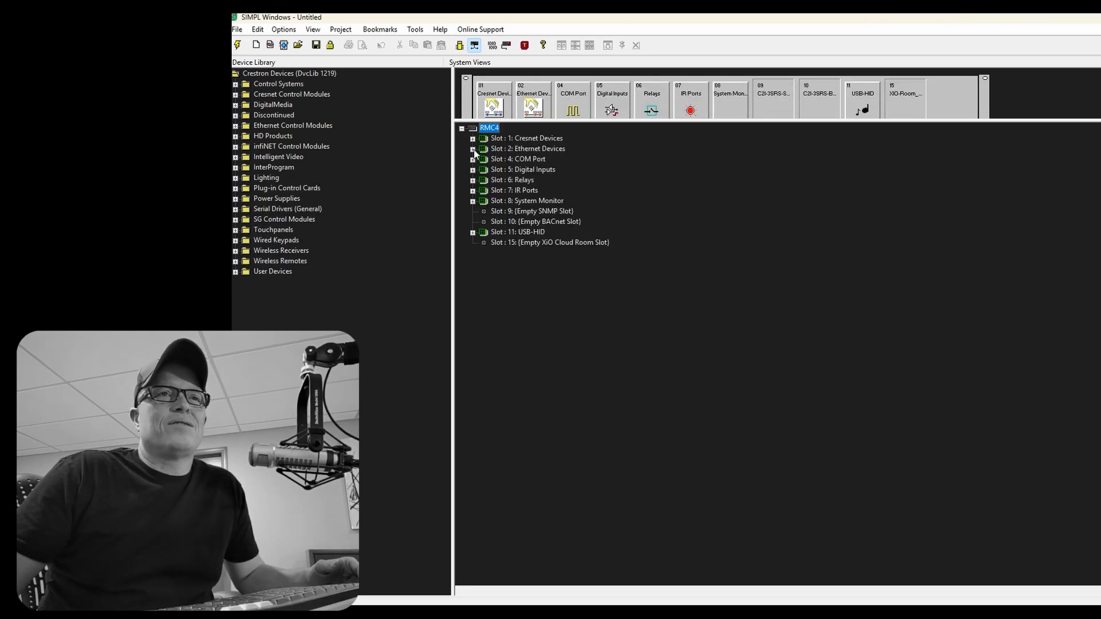
left_click(473, 148)
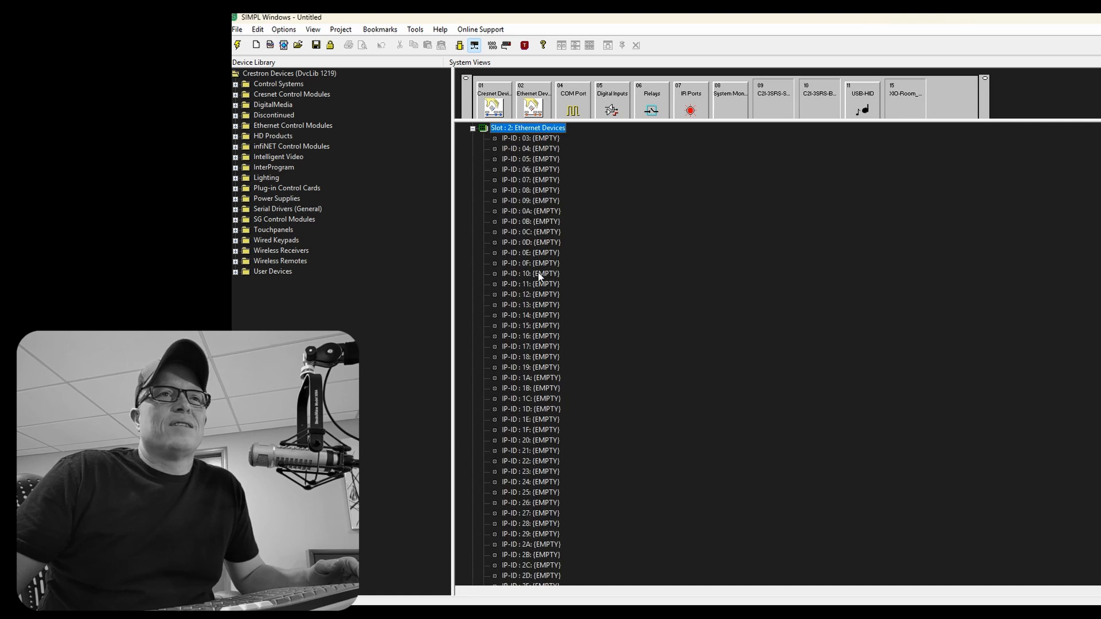
left_click(530, 274)
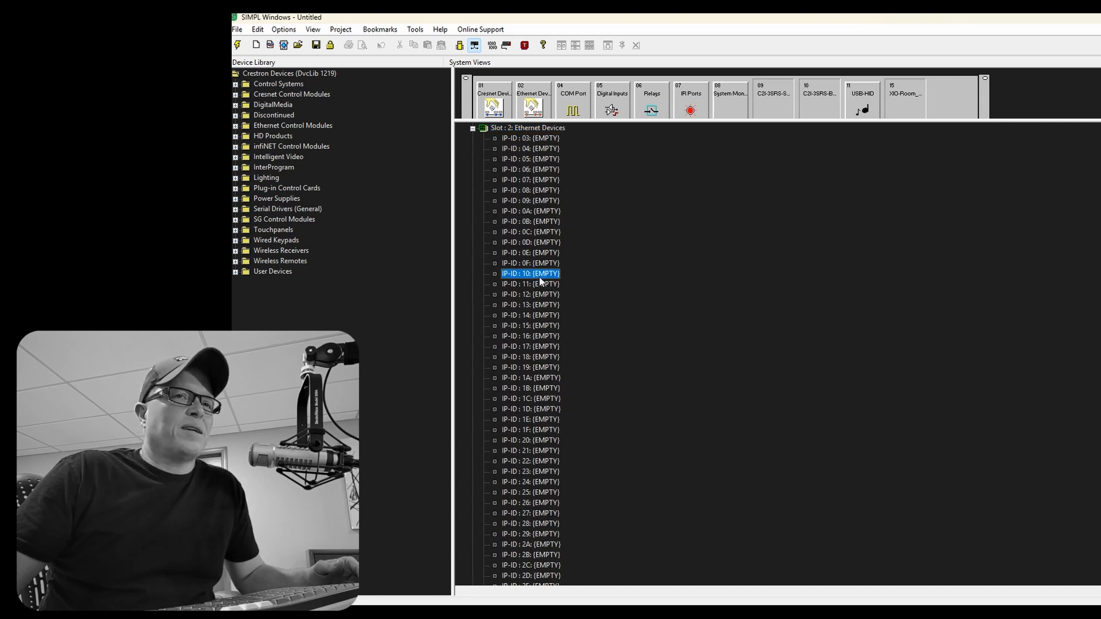
double_click(529, 274)
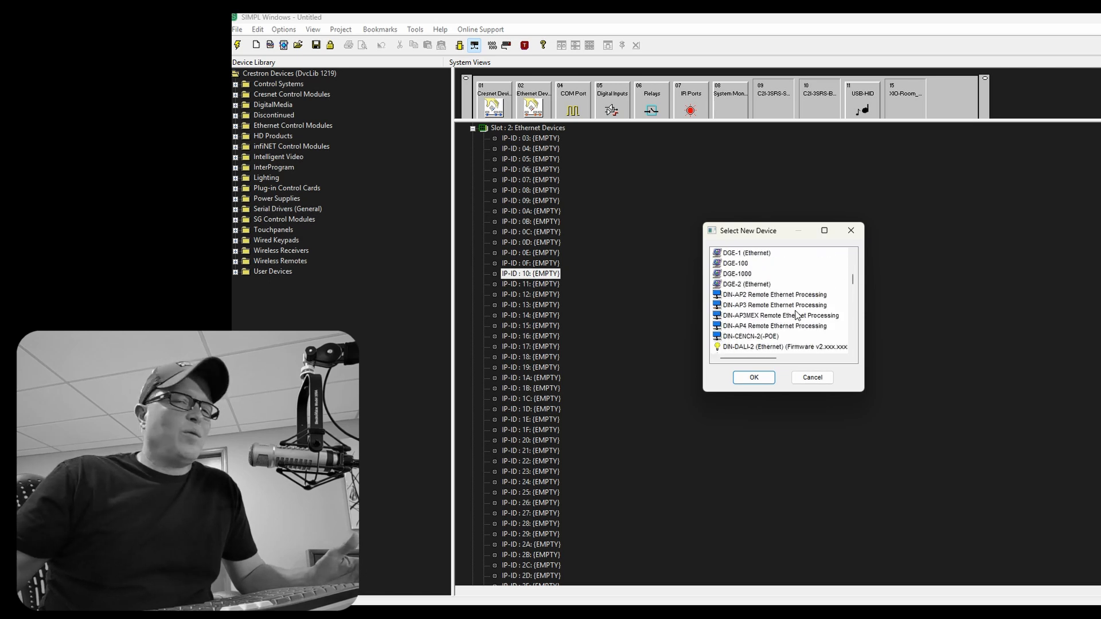
scroll("down", 3)
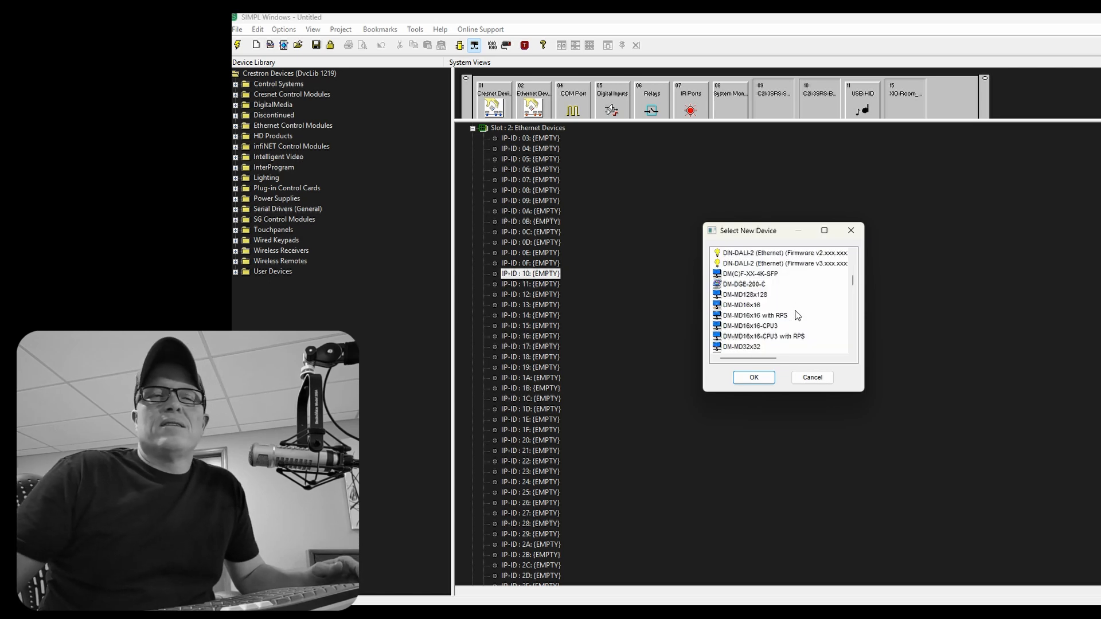
scroll("down", 3)
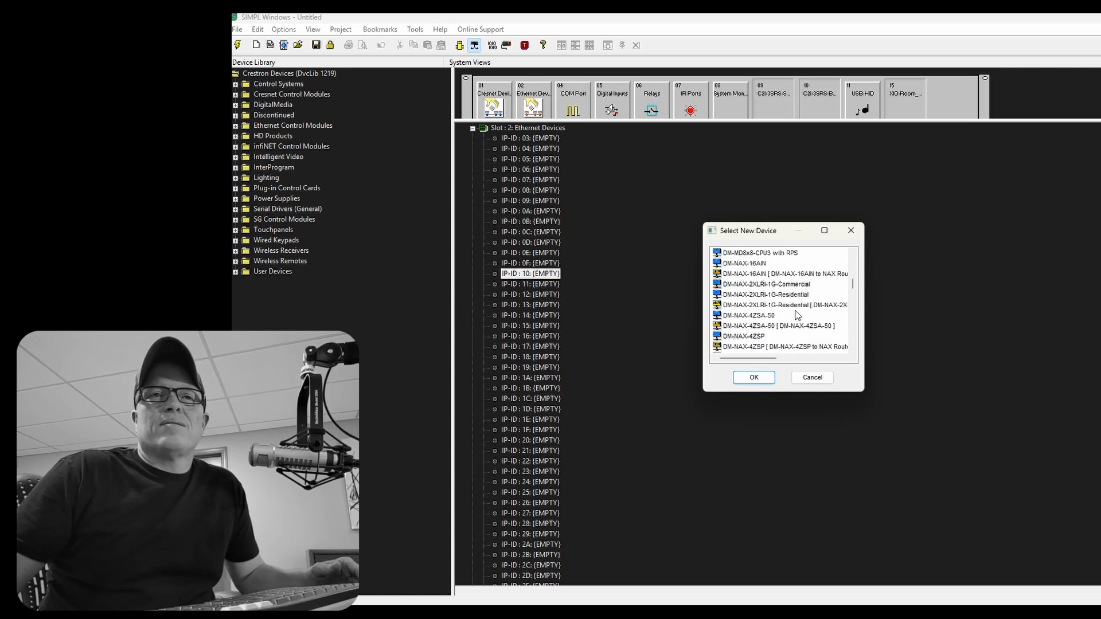
scroll("down", 3)
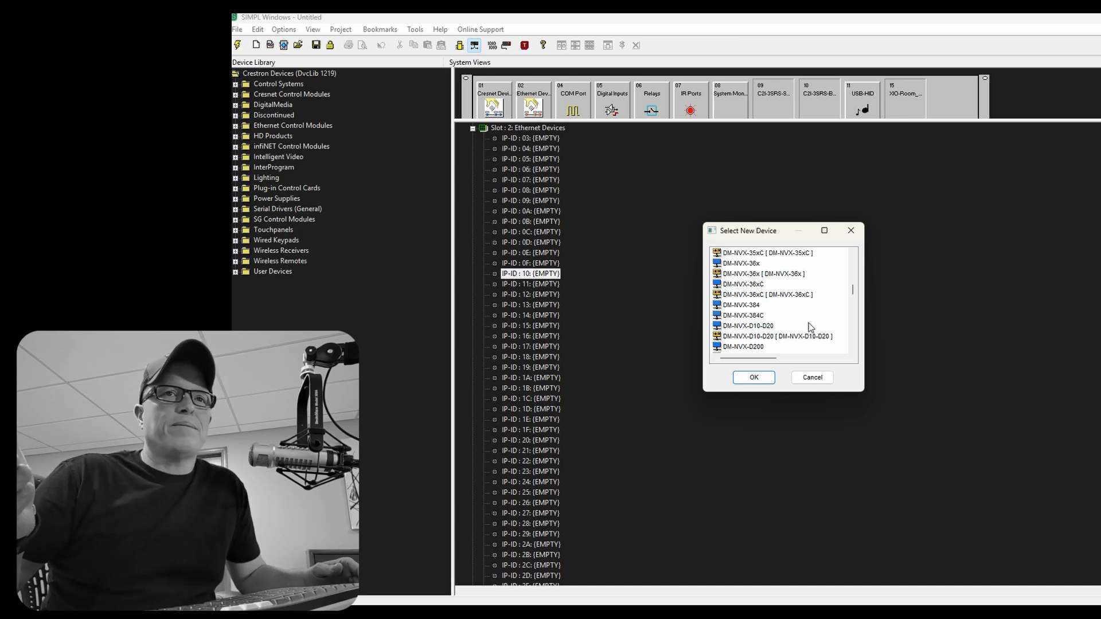
scroll("down", 3)
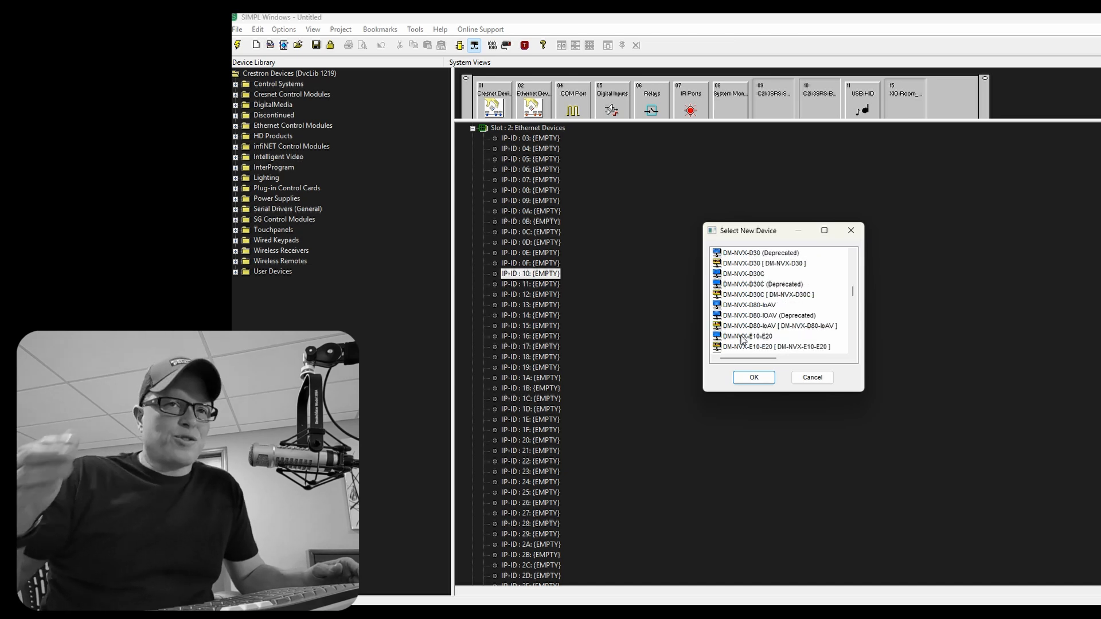
left_click(754, 377)
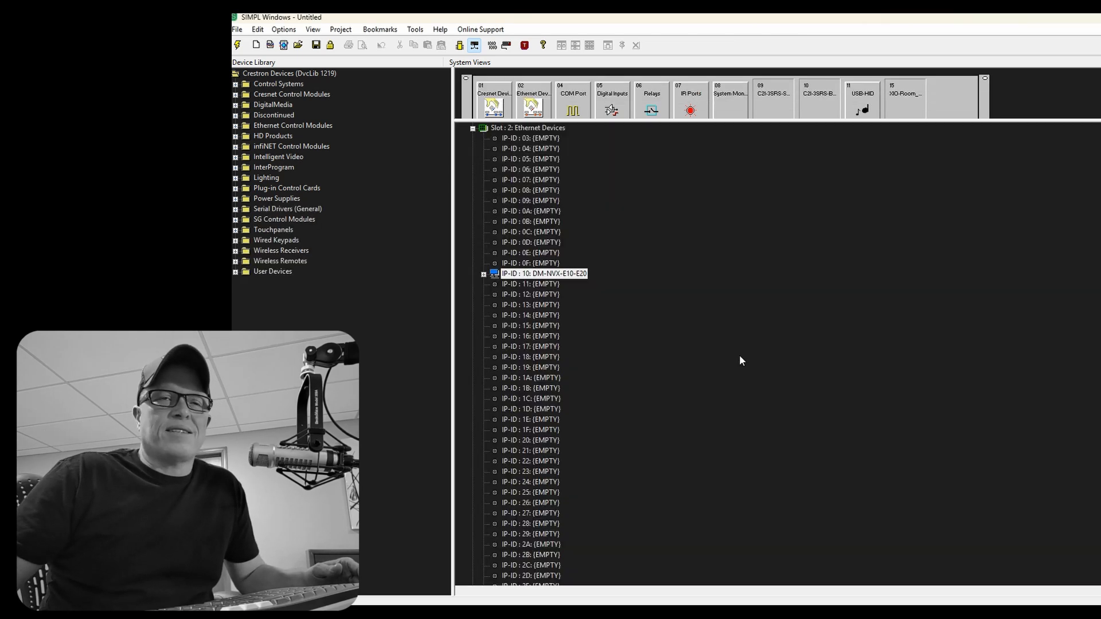
Add encoders at IP-IDs 11 and 12 and a DM-NVX-D10-D20 decoder at IP-ID 20
left_click(530, 284)
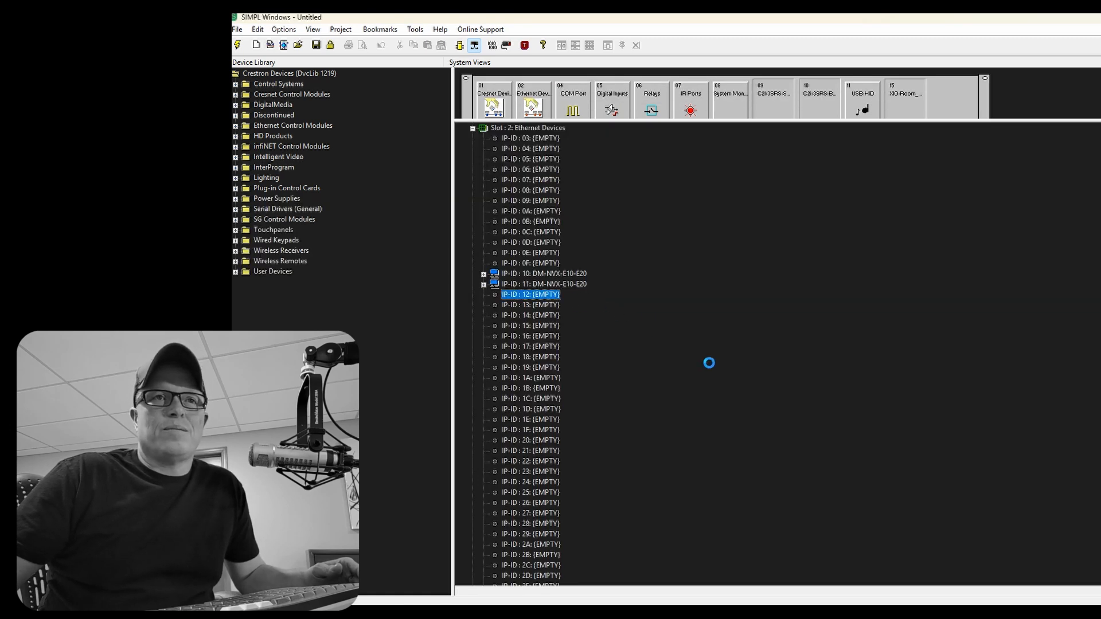
double_click(530, 295)
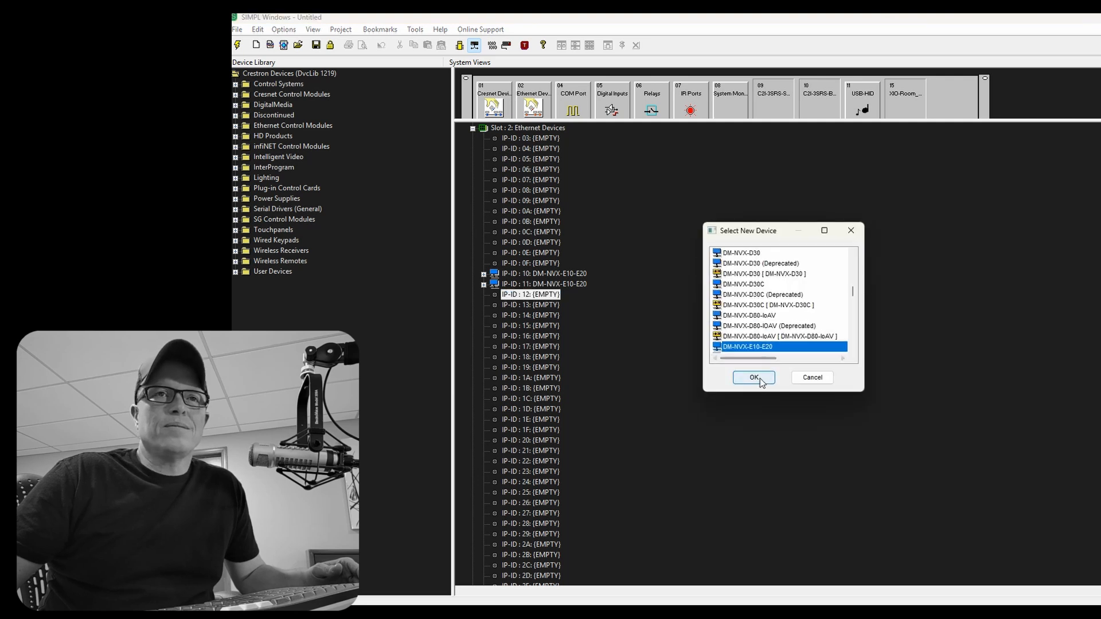
left_click(753, 378)
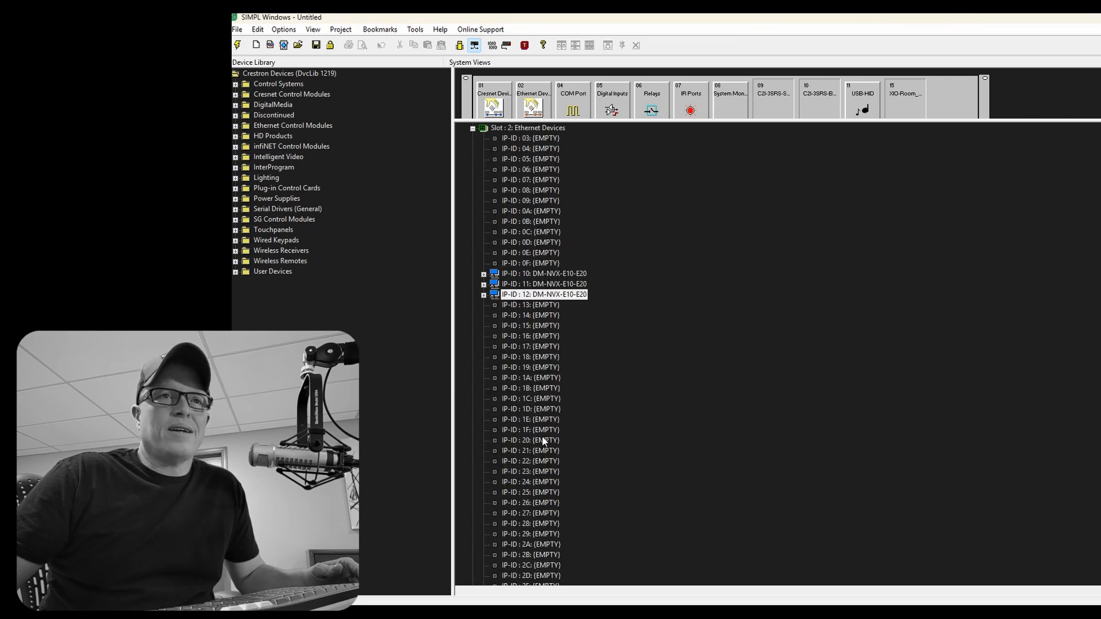
left_click(530, 441)
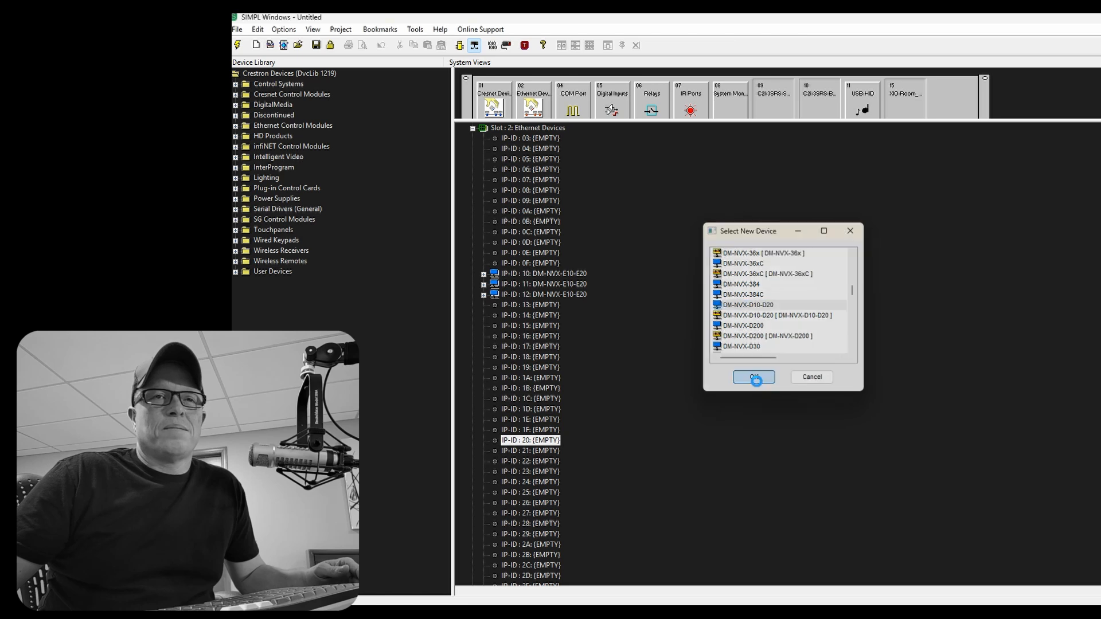
left_click(754, 377)
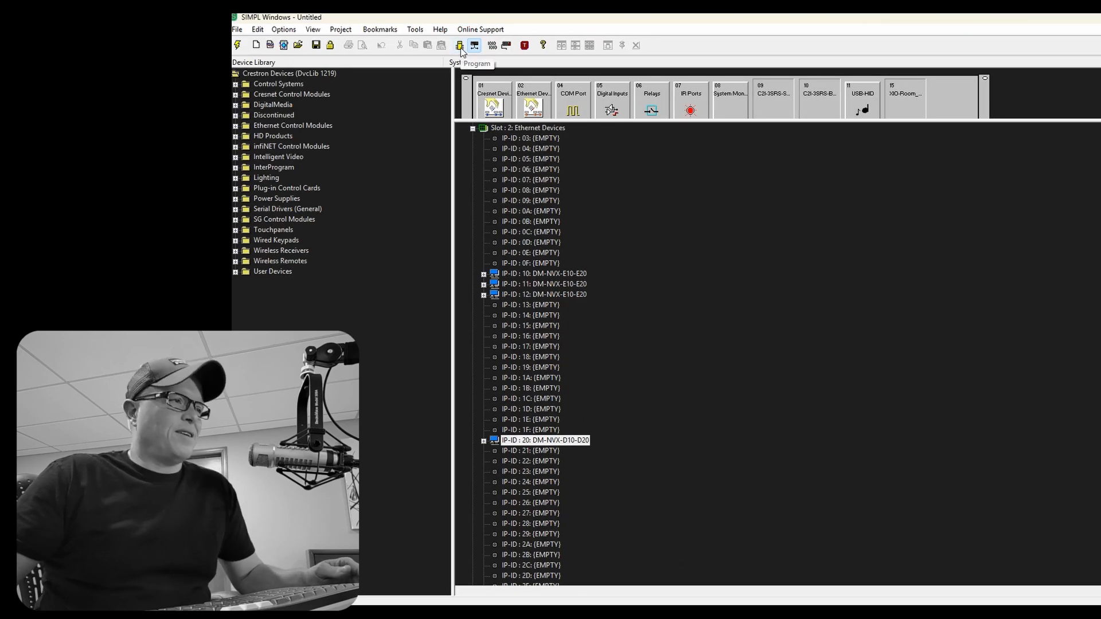
Name the IP-ID 10 encoder DM-NVX-HDMI1
left_click(460, 46)
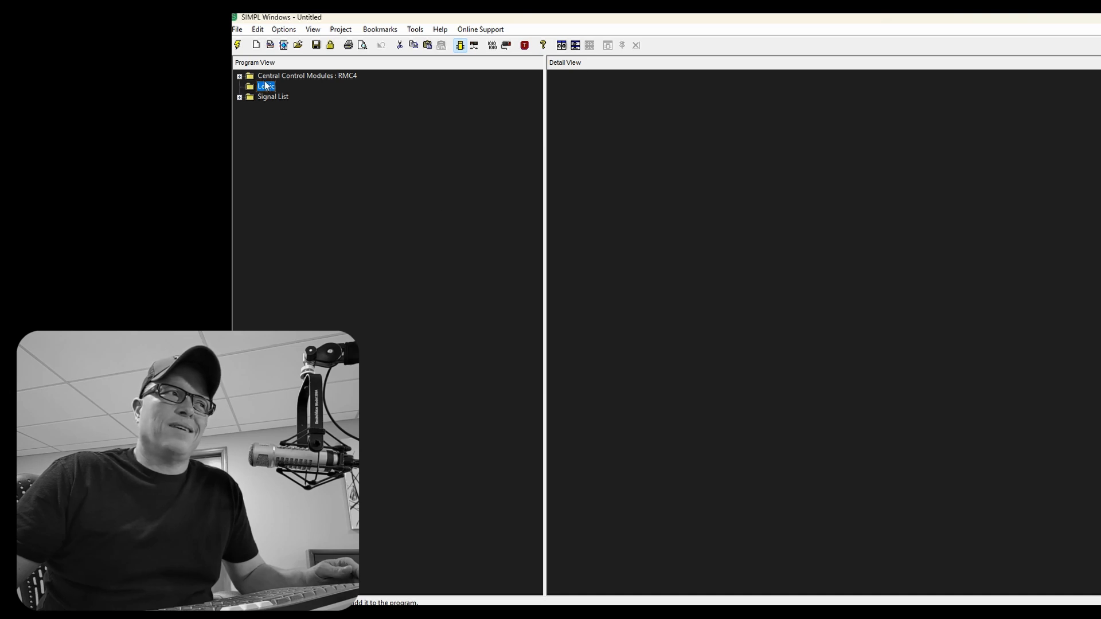
left_click(239, 75)
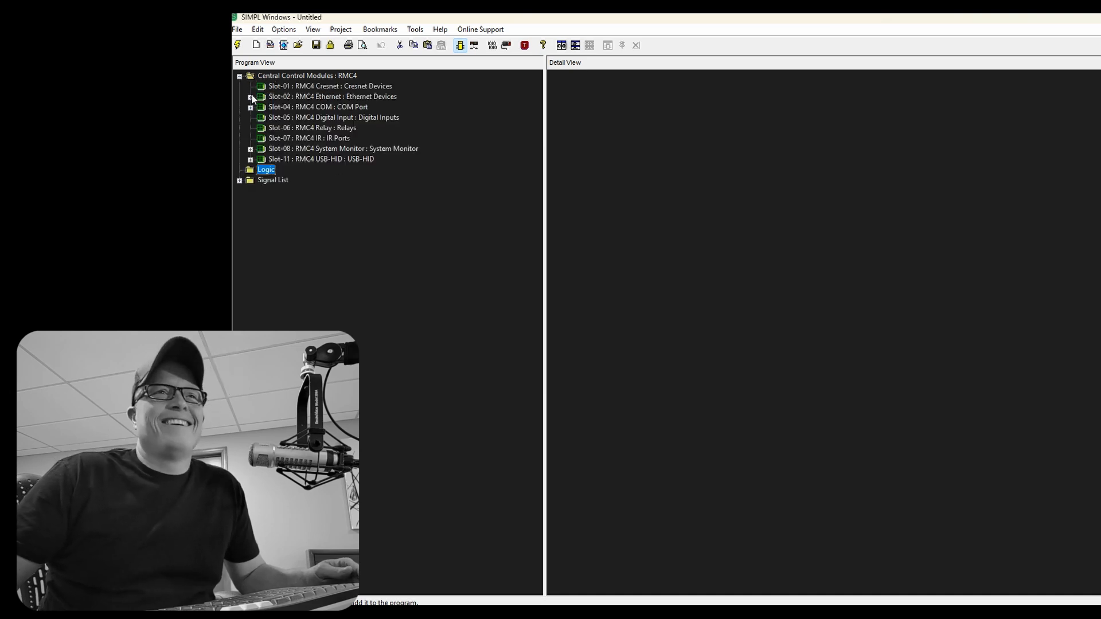
left_click(250, 96)
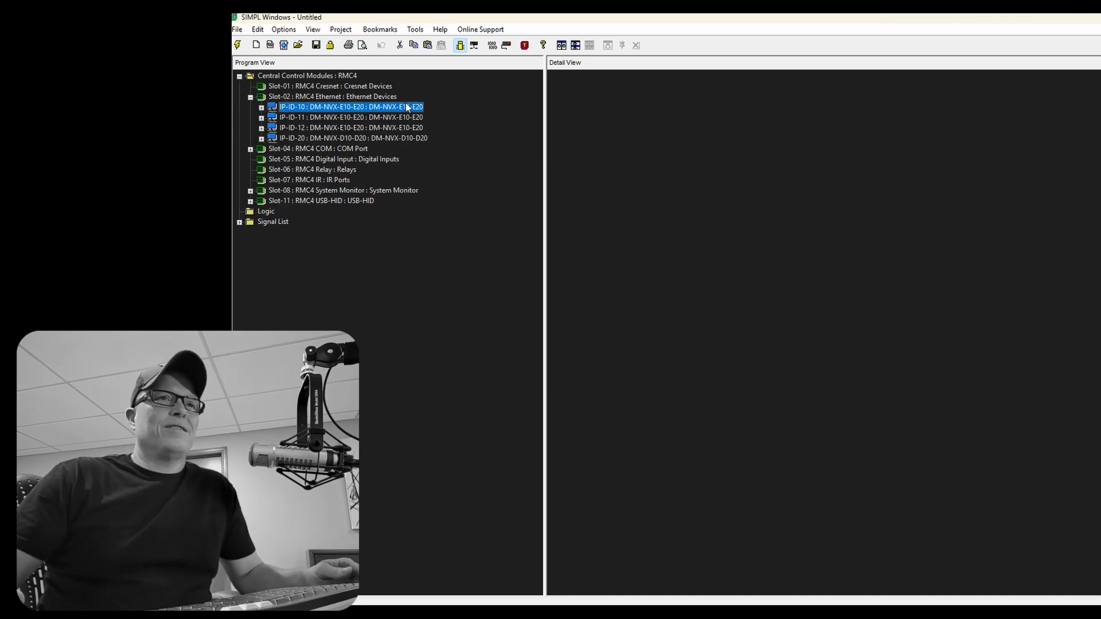
double_click(351, 106)
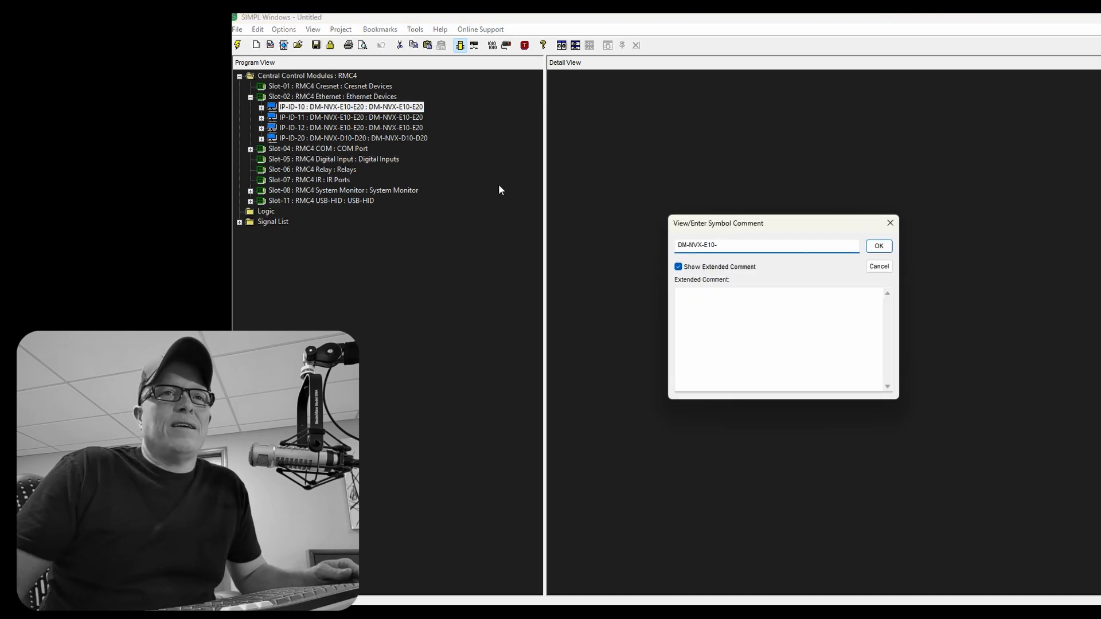
type("DM-NVX-HDMI")
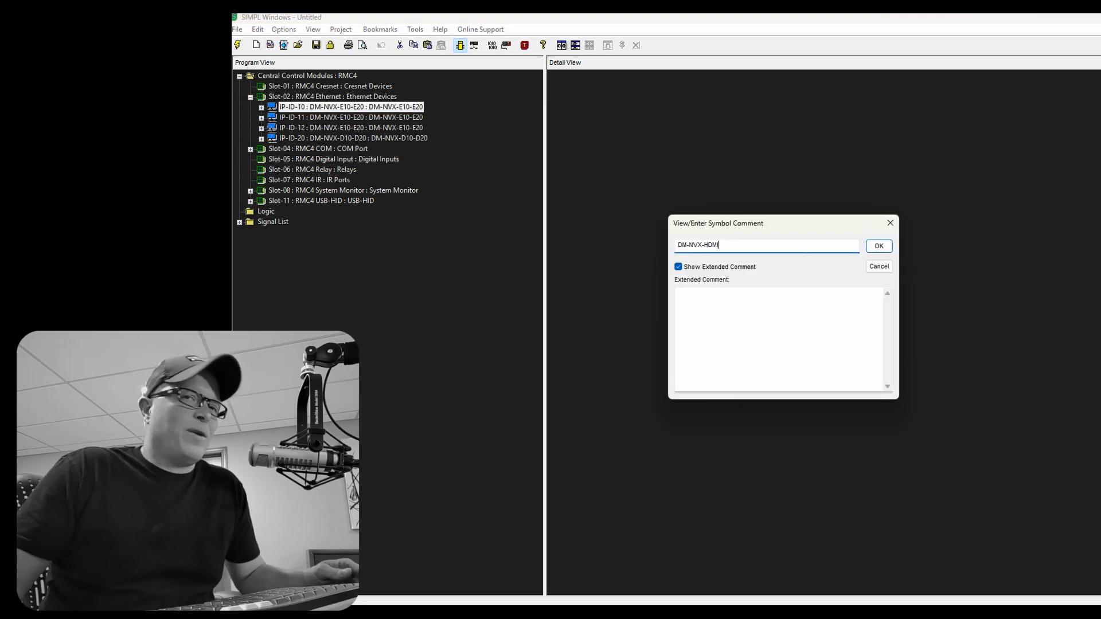
left_click(878, 246)
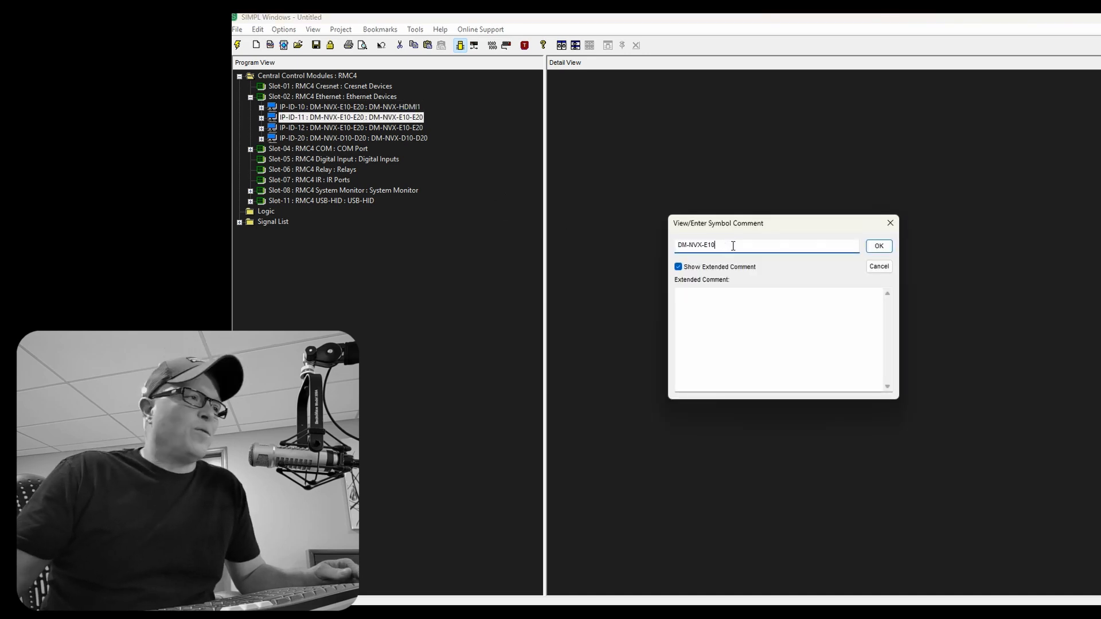
Name the other encoders DM-NVX-HDMI2 and DM-NVX-HDMI3, and the decoder DM-NVX-TV1
type("DM-NVX-HDMI")
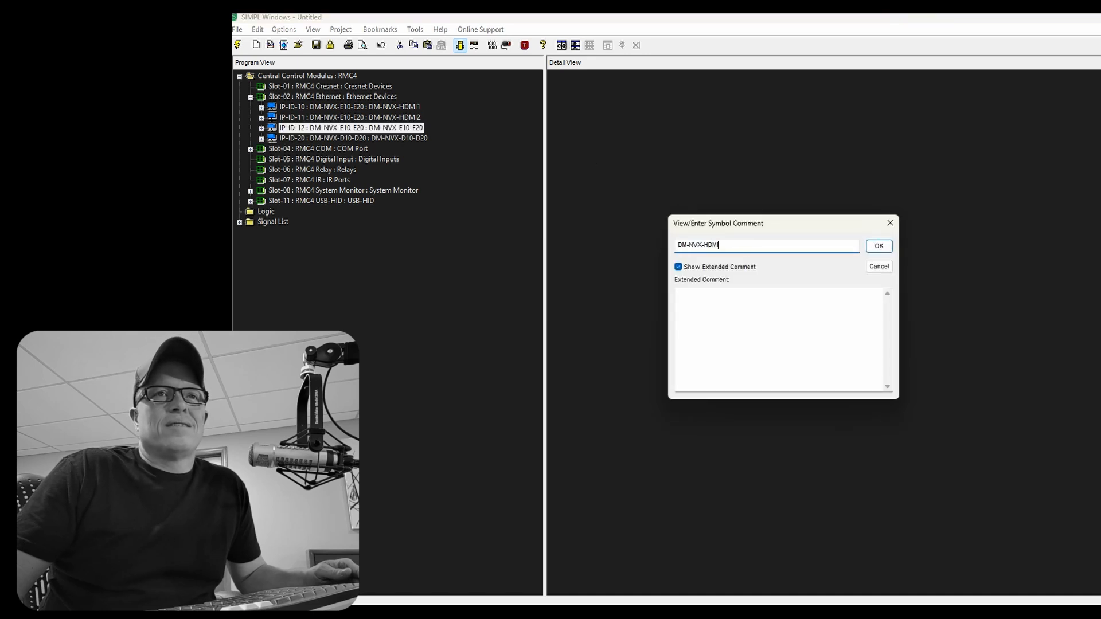
left_click(878, 246)
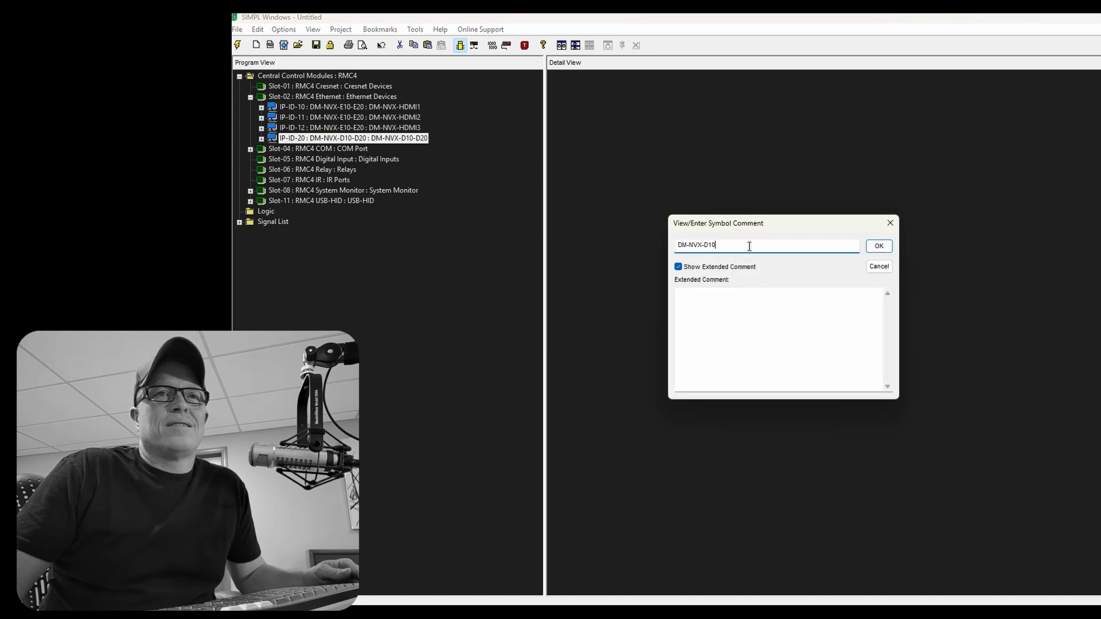
type("DM-NVX-TV1")
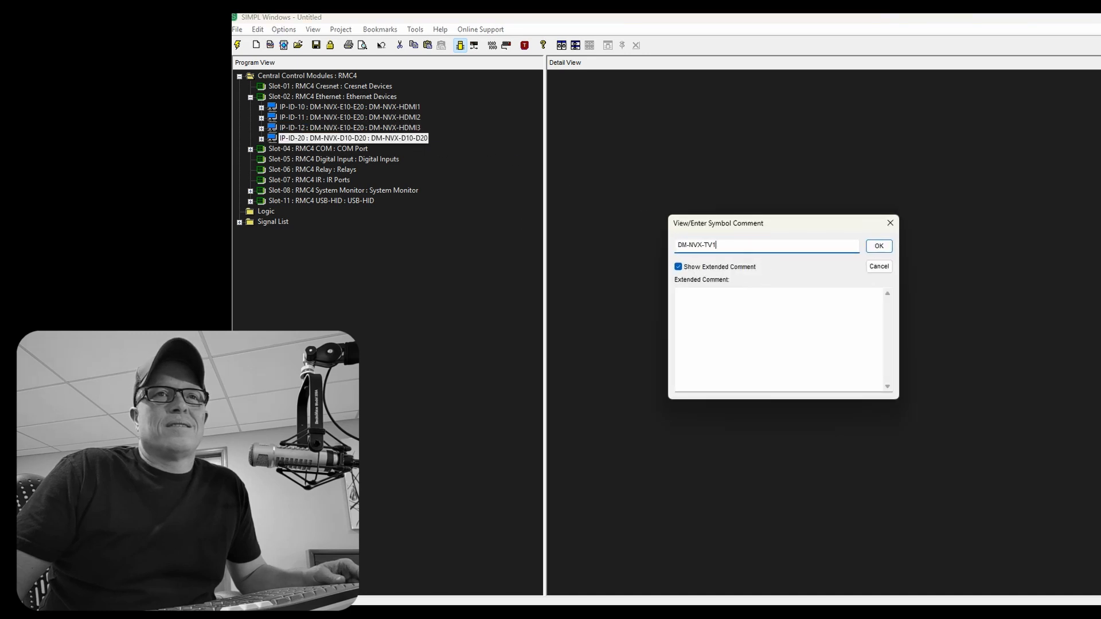
left_click(879, 246)
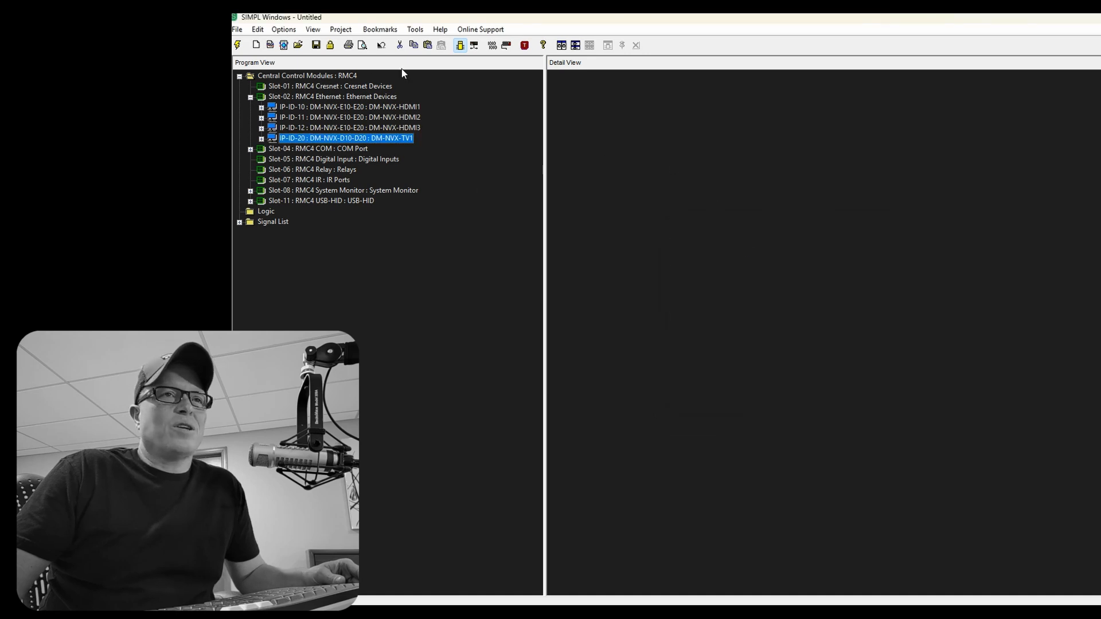
Assign [TV1]_source@ to VideoOut and AudioOut, and [TV1]_source_fb@ to VideoOut_F
left_click(261, 138)
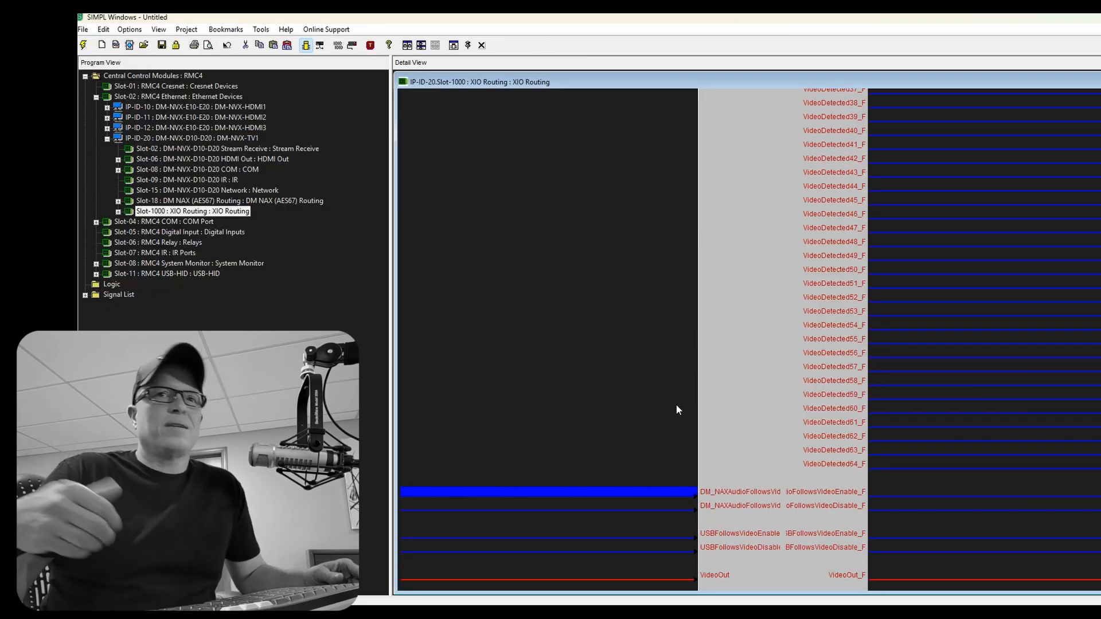
scroll("down", 3)
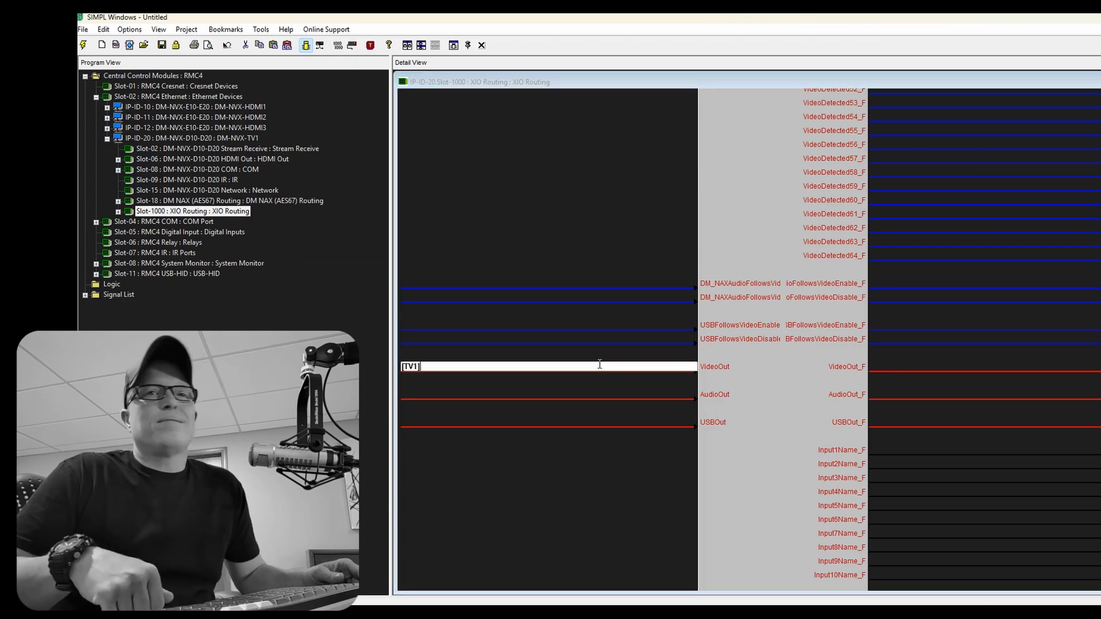
type("_source")
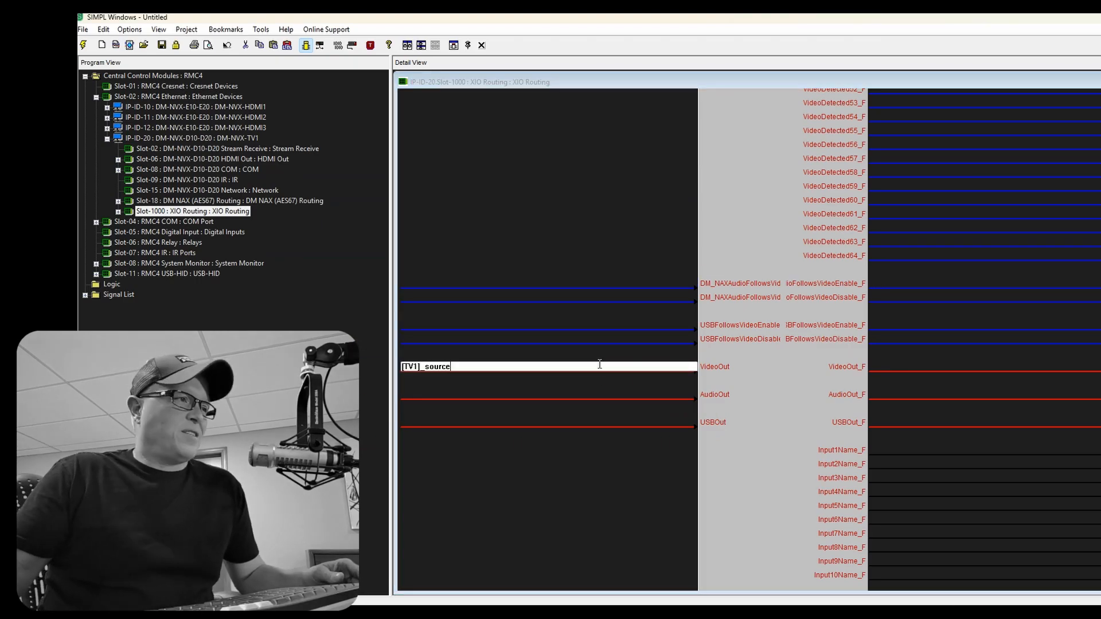
type("@")
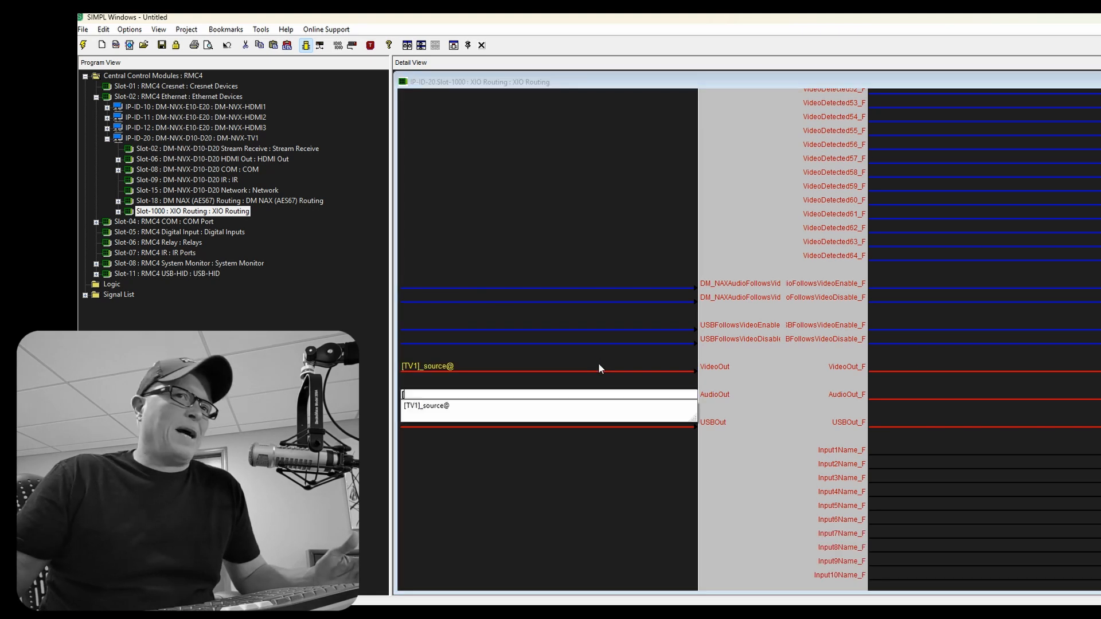
type("[TV1]_source@")
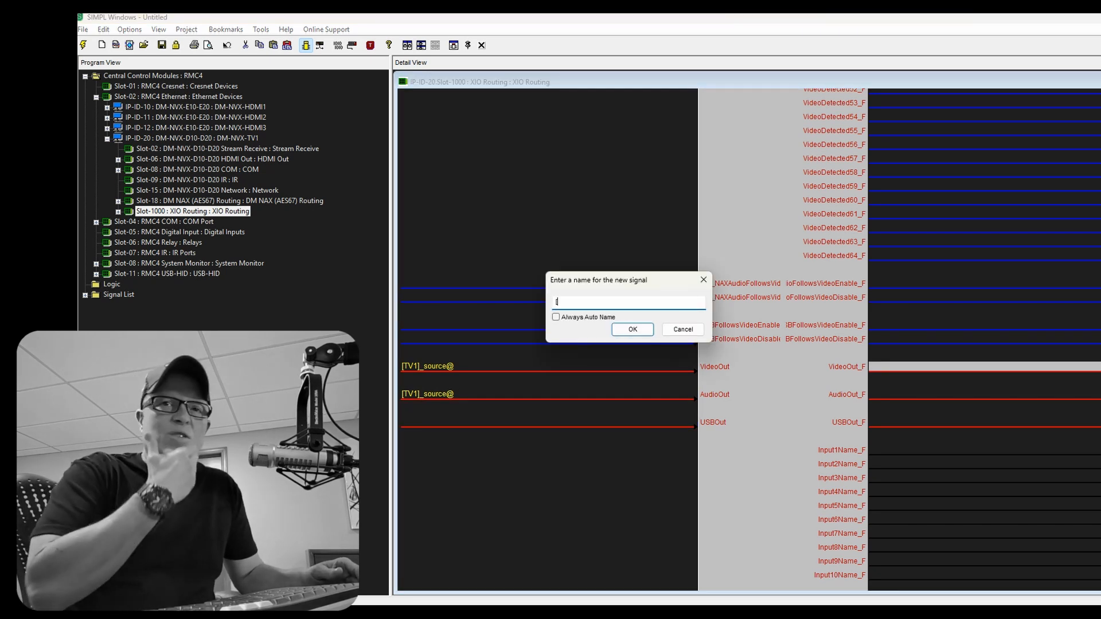
type("[TV")
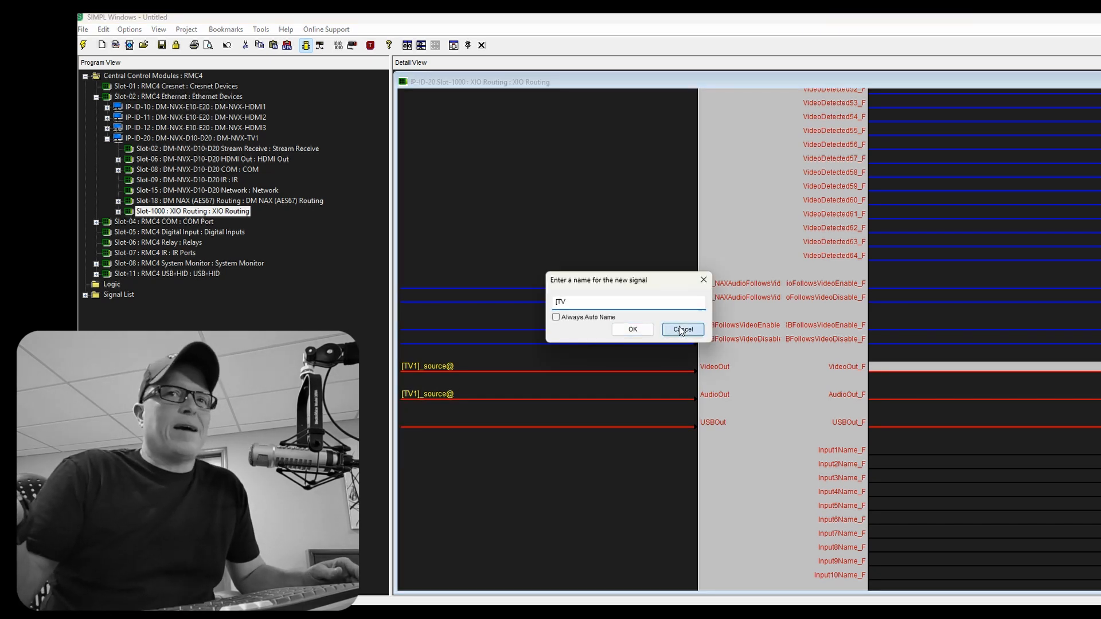
left_click(682, 330)
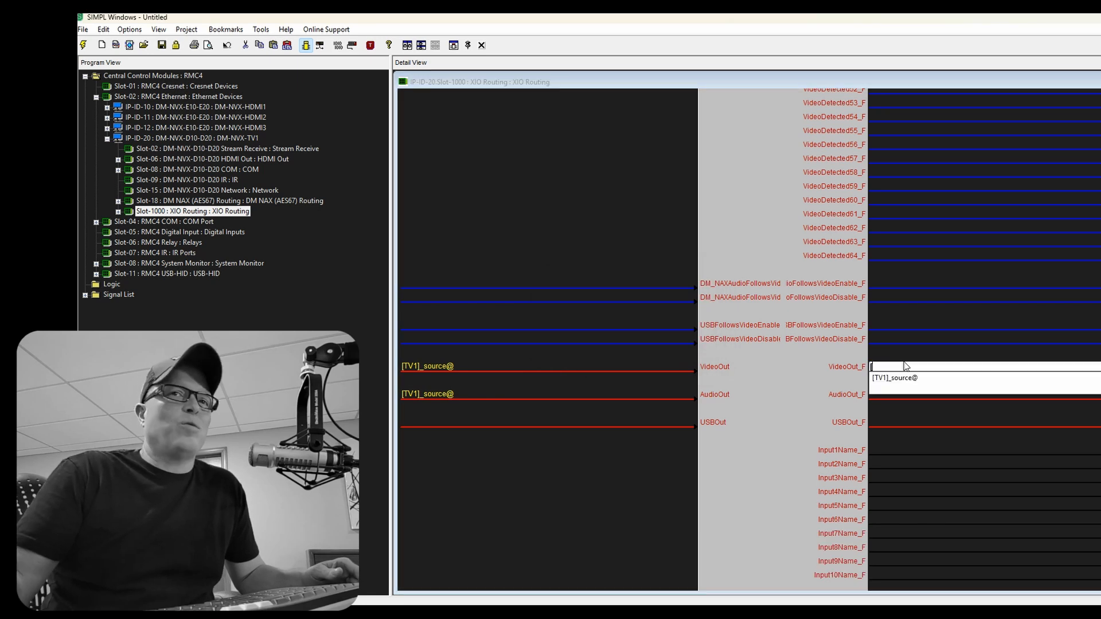
type("[TV1]_source_fb@")
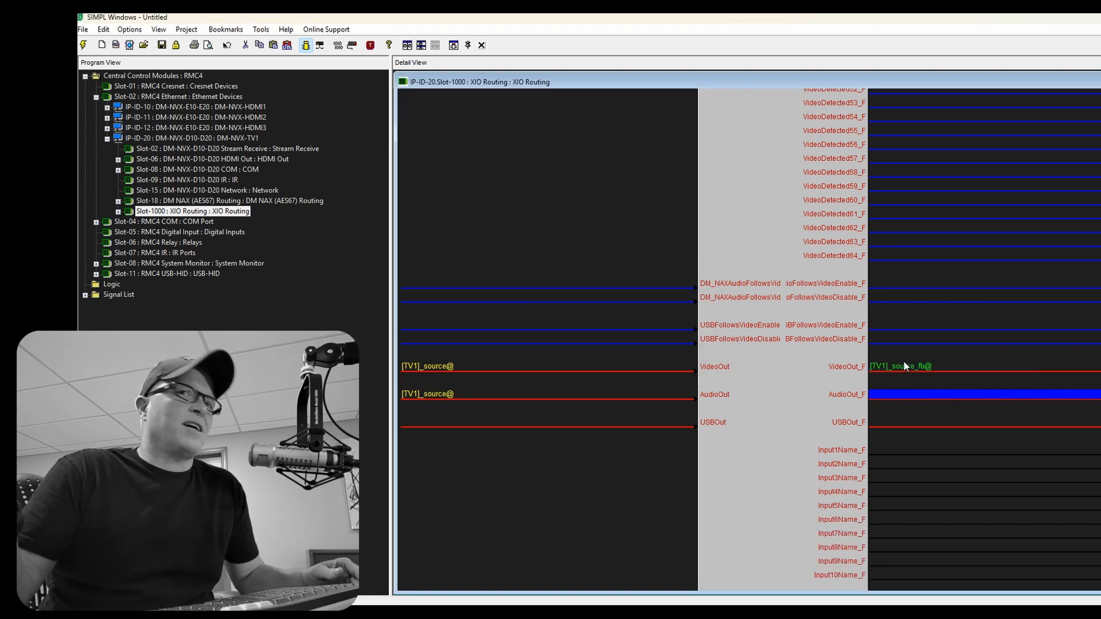
mouse_move(903, 399)
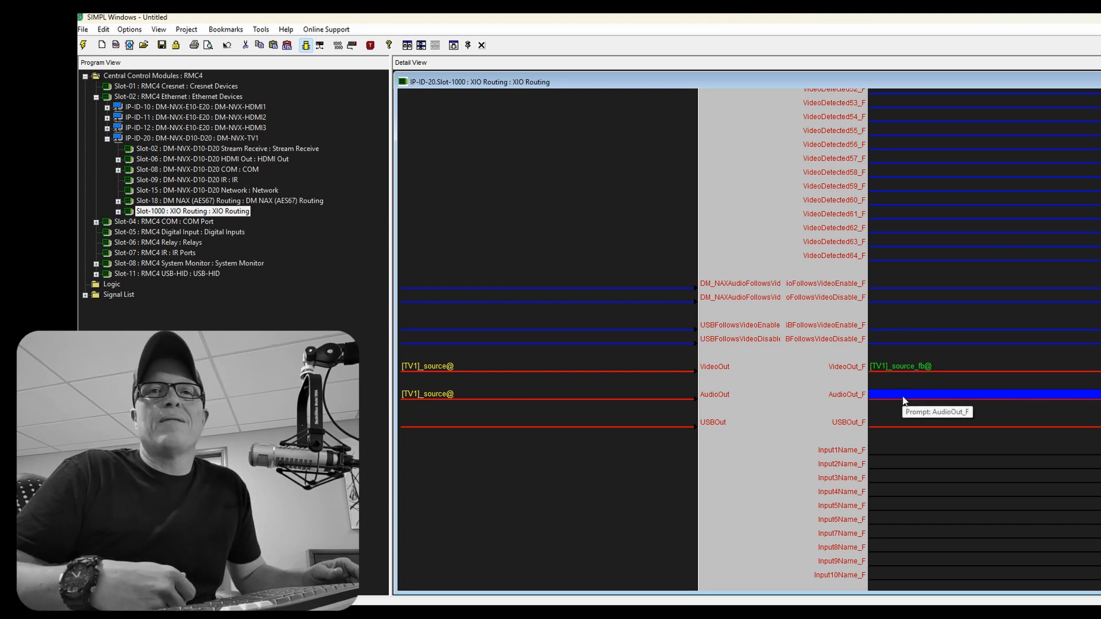
mouse_move(792, 428)
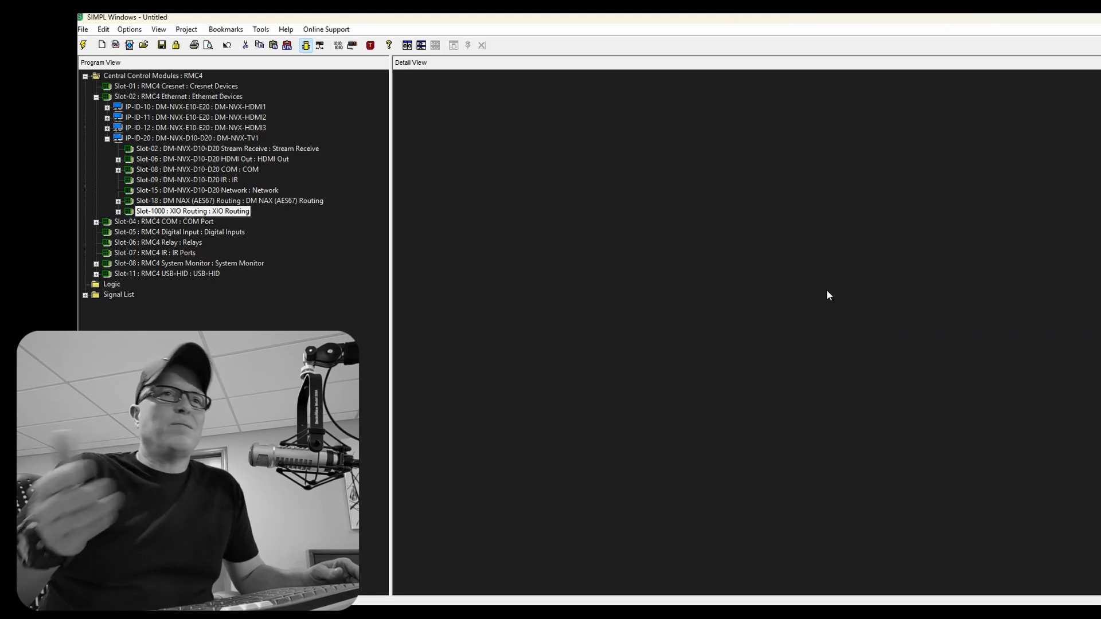
Enter [HDMI1]_hdmi_is_connected_fb on the HDMI1 encoder's SyncDetected_F output
left_click(109, 107)
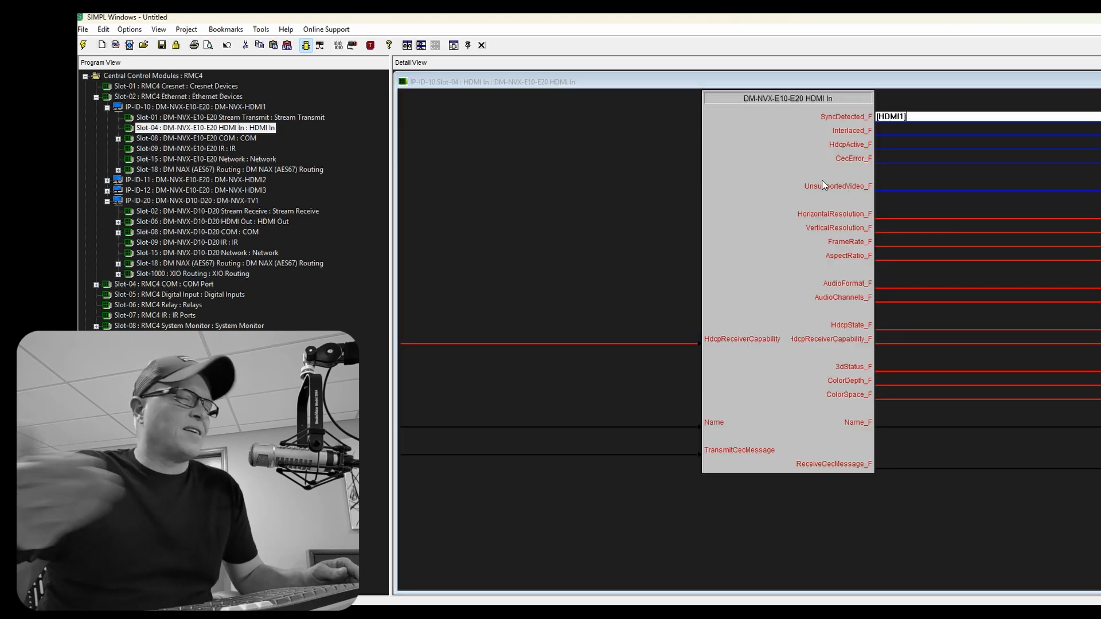
type("_hdmi_is_")
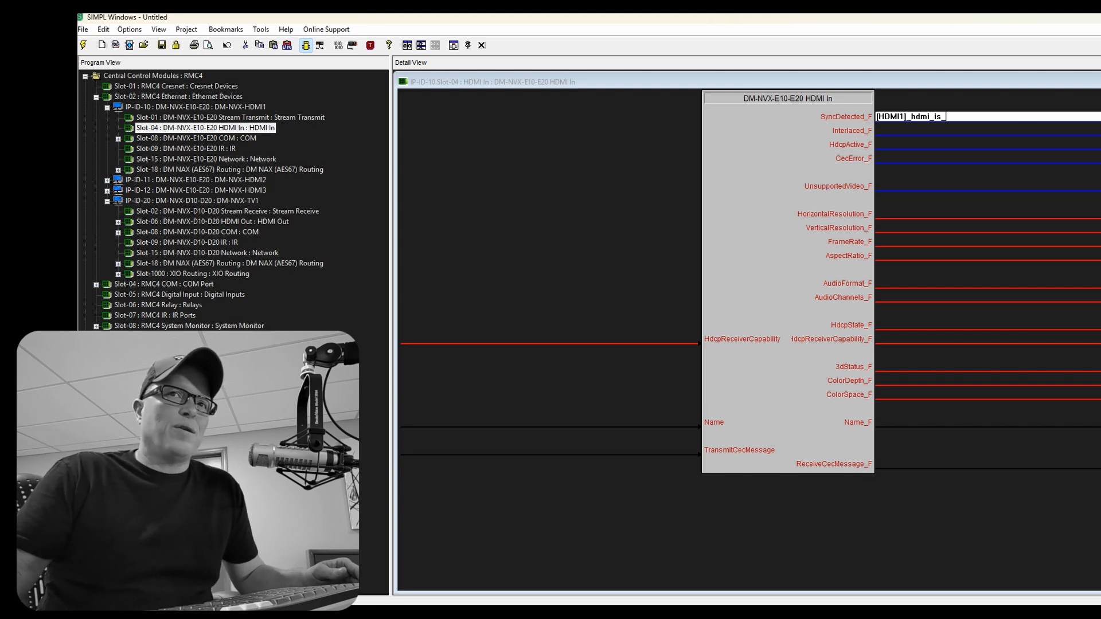
type("connecte")
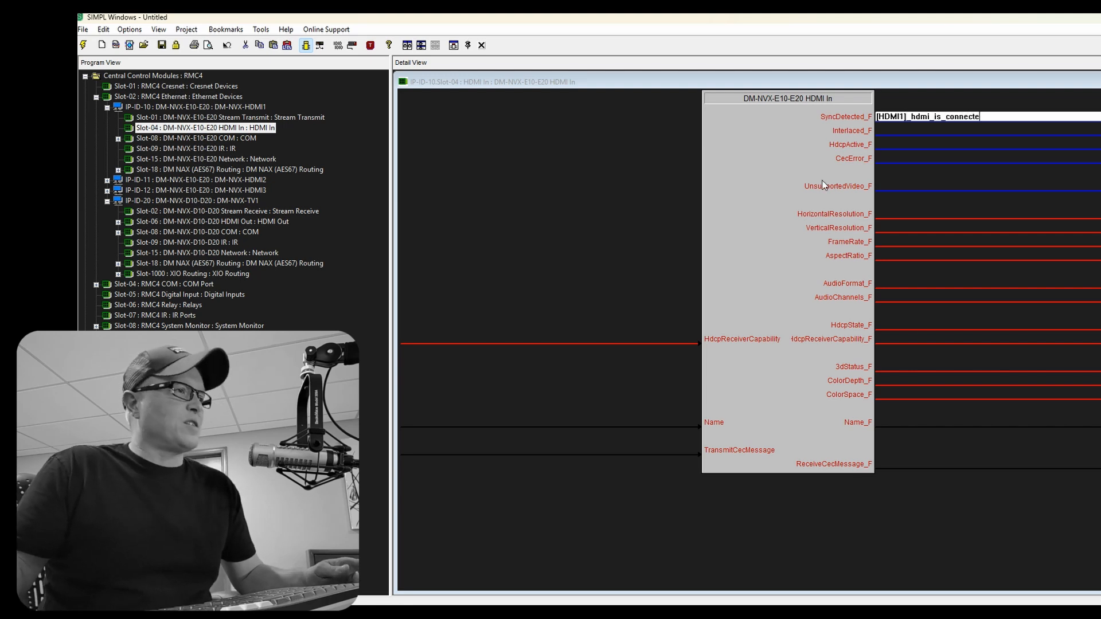
type("d_fb")
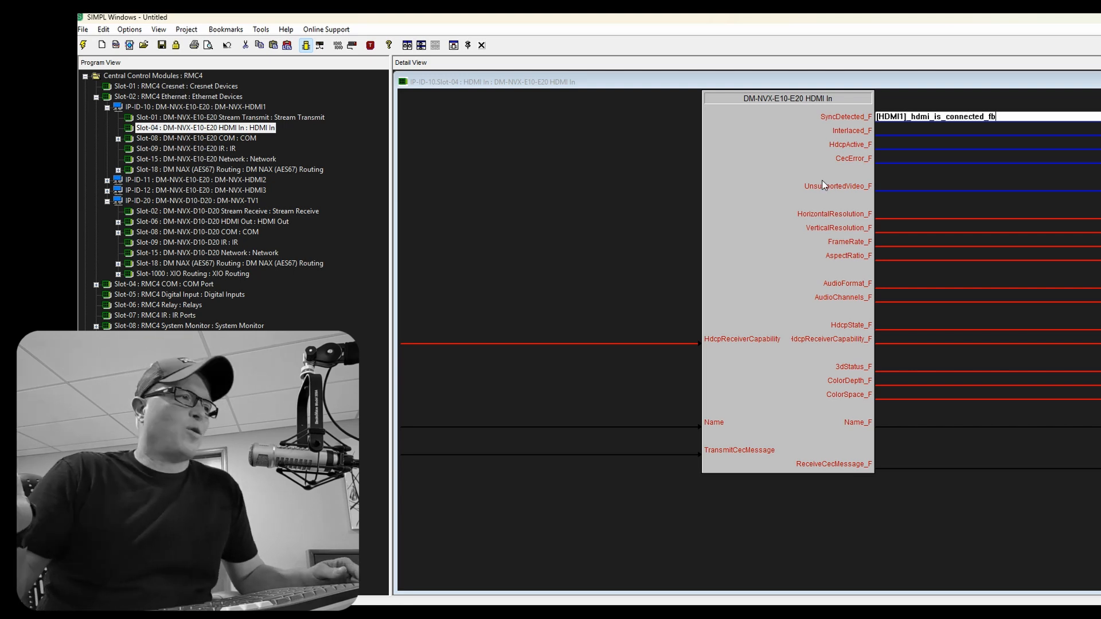